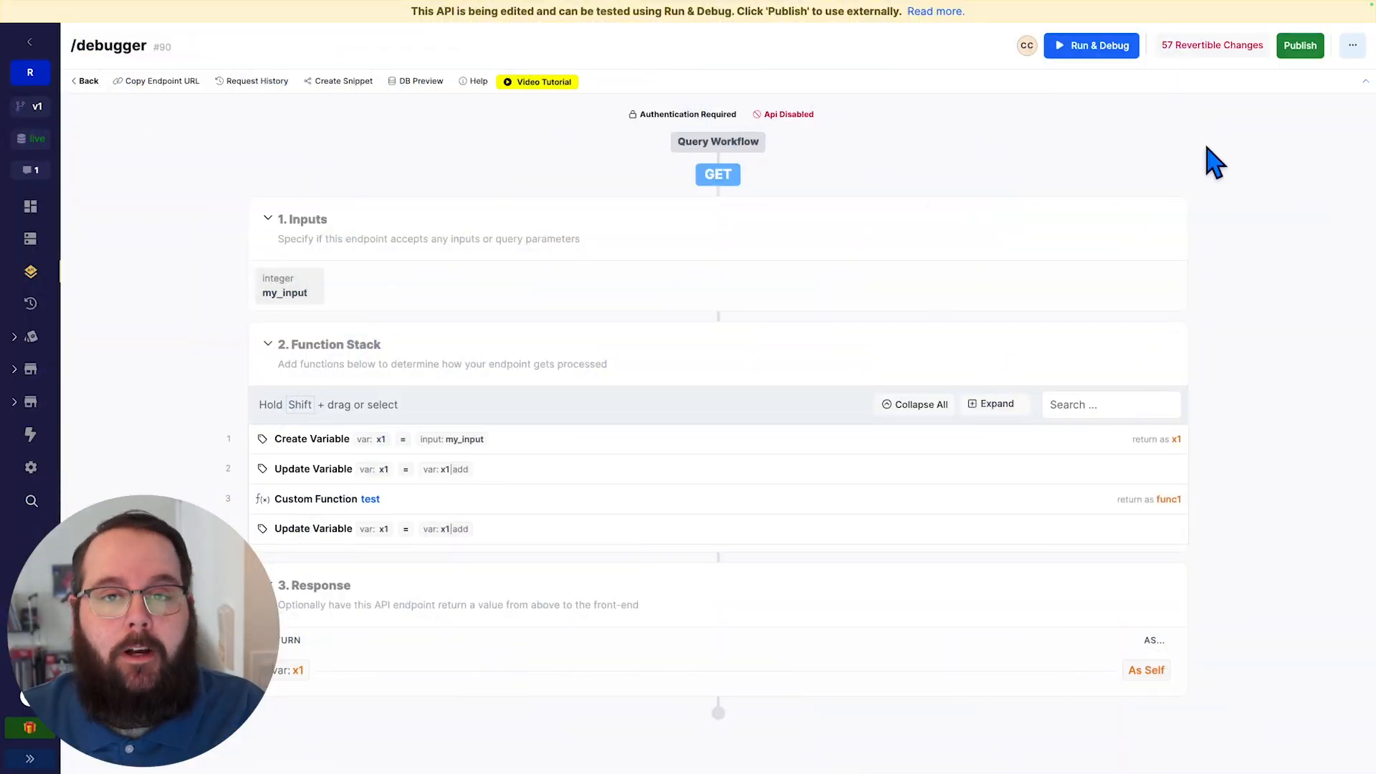
pyautogui.moveTo(401, 372)
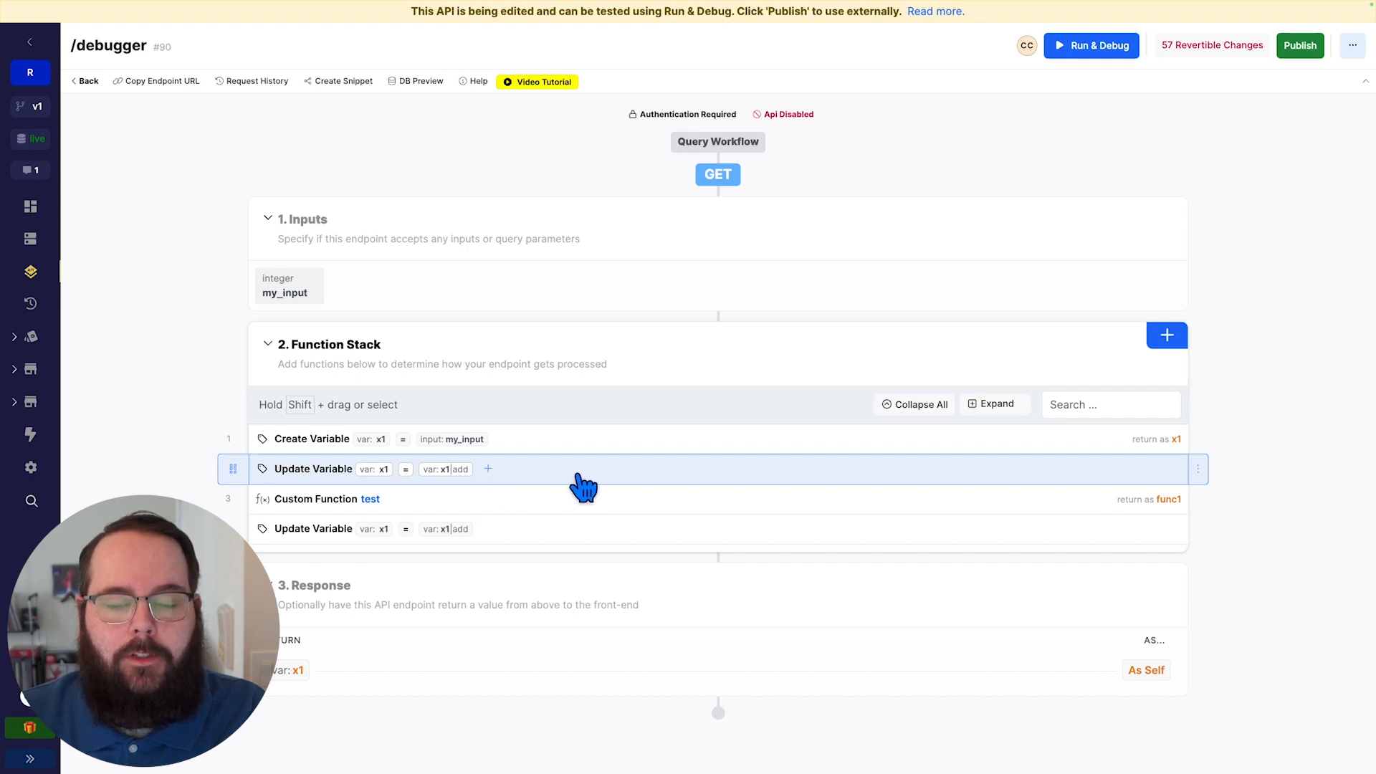
# - Show the fourth step's Update Variable settings, which set x1 to x1 + 1
pyautogui.click(314, 467)
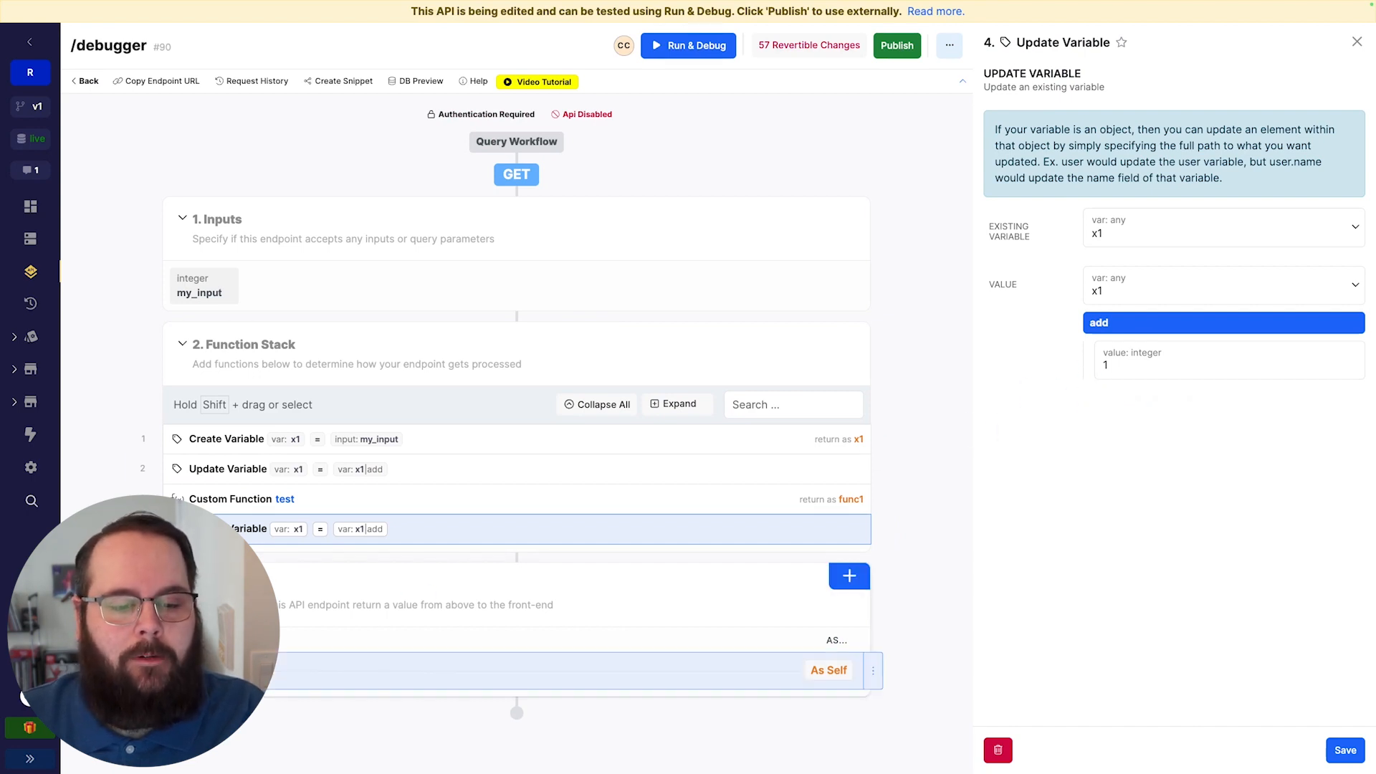
pyautogui.moveTo(492, 689)
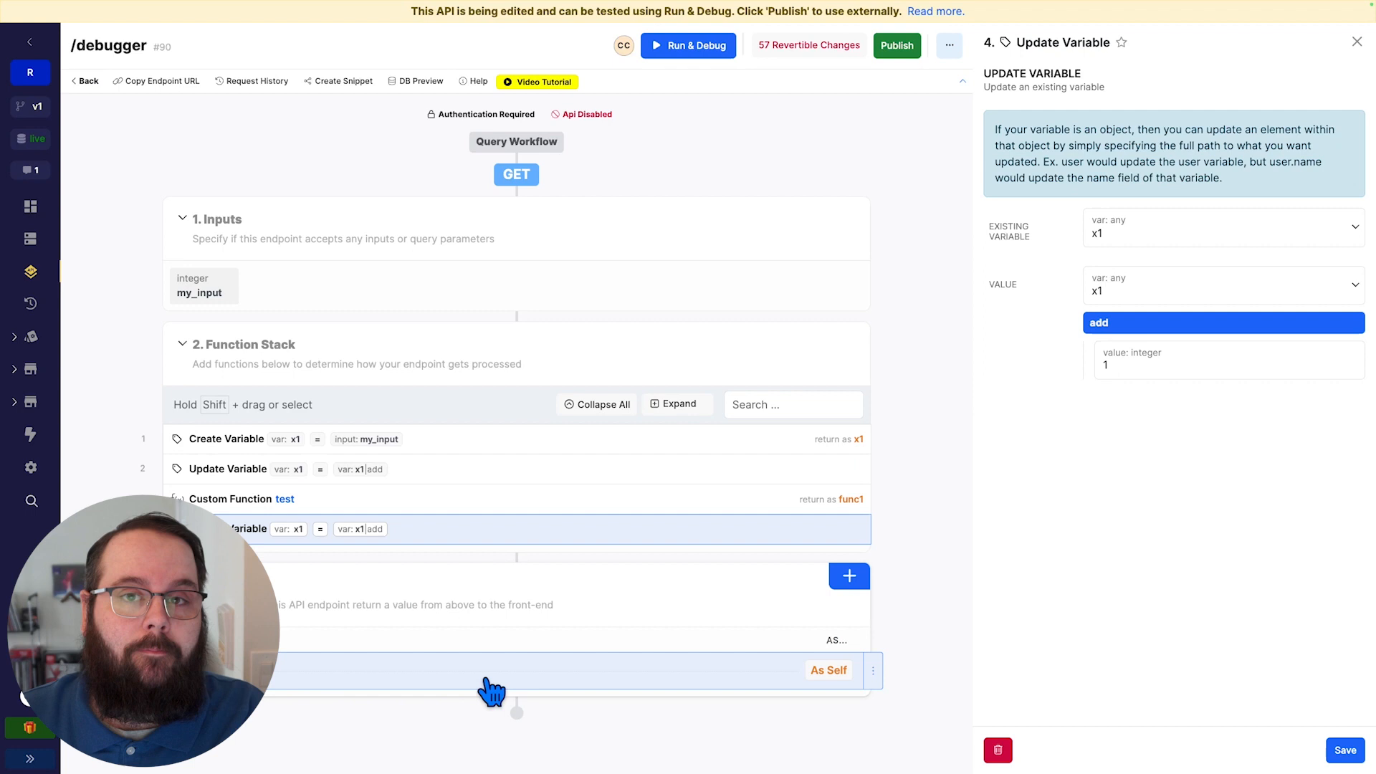
# - Run the /debugger endpoint with my_input set to 0, returning 2 from 5 statements
pyautogui.click(688, 46)
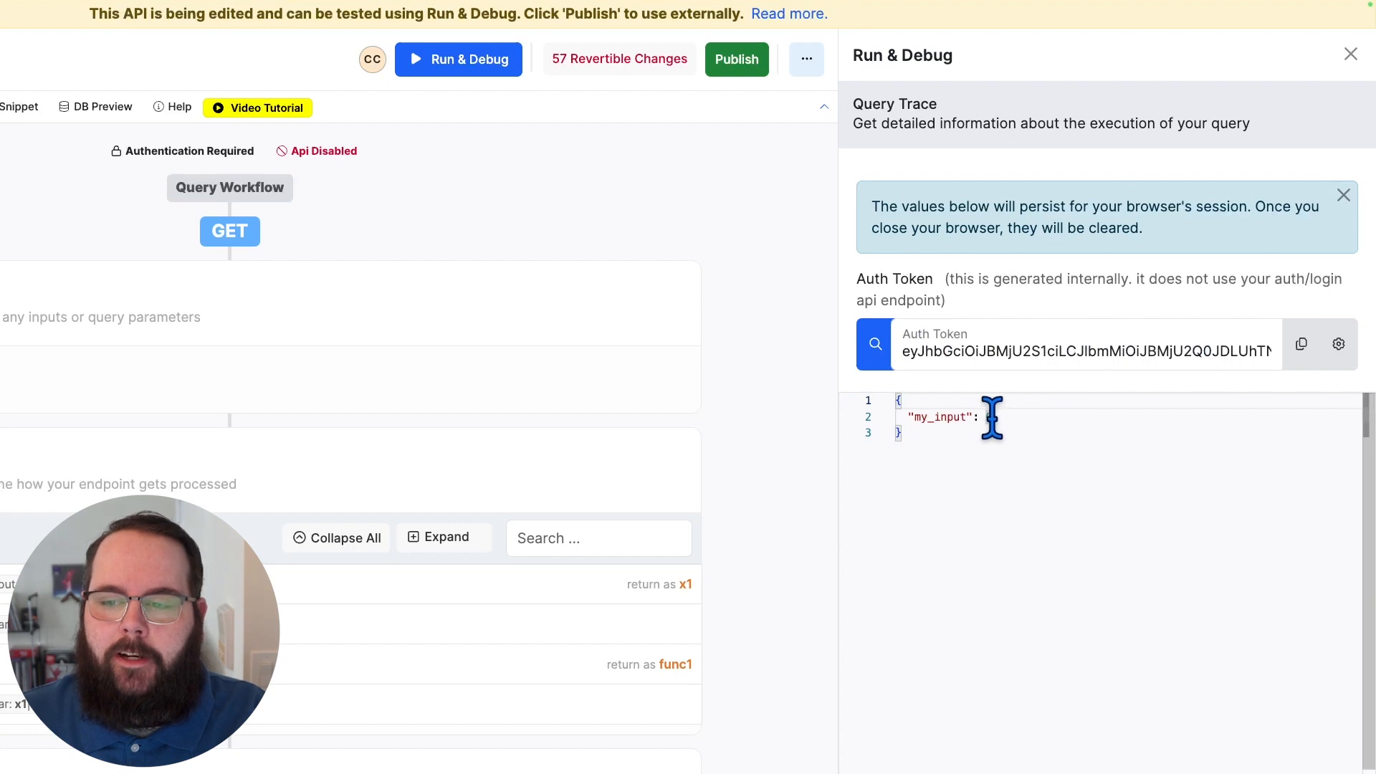
pyautogui.write('0')
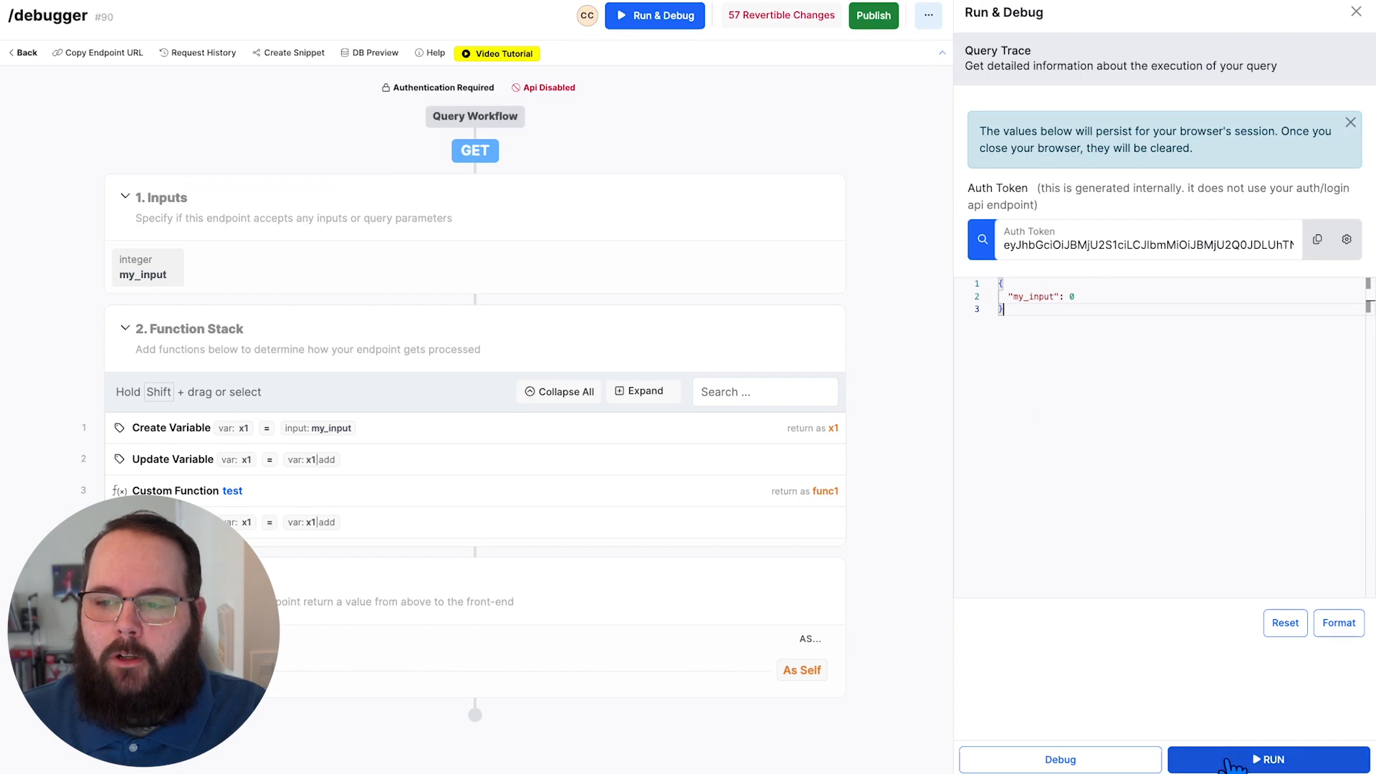
pyautogui.click(1266, 759)
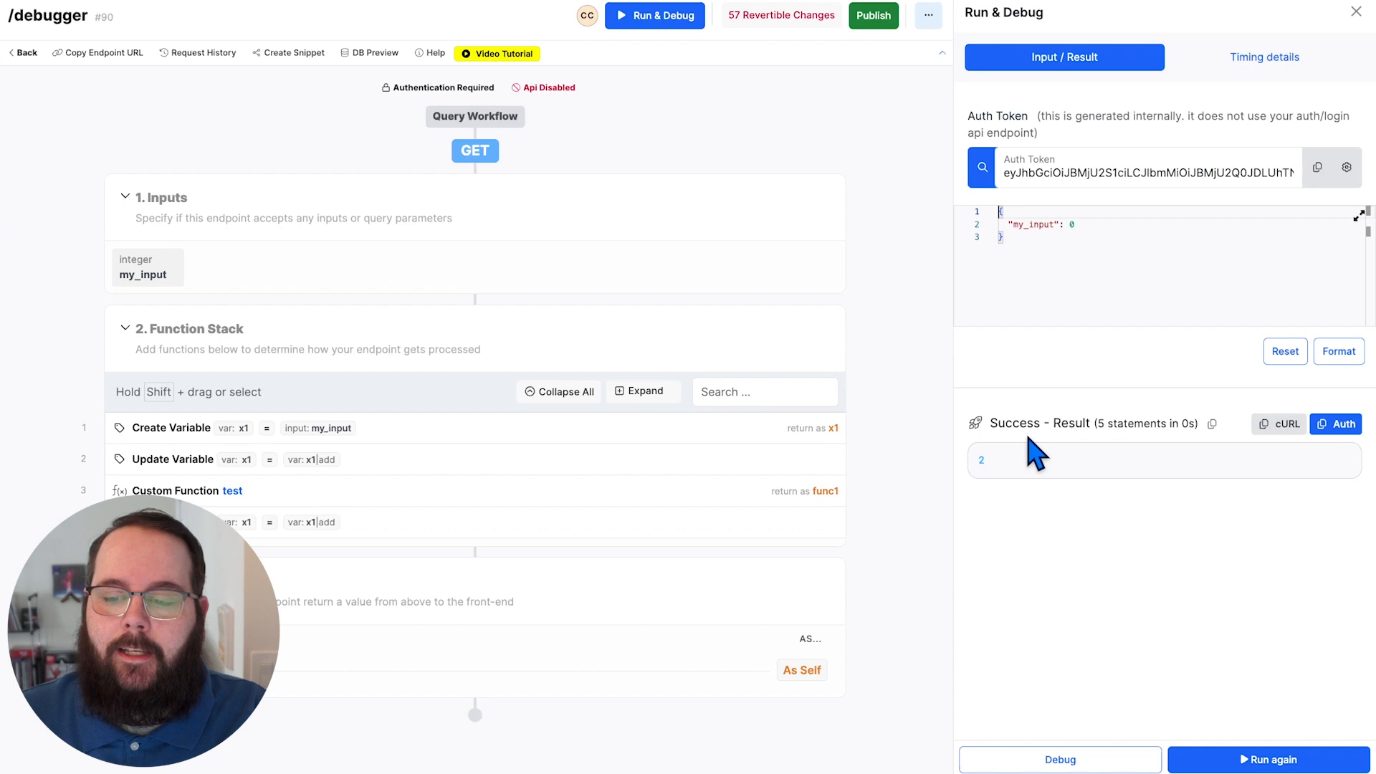
pyautogui.moveTo(1031, 476)
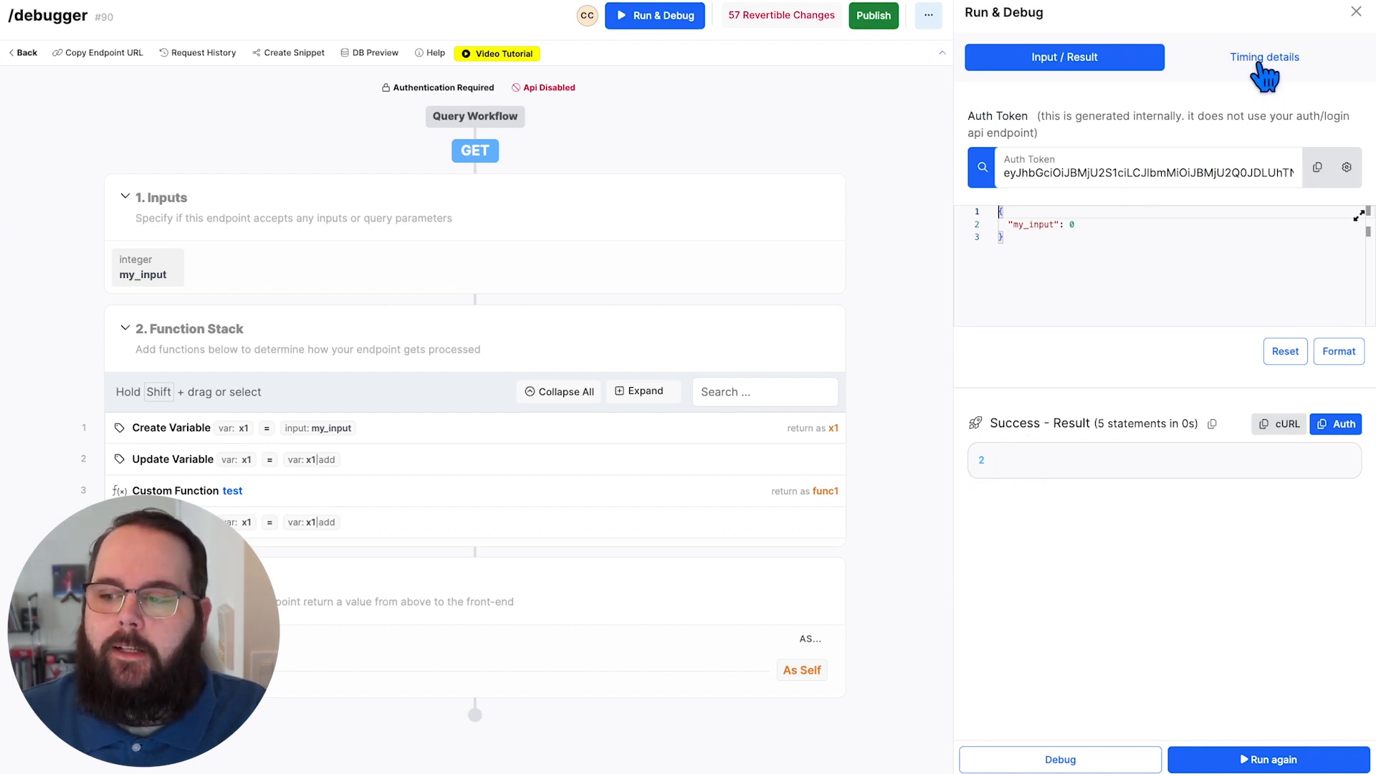
# - View the run's timing details, each function stack step taking 0.001s with result 2
pyautogui.click(1264, 57)
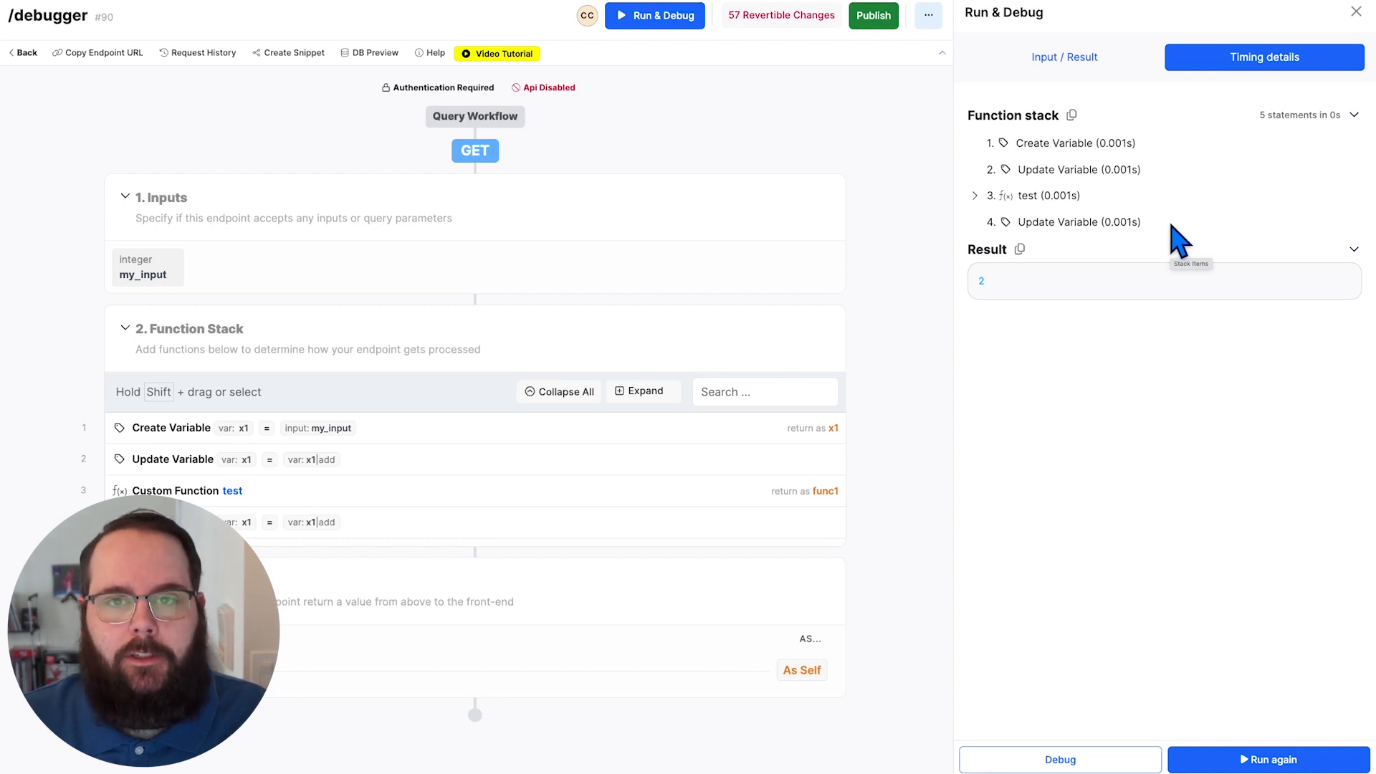
pyautogui.moveTo(1137, 420)
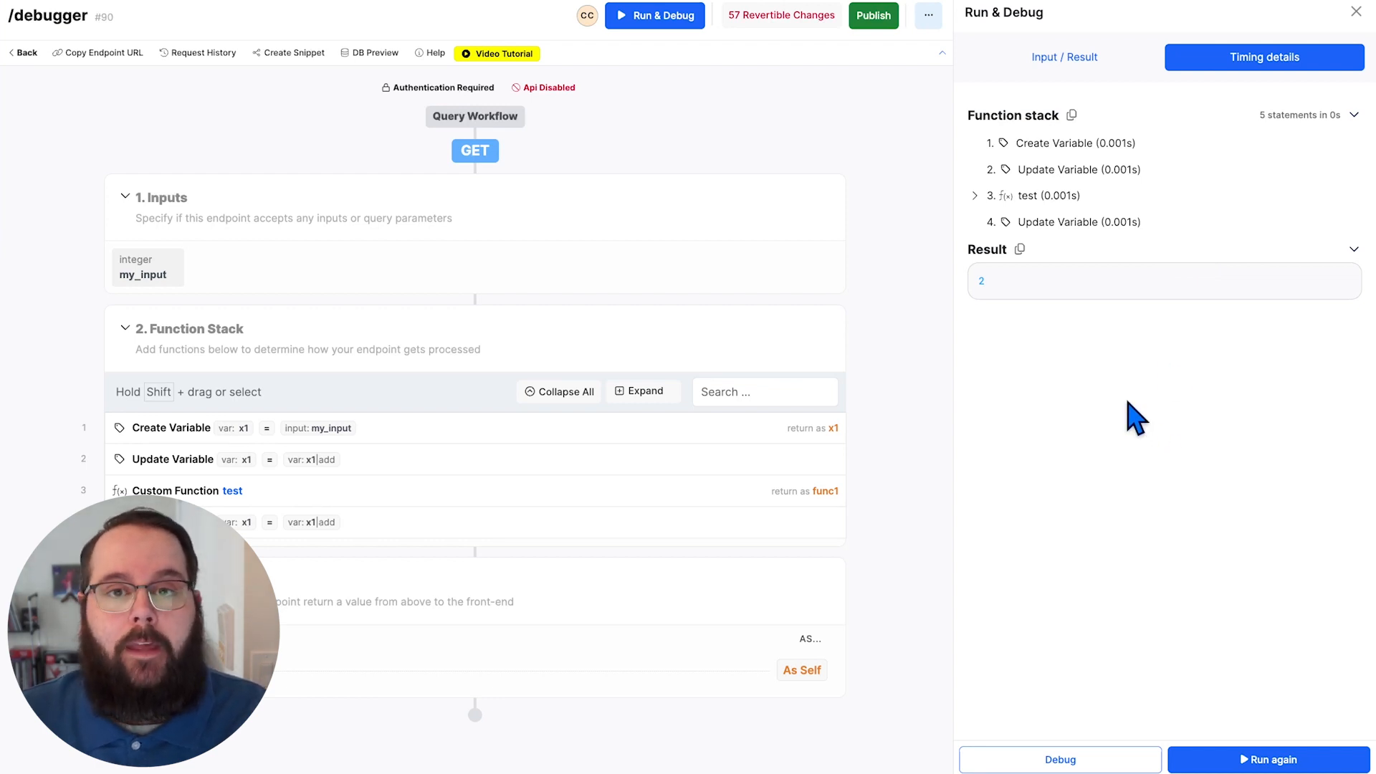
pyautogui.moveTo(1052, 463)
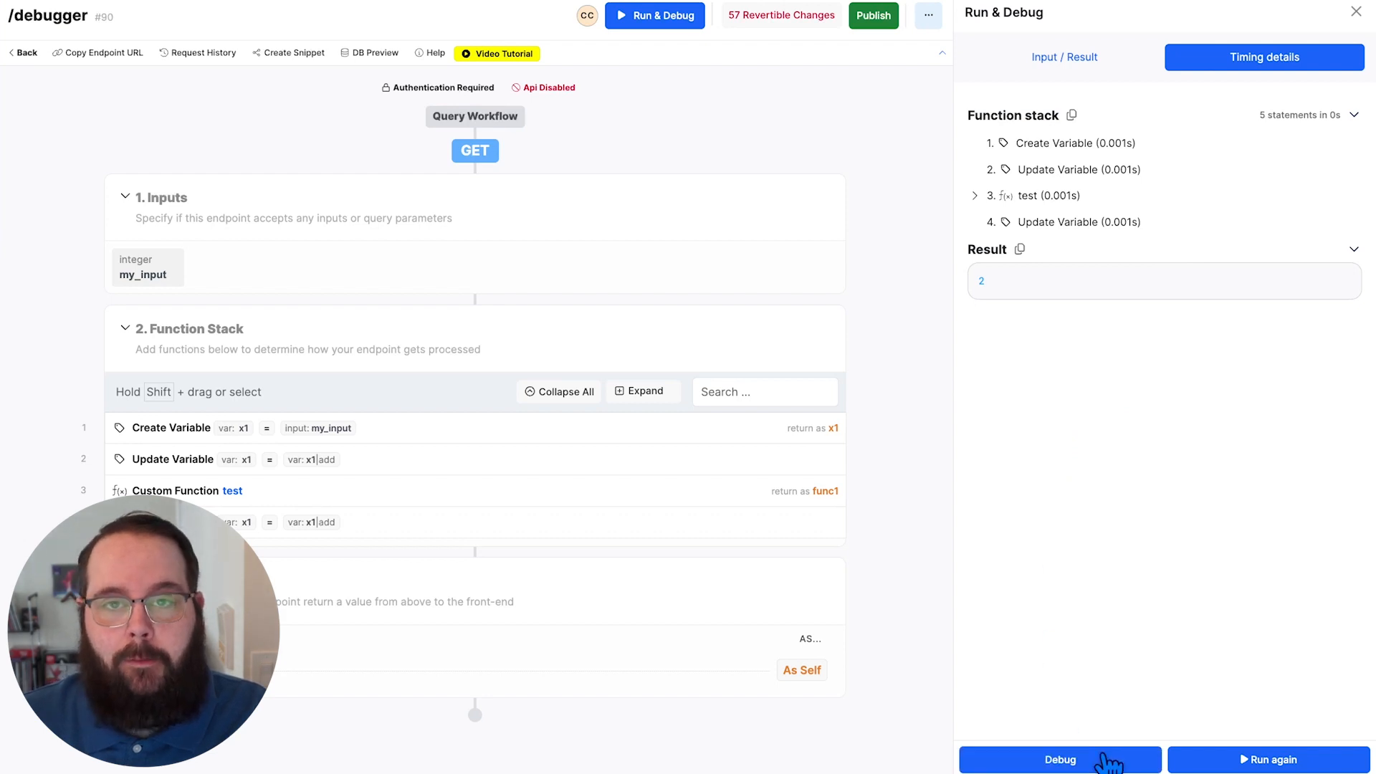
# - Start a debug session and step over to the last Update Variable, x1 at 1 and func1 'test'
pyautogui.click(1060, 760)
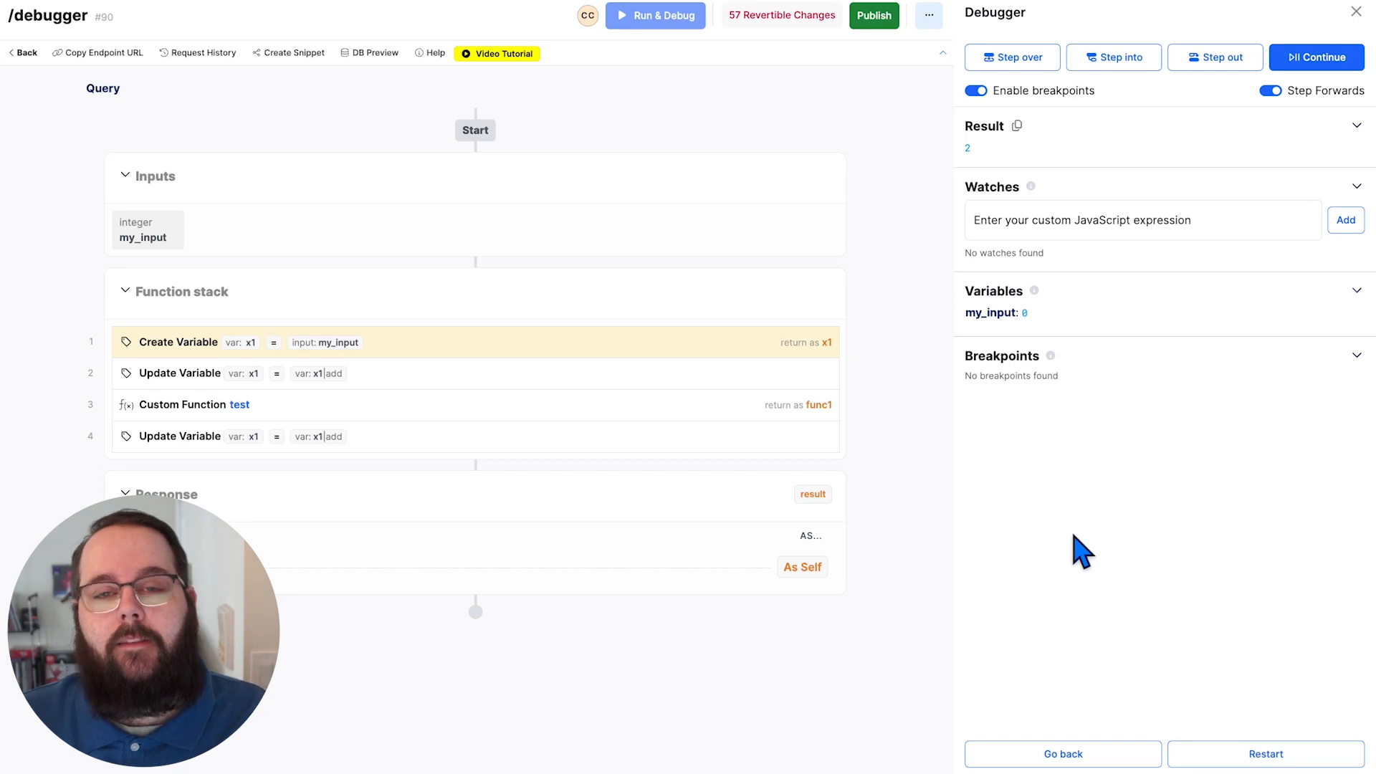
pyautogui.moveTo(1005, 170)
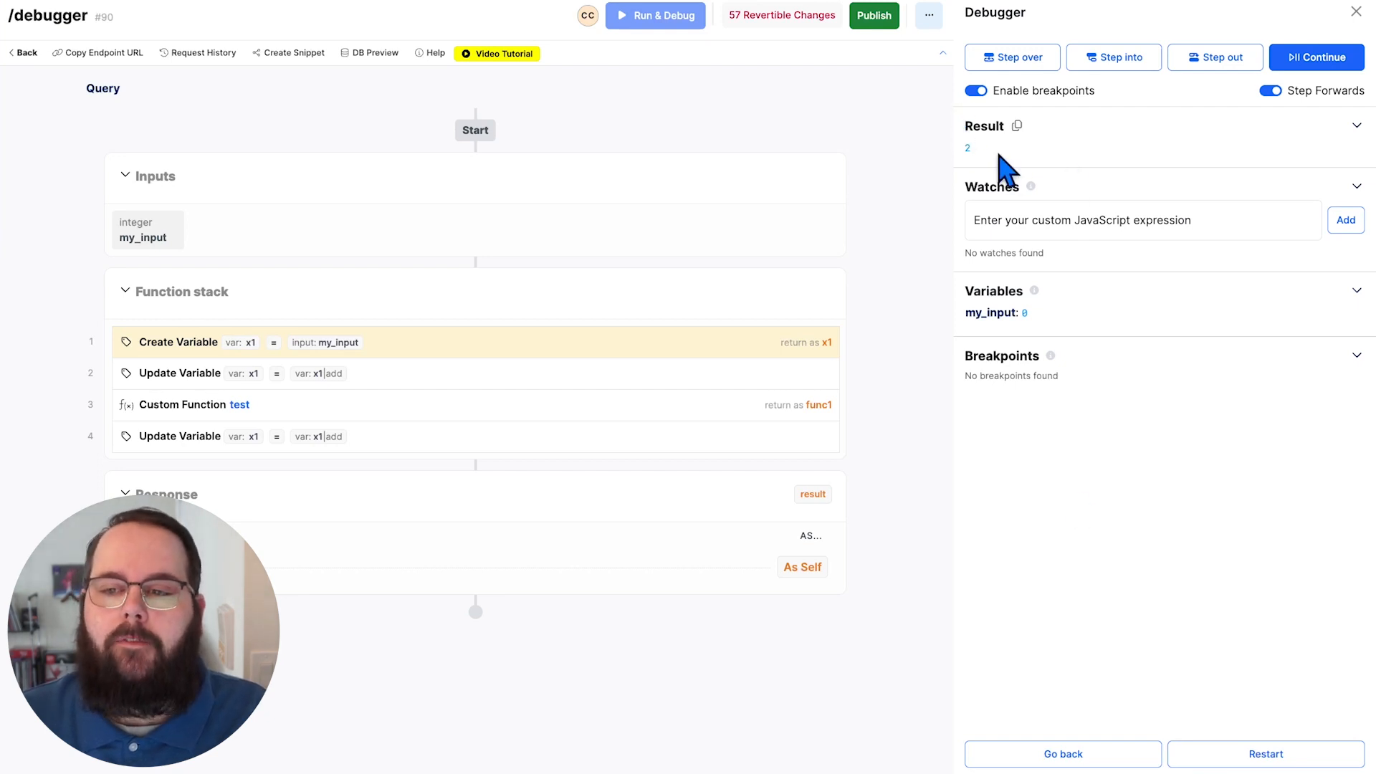
pyautogui.moveTo(1075, 171)
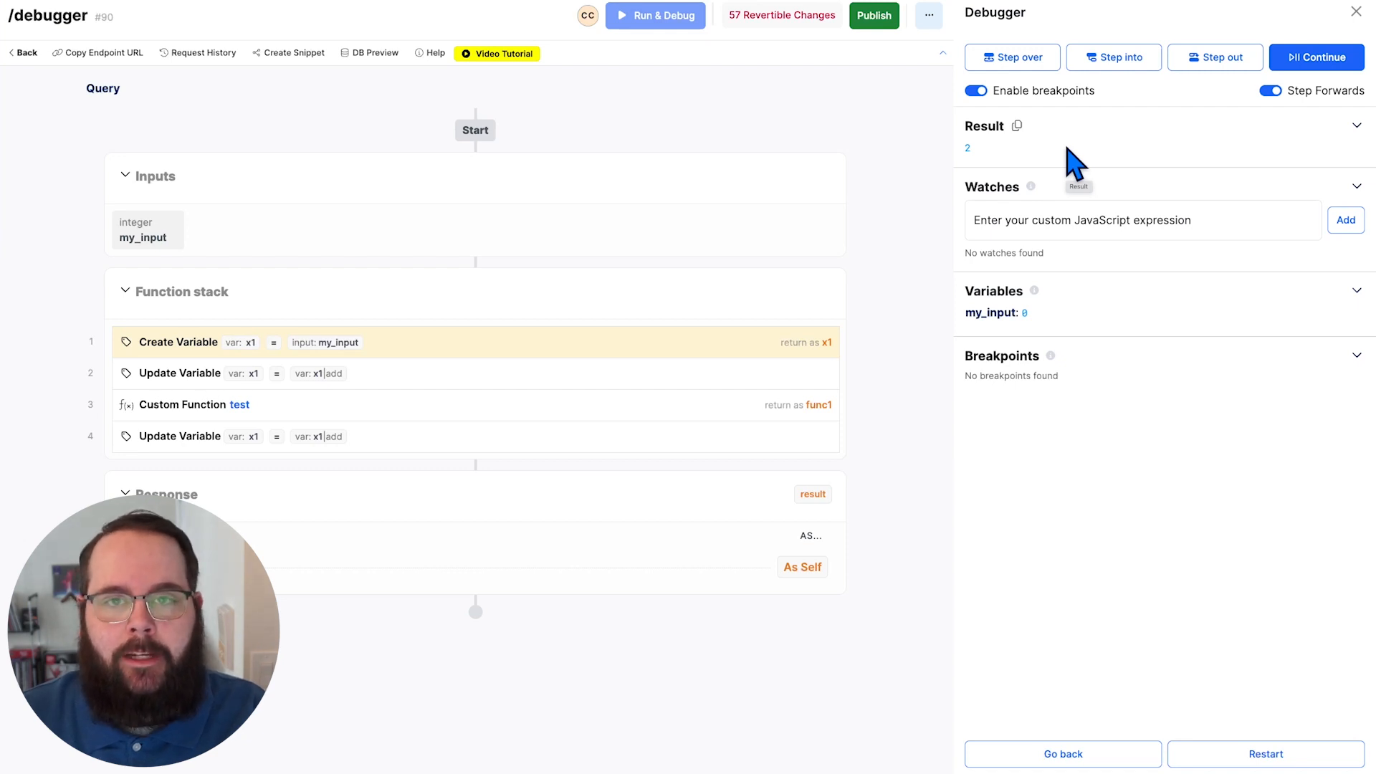
pyautogui.moveTo(463, 380)
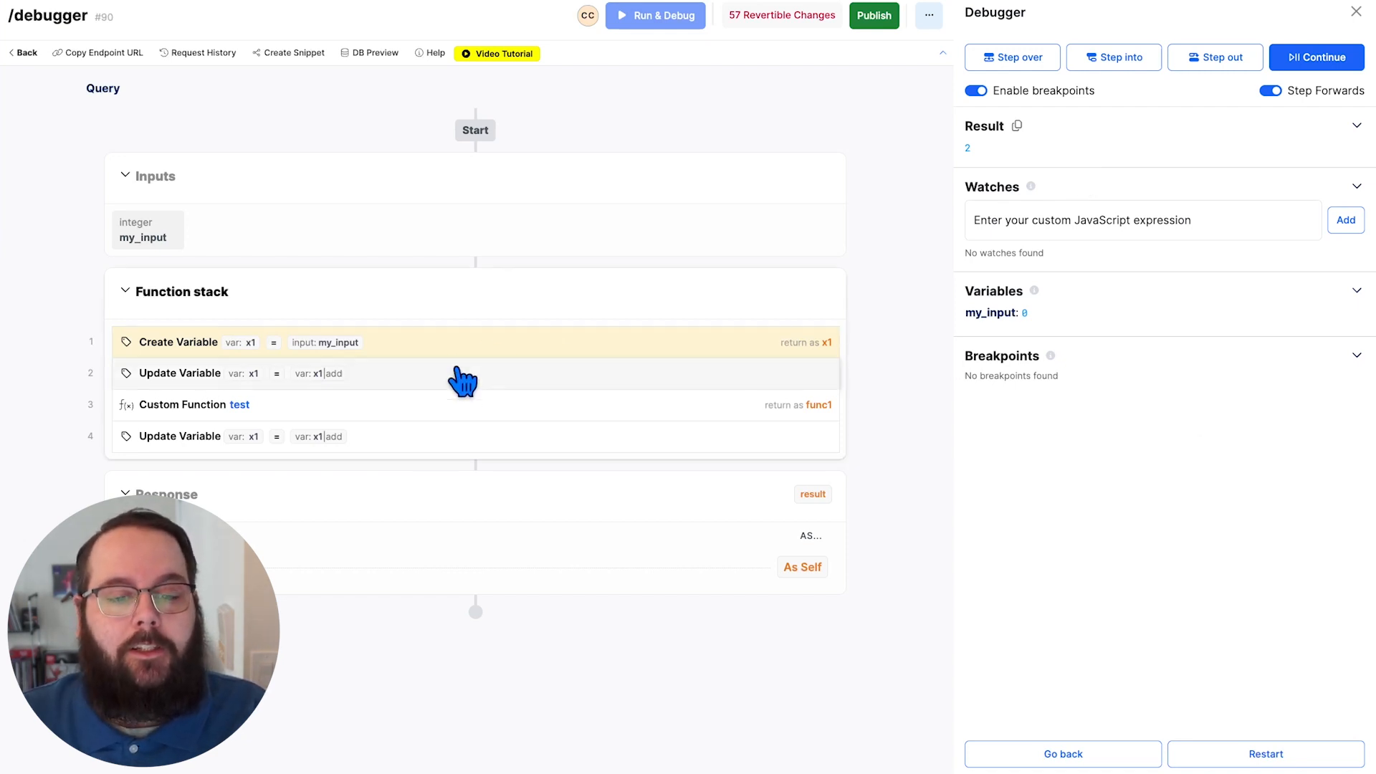
pyautogui.click(1011, 58)
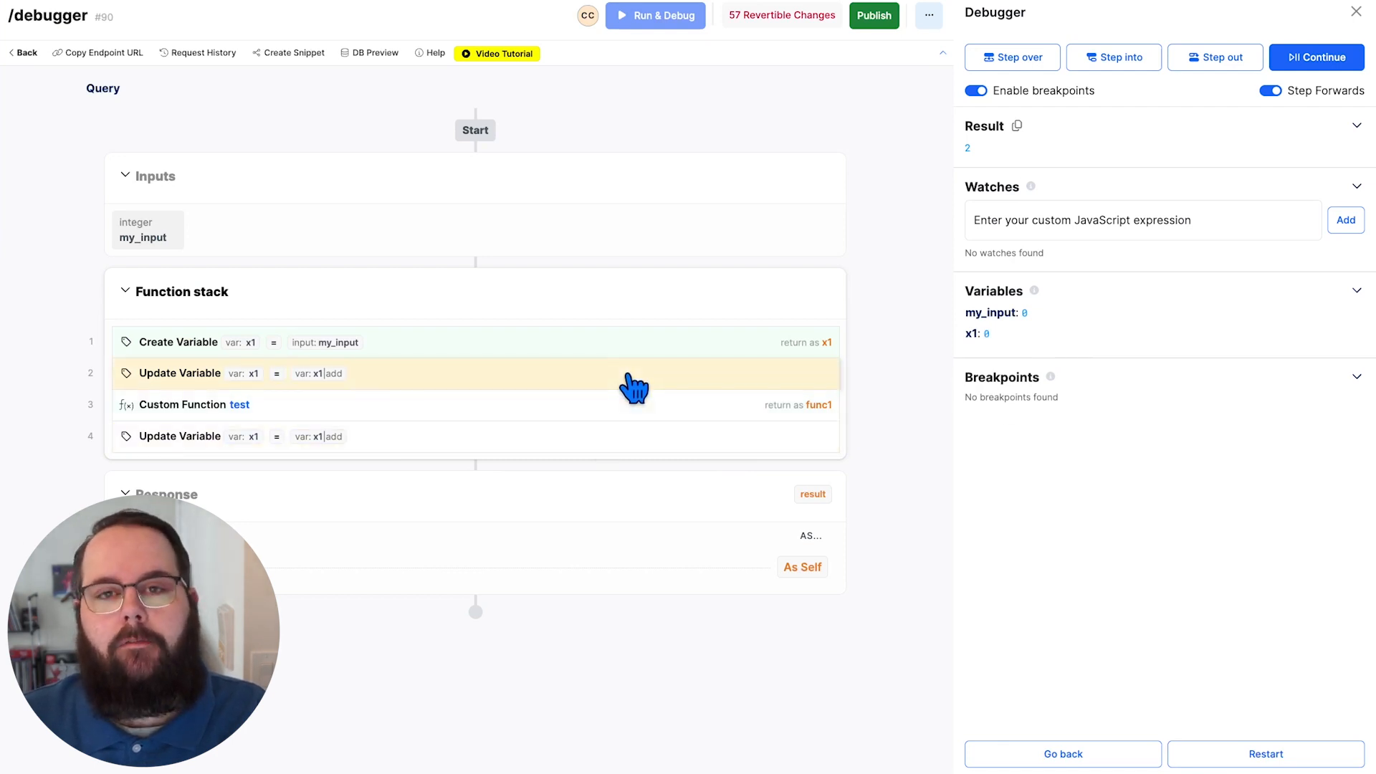
pyautogui.moveTo(628, 429)
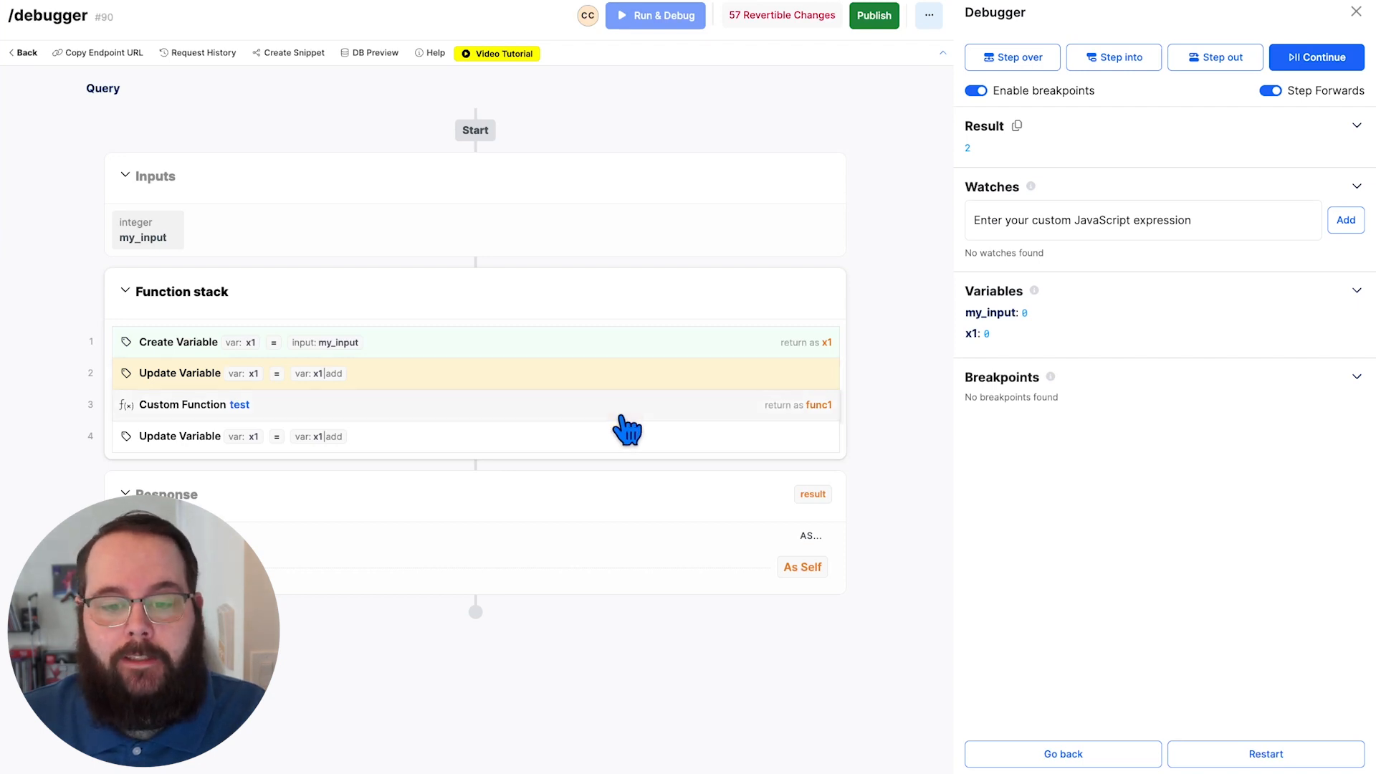
pyautogui.click(1010, 57)
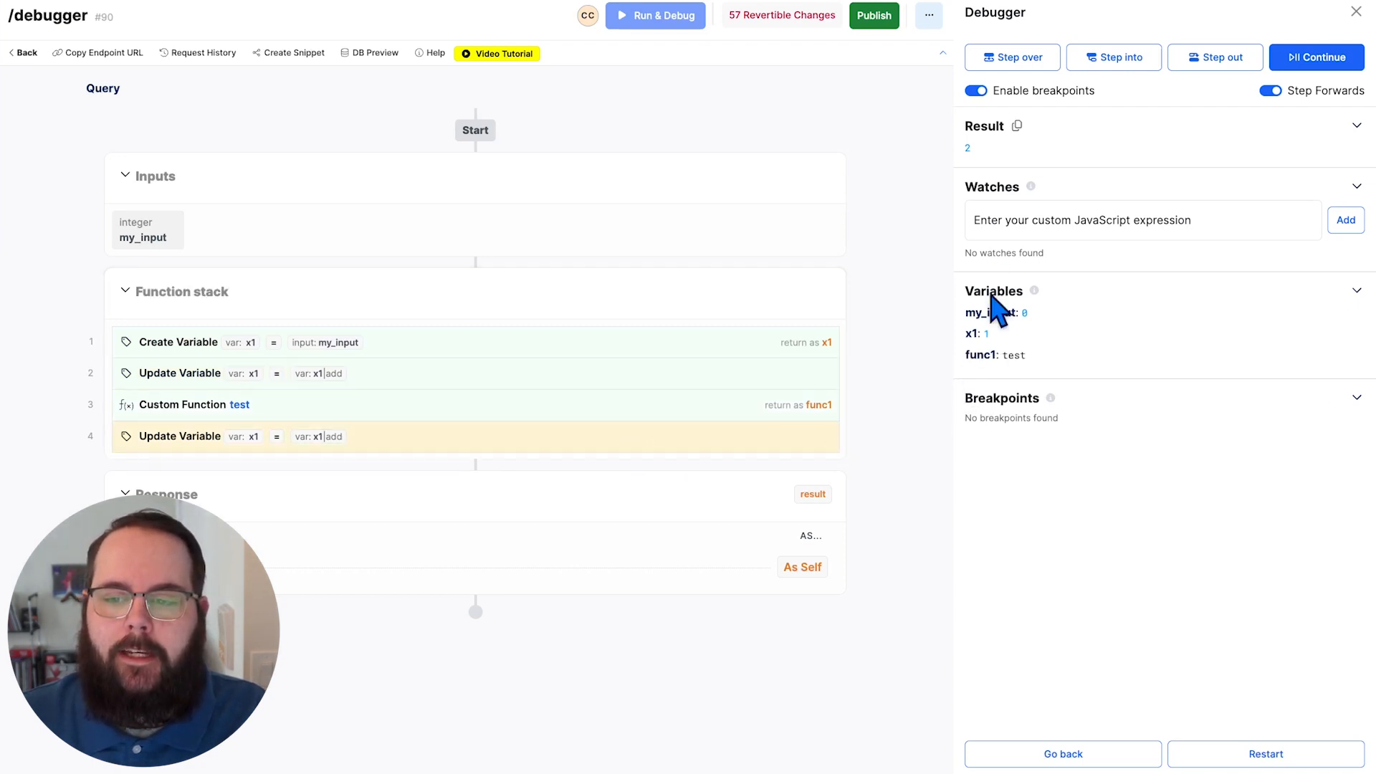
pyautogui.moveTo(943, 413)
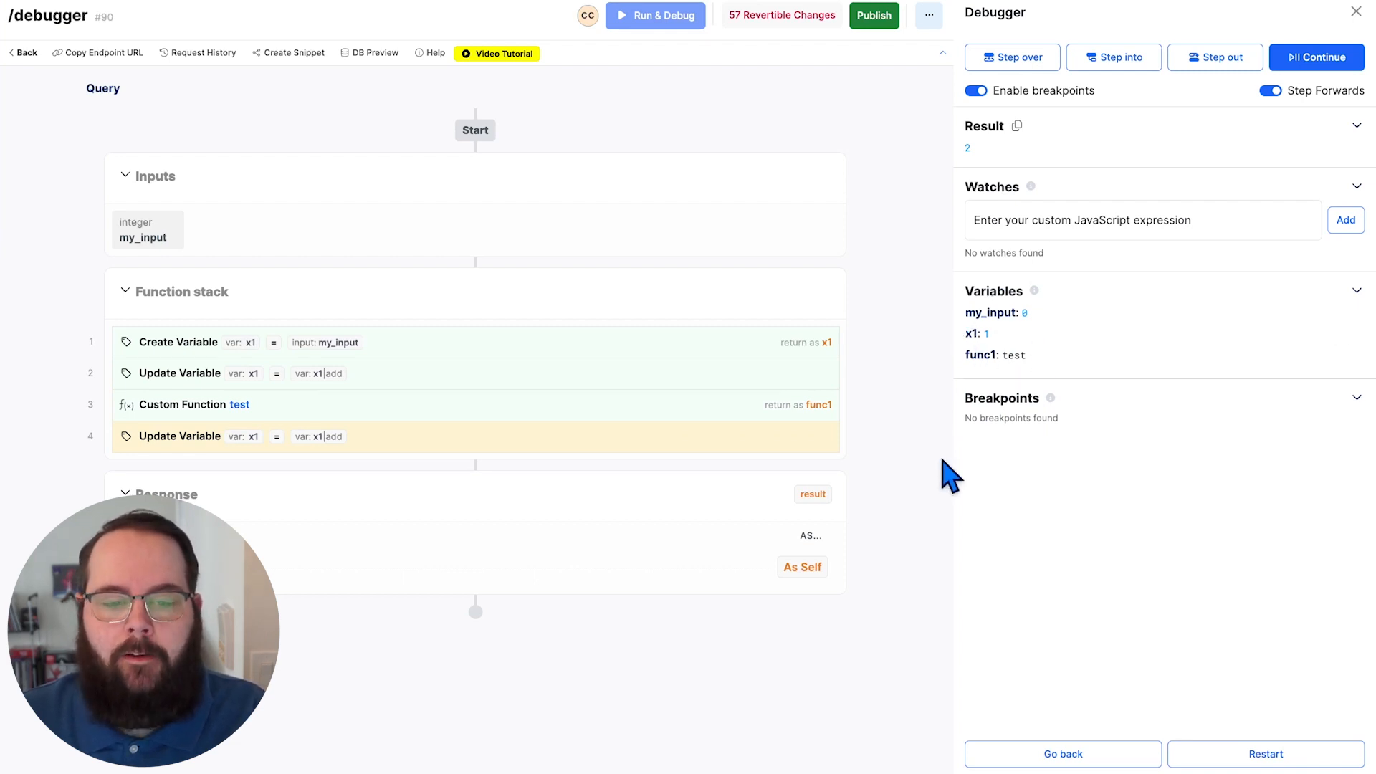
pyautogui.moveTo(840, 461)
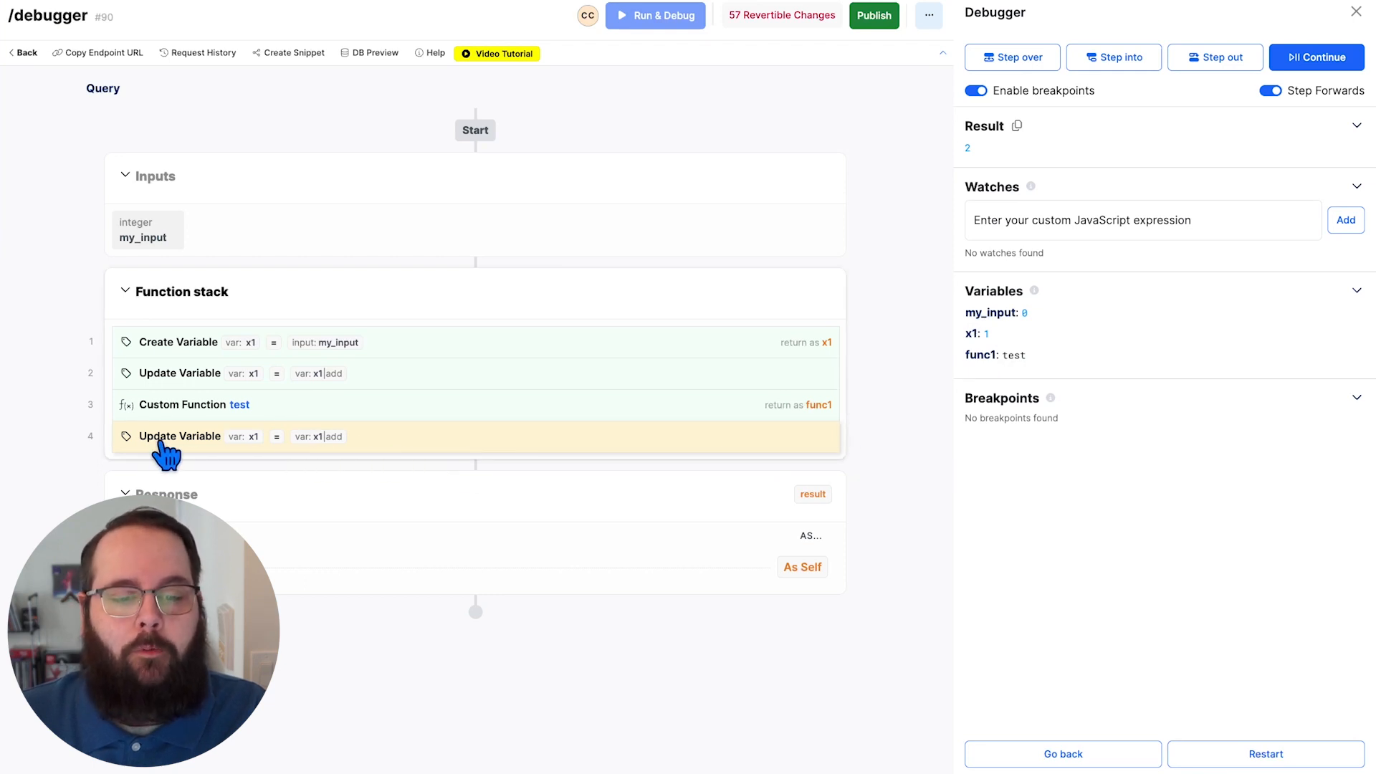
pyautogui.moveTo(562, 453)
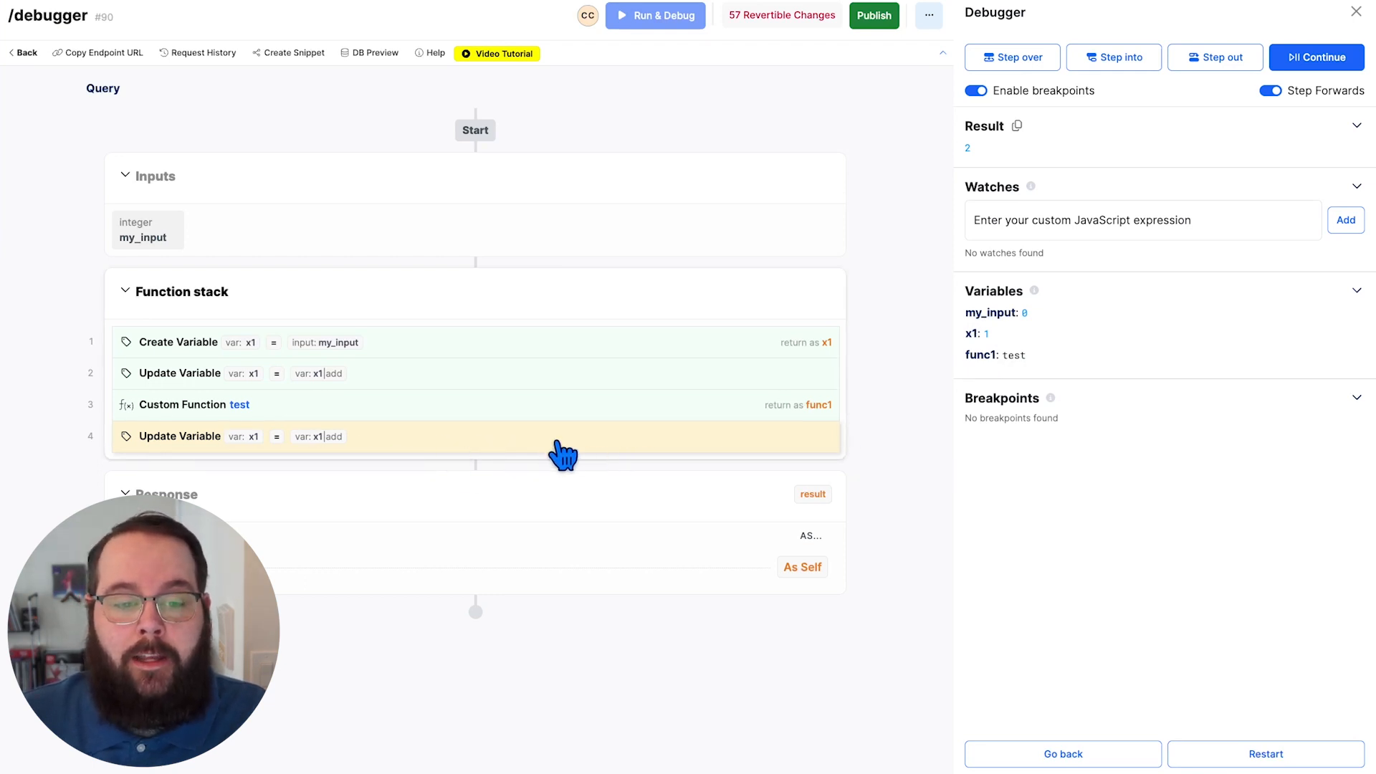
# - Step execution backward to the first Create Variable step with only my_input at 0
pyautogui.click(1062, 752)
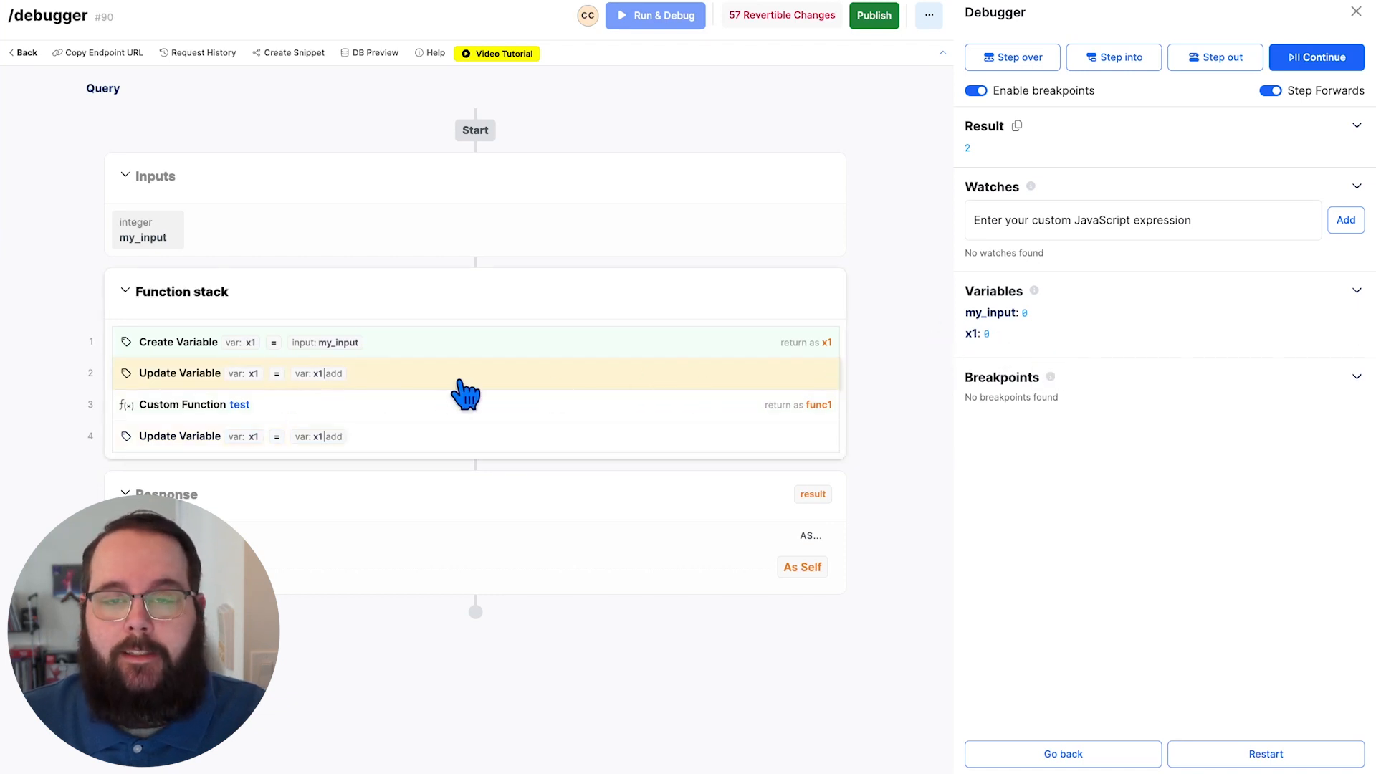
pyautogui.click(1060, 753)
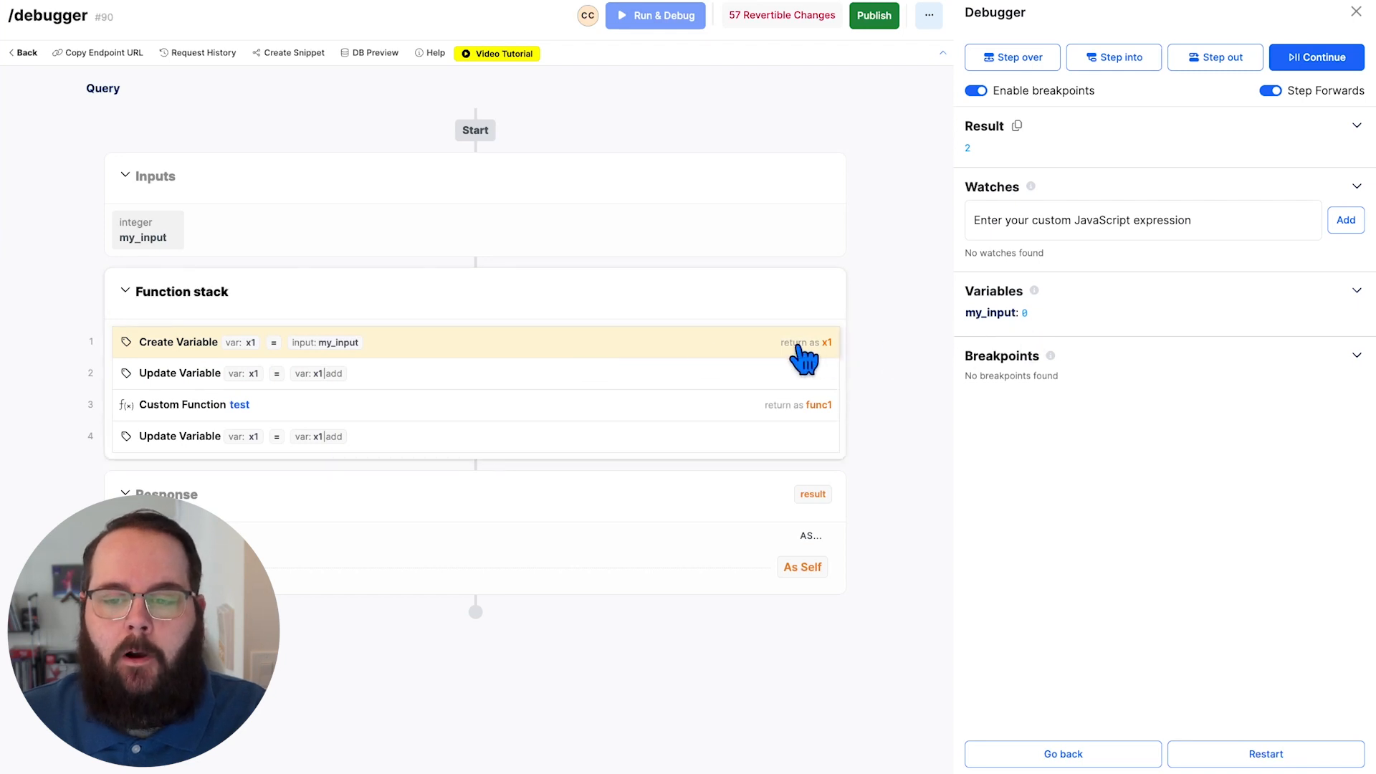
pyautogui.moveTo(874, 342)
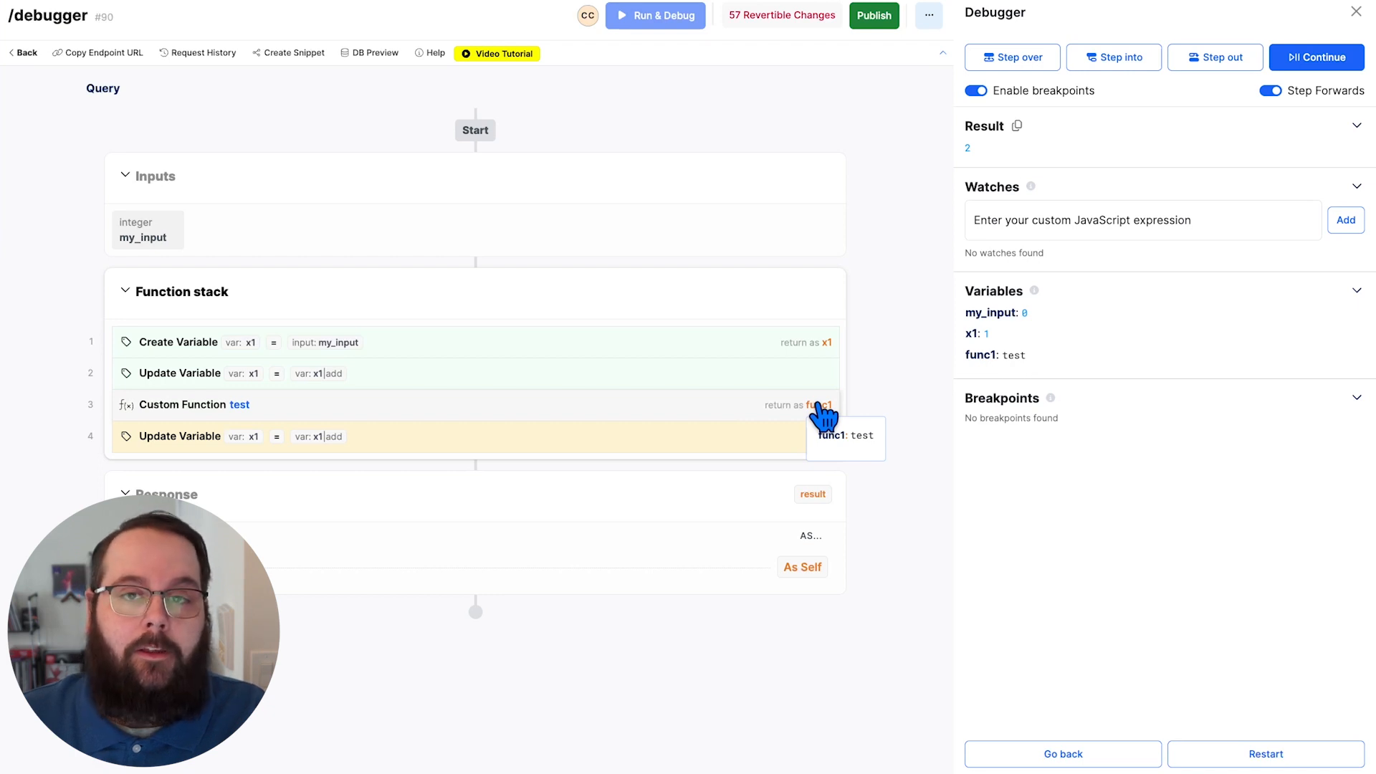
pyautogui.moveTo(892, 397)
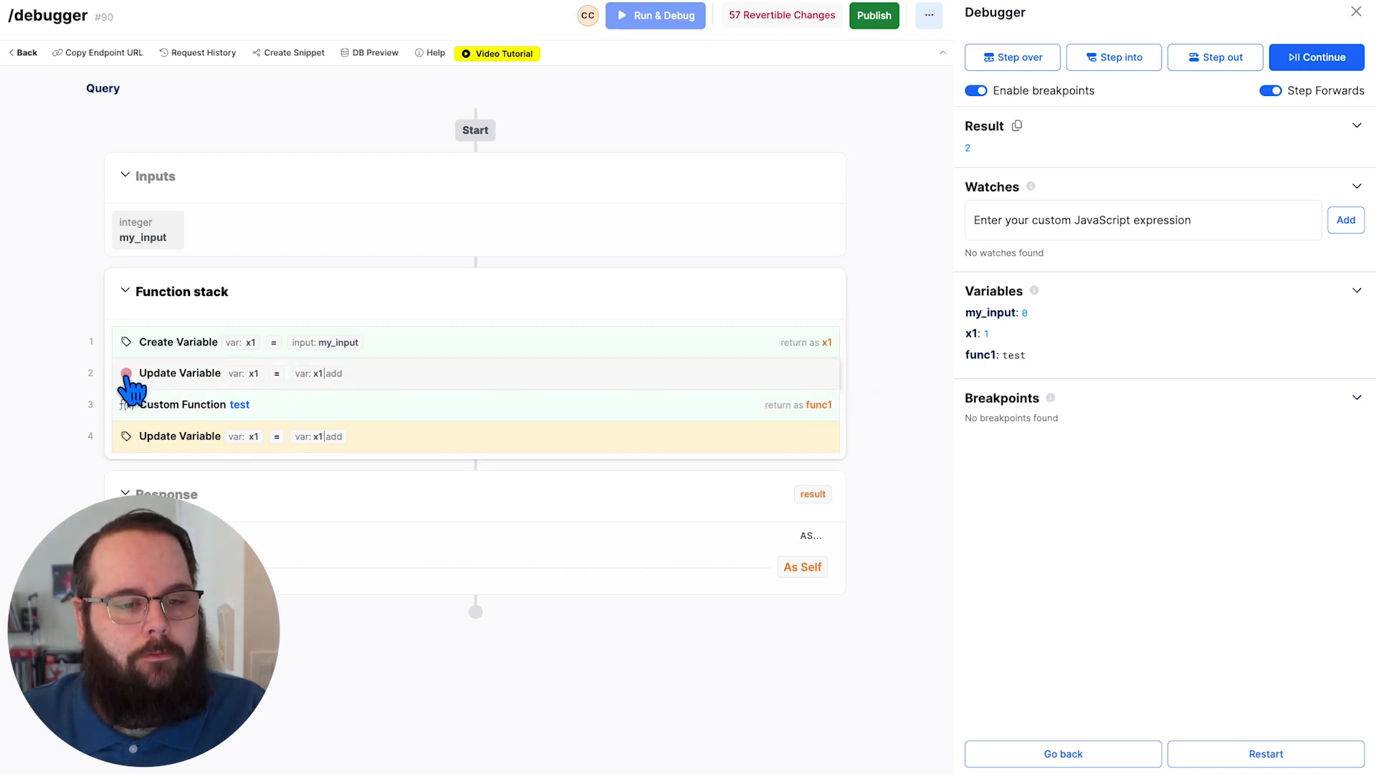
# - Set breakpoints on steps 2–4 and continue through each of them in turn
pyautogui.click(128, 373)
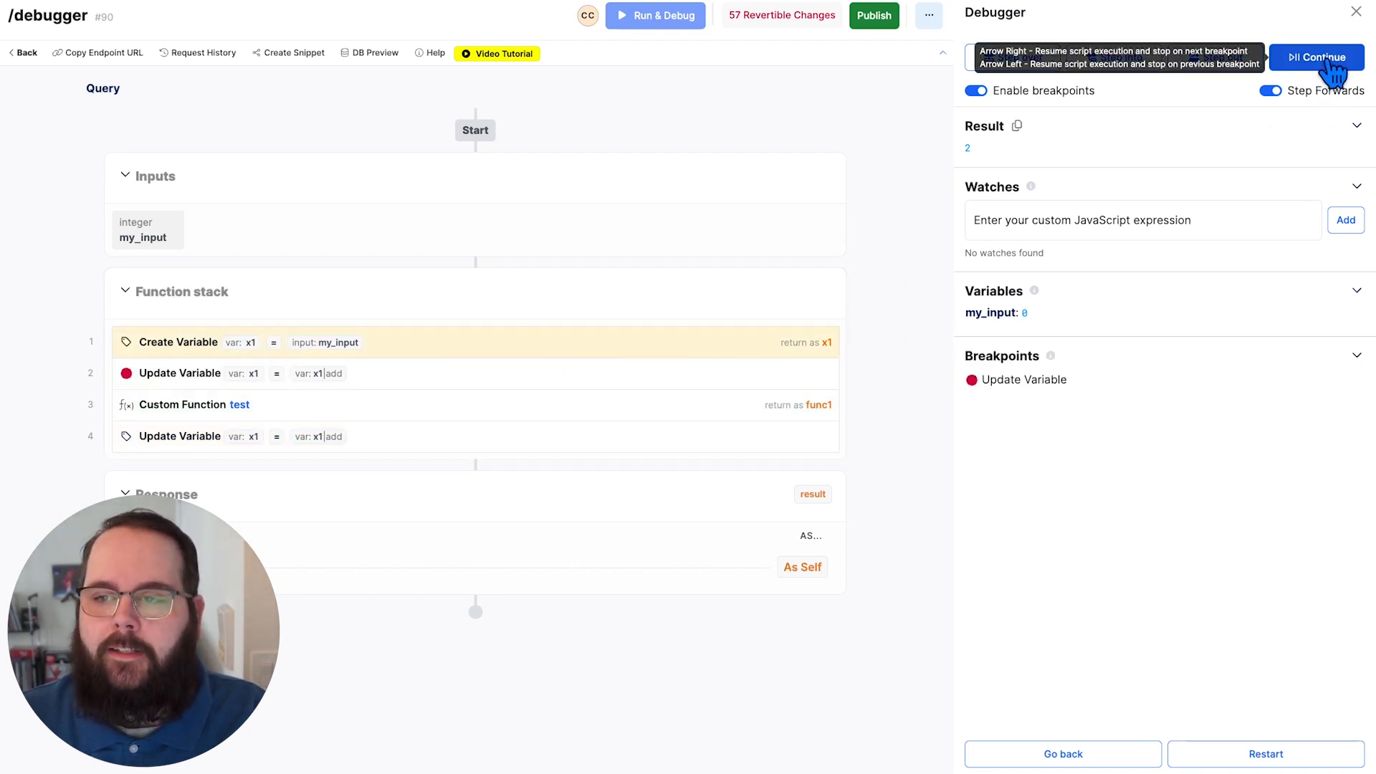
pyautogui.click(1316, 58)
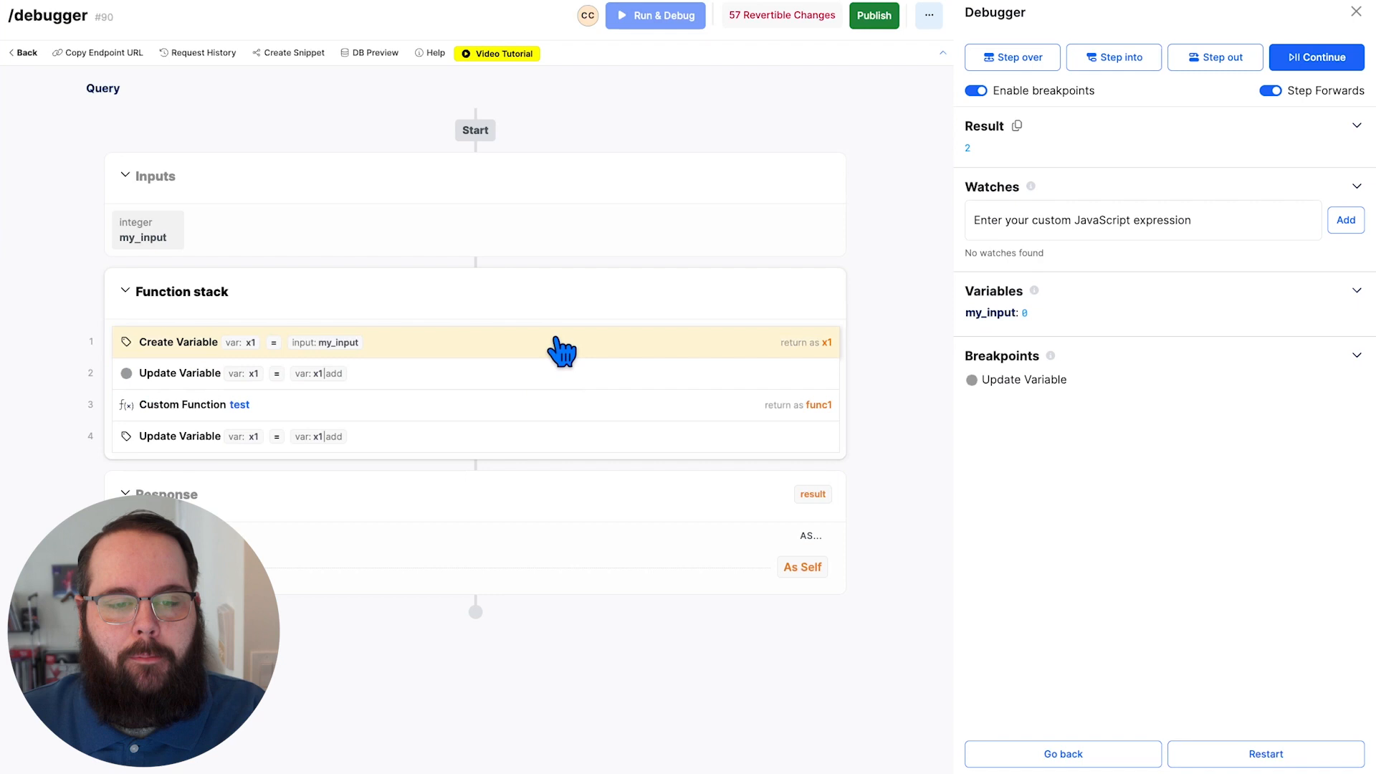
pyautogui.click(1316, 57)
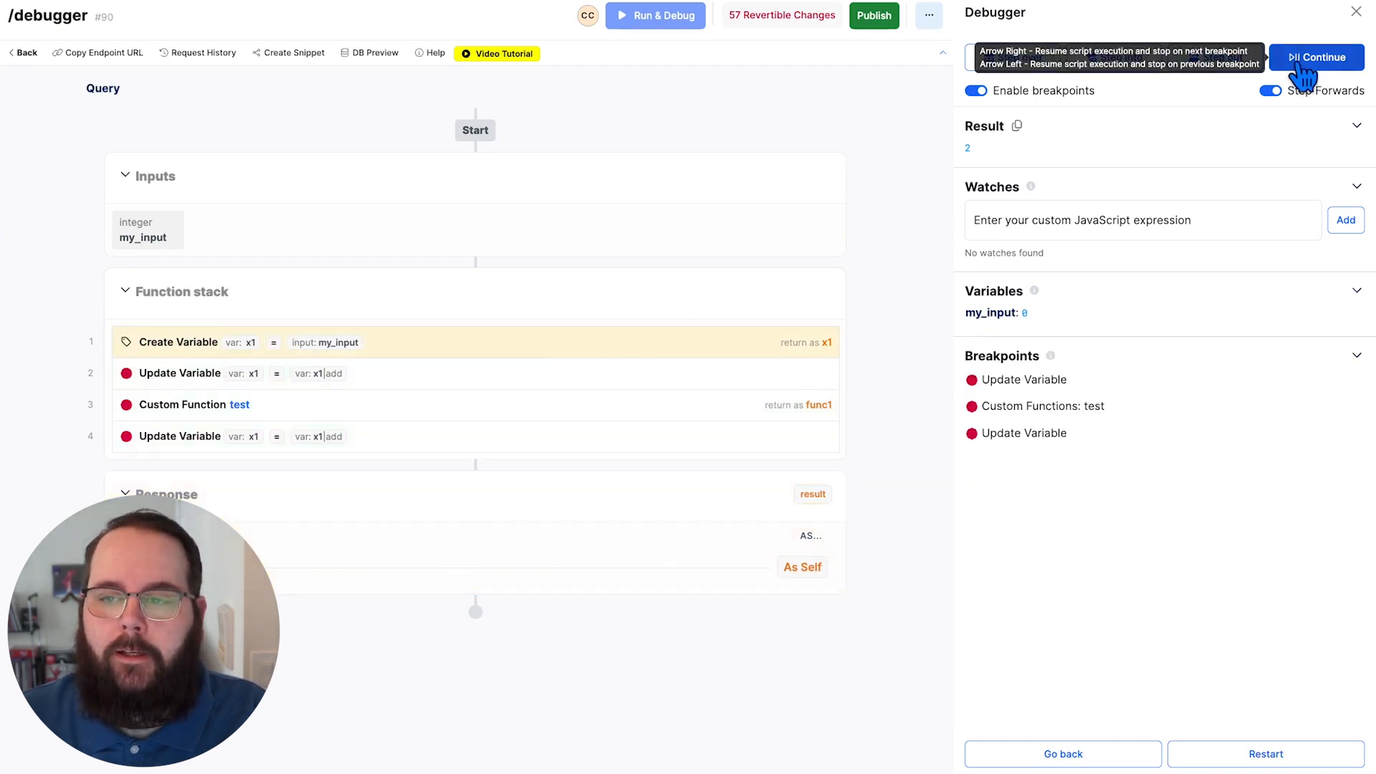
pyautogui.click(1316, 57)
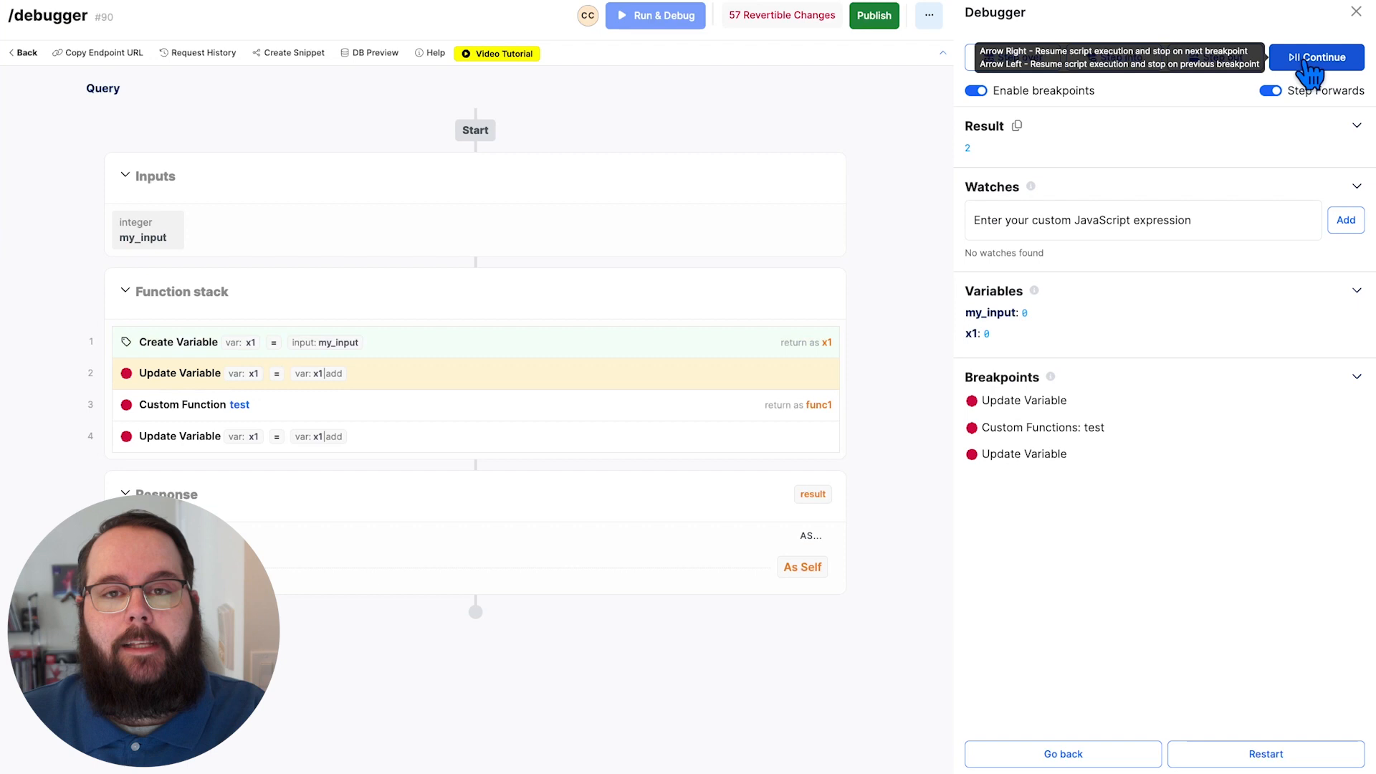
pyautogui.click(1316, 57)
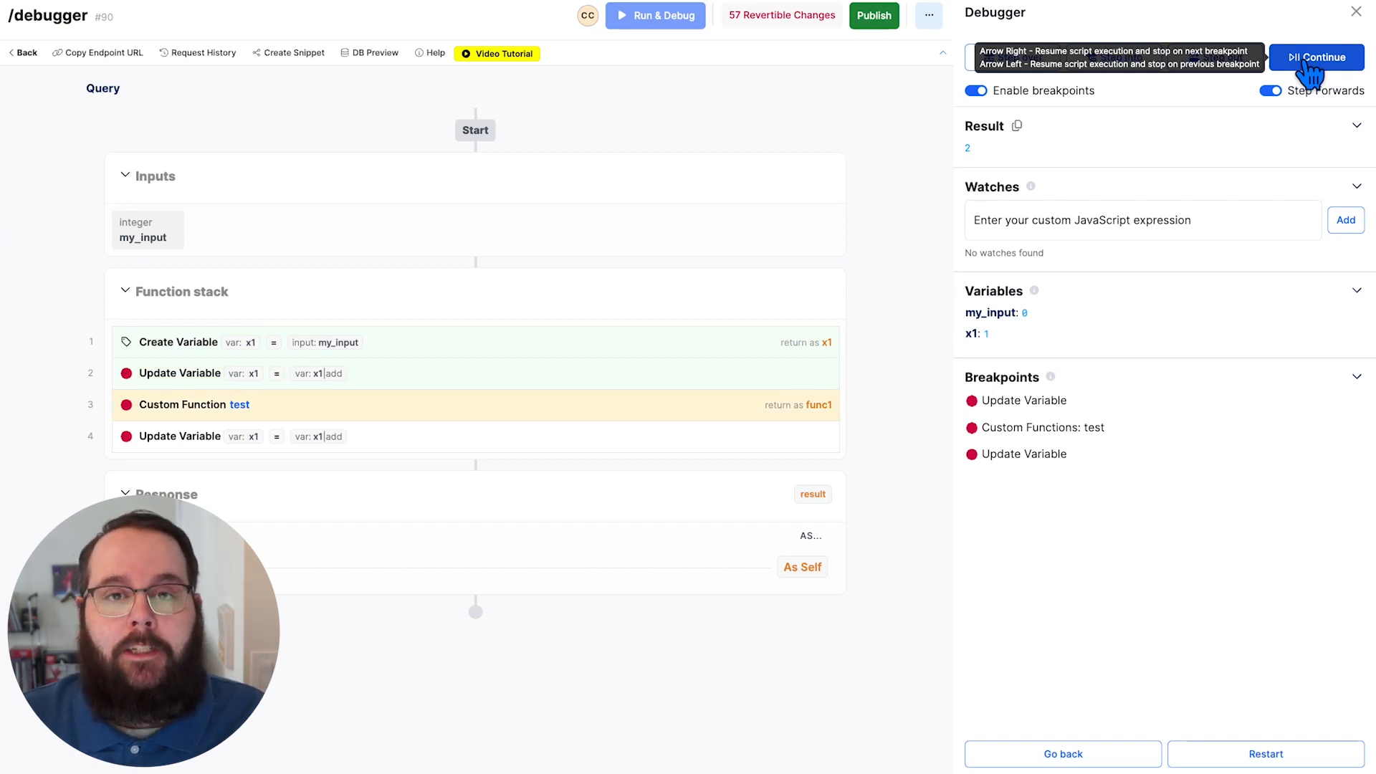
pyautogui.click(1315, 57)
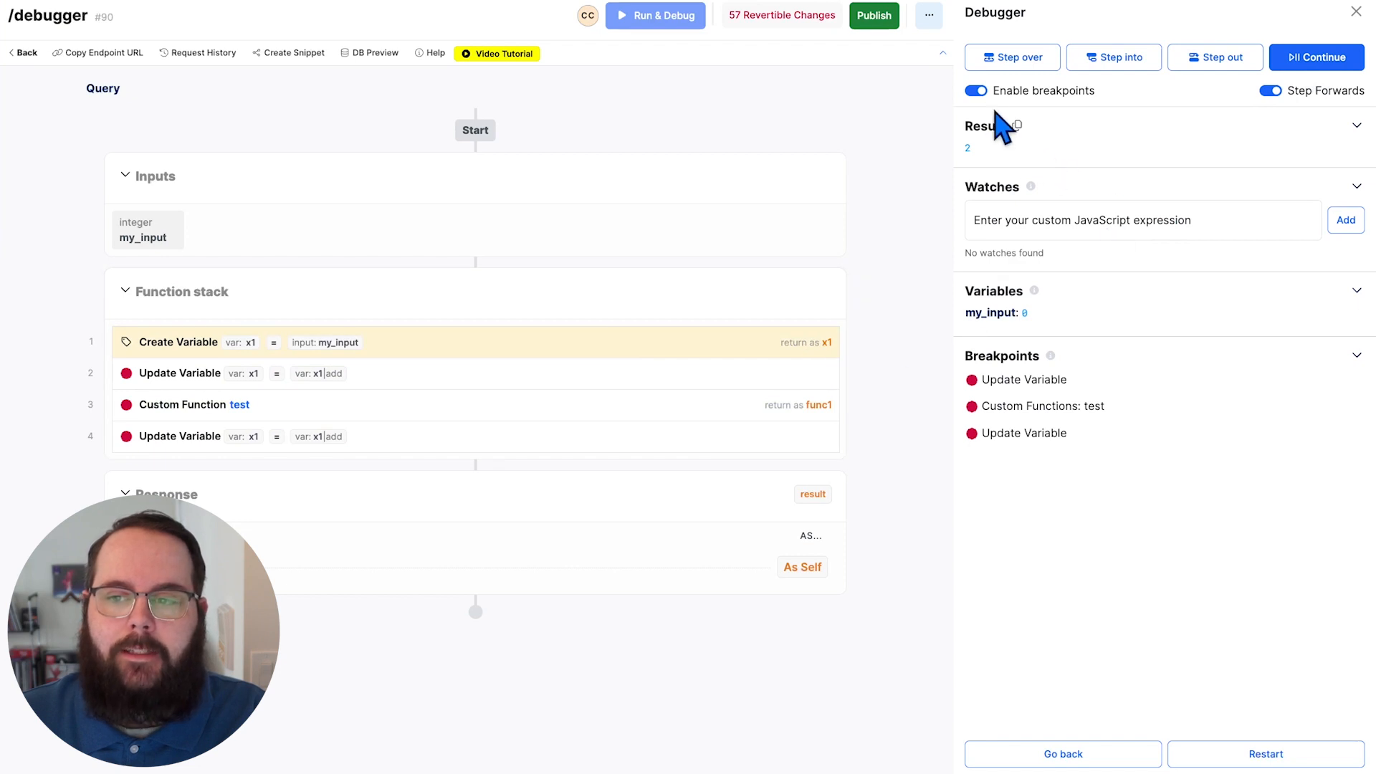
# - Disable breakpoints to run to the response with x1 at 2, then re-enable them
pyautogui.click(975, 91)
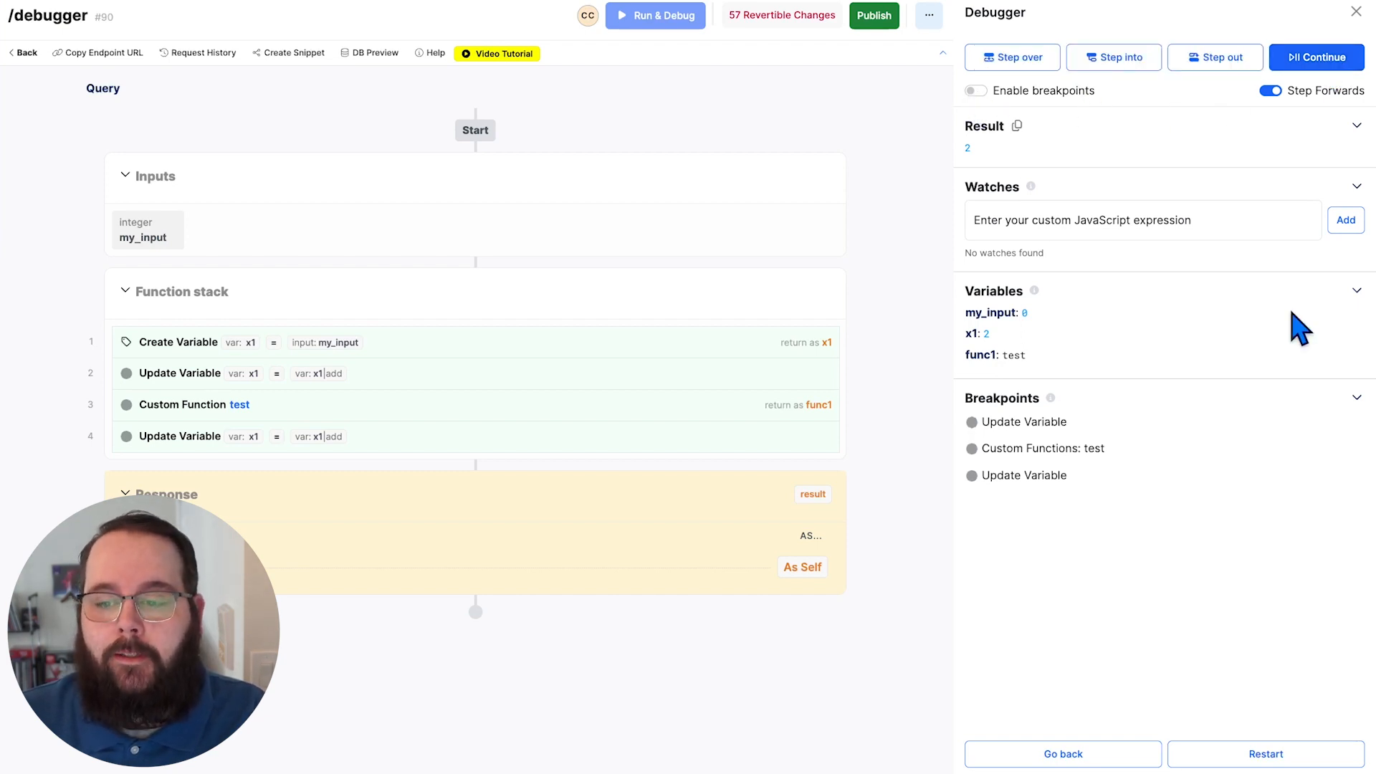
pyautogui.moveTo(1011, 57)
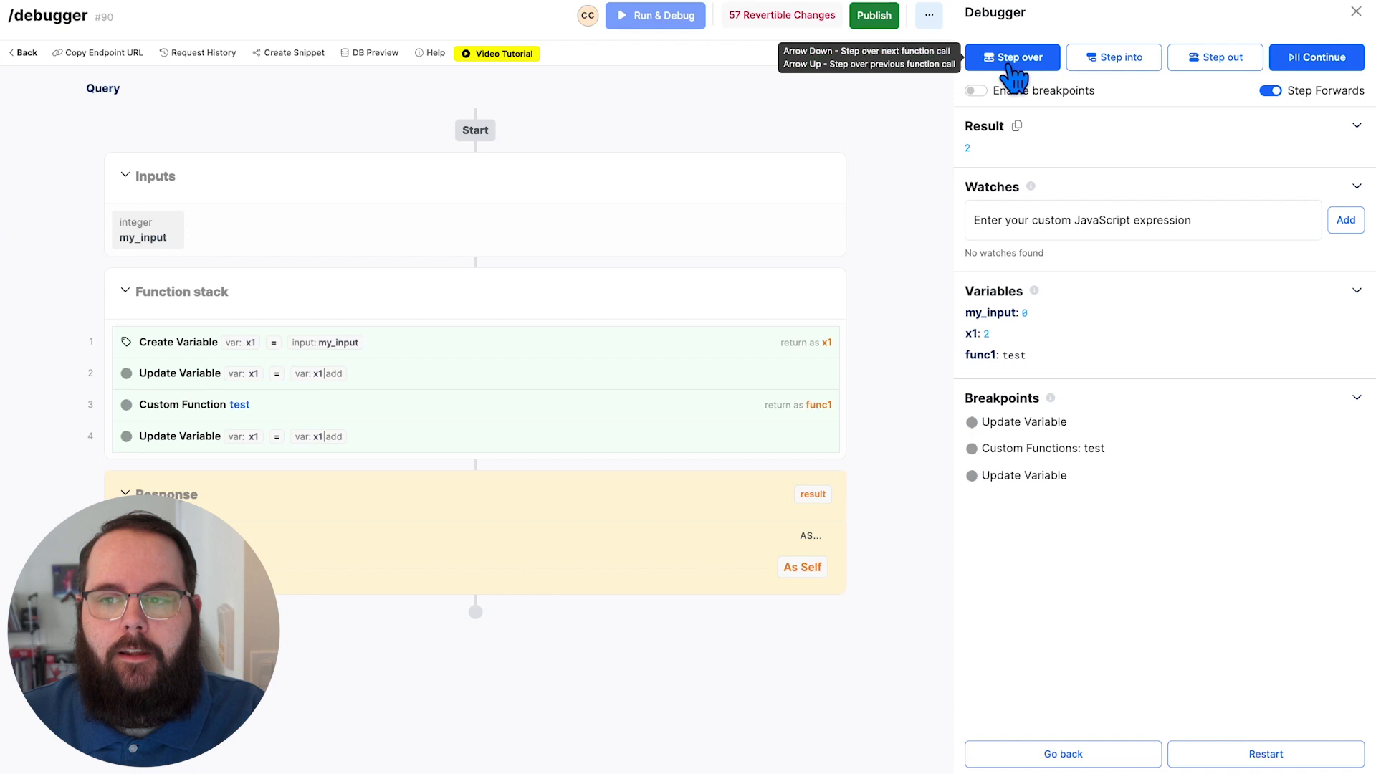
pyautogui.click(975, 90)
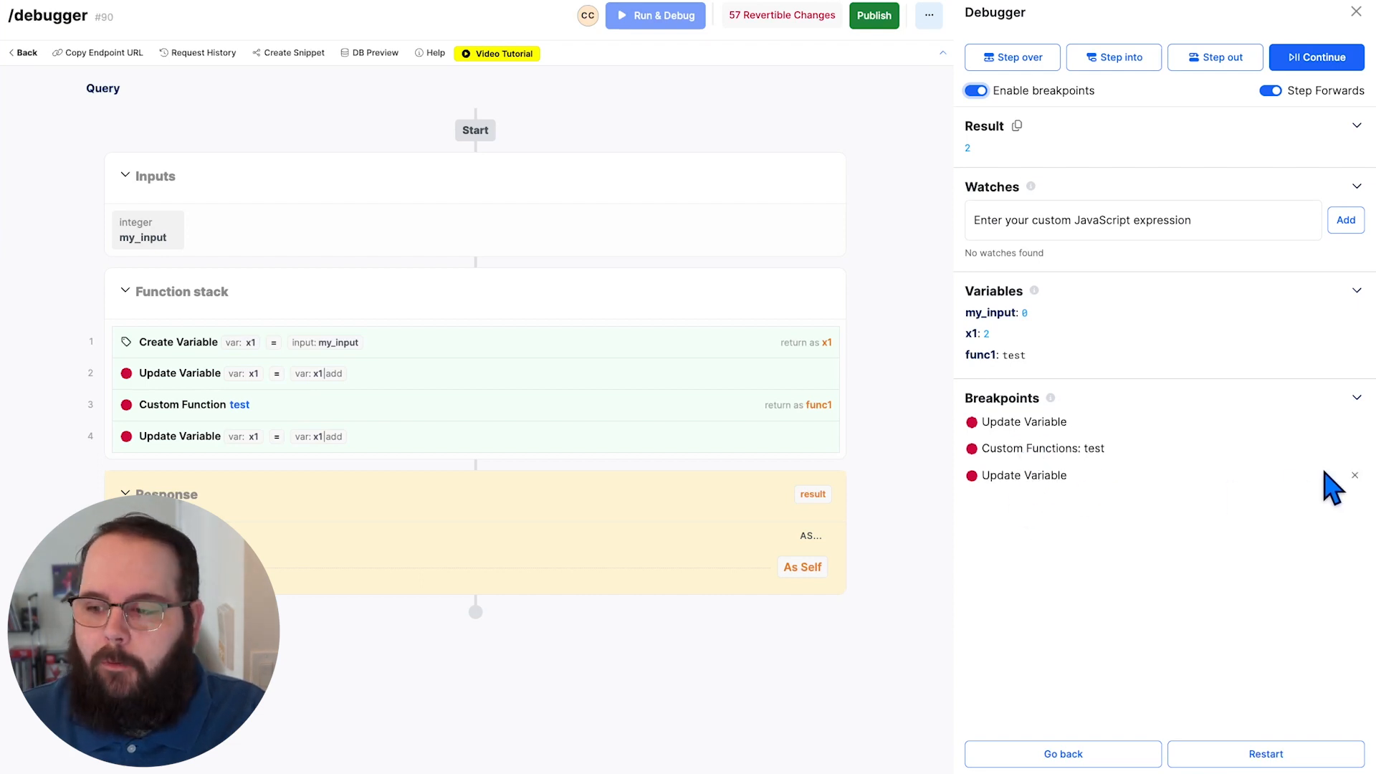
# - Remove the last Update Variable breakpoint and run backwards through the earlier breakpoints
pyautogui.click(1354, 447)
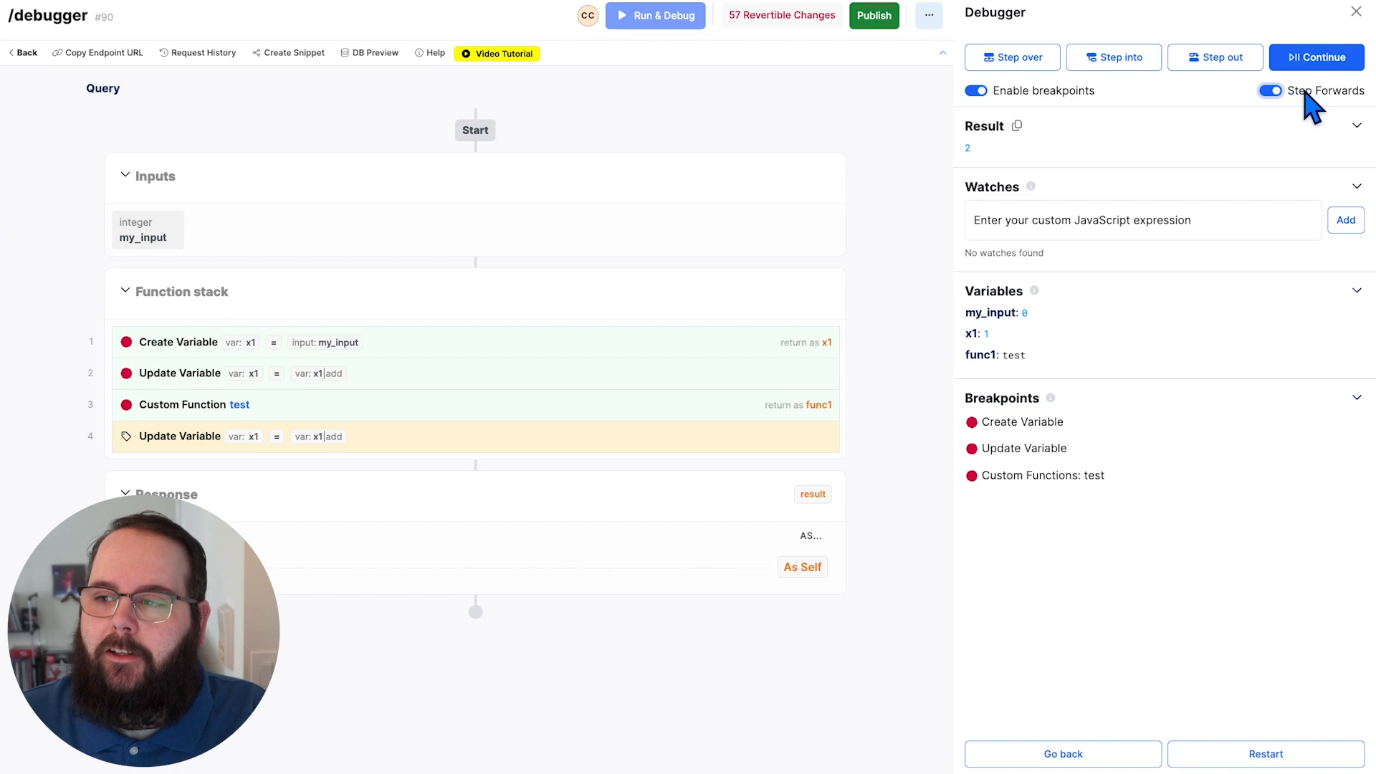
pyautogui.click(1270, 90)
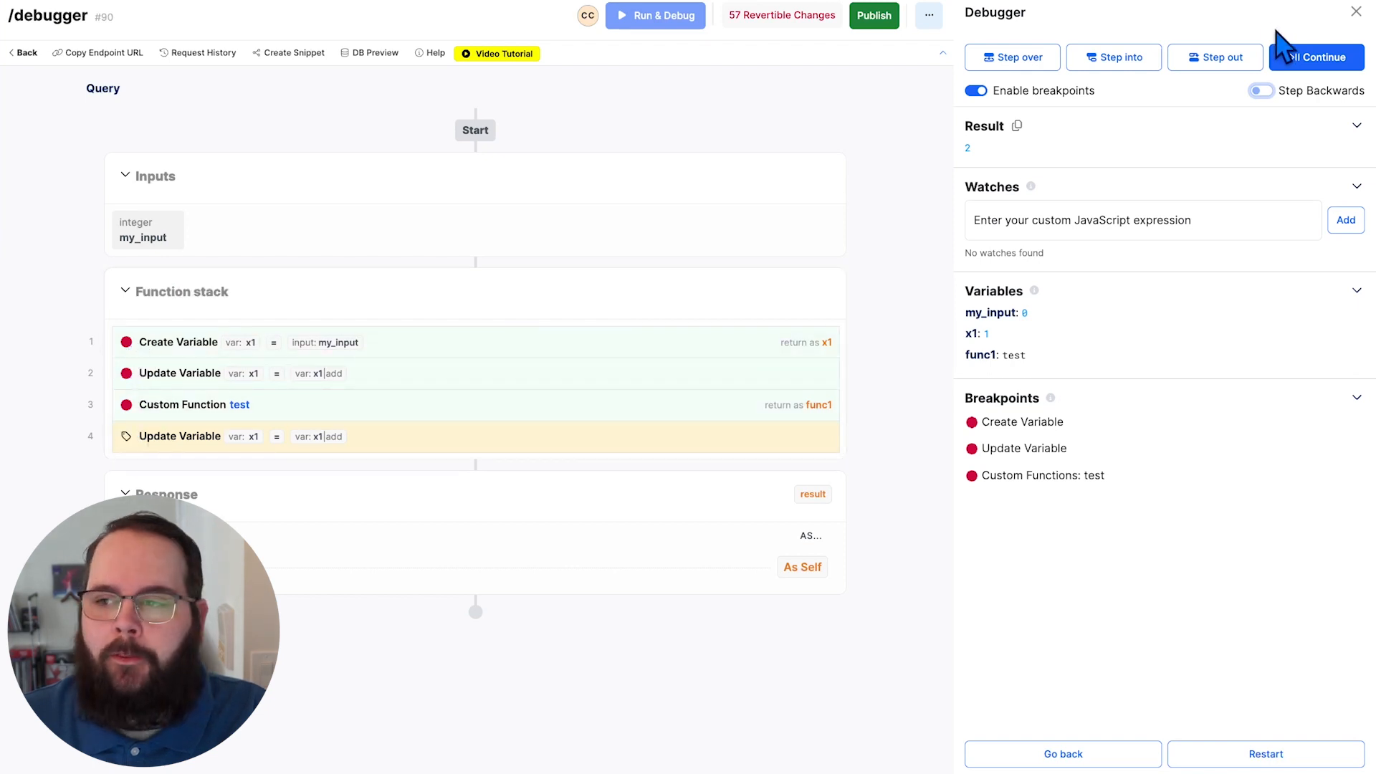
pyautogui.click(1314, 57)
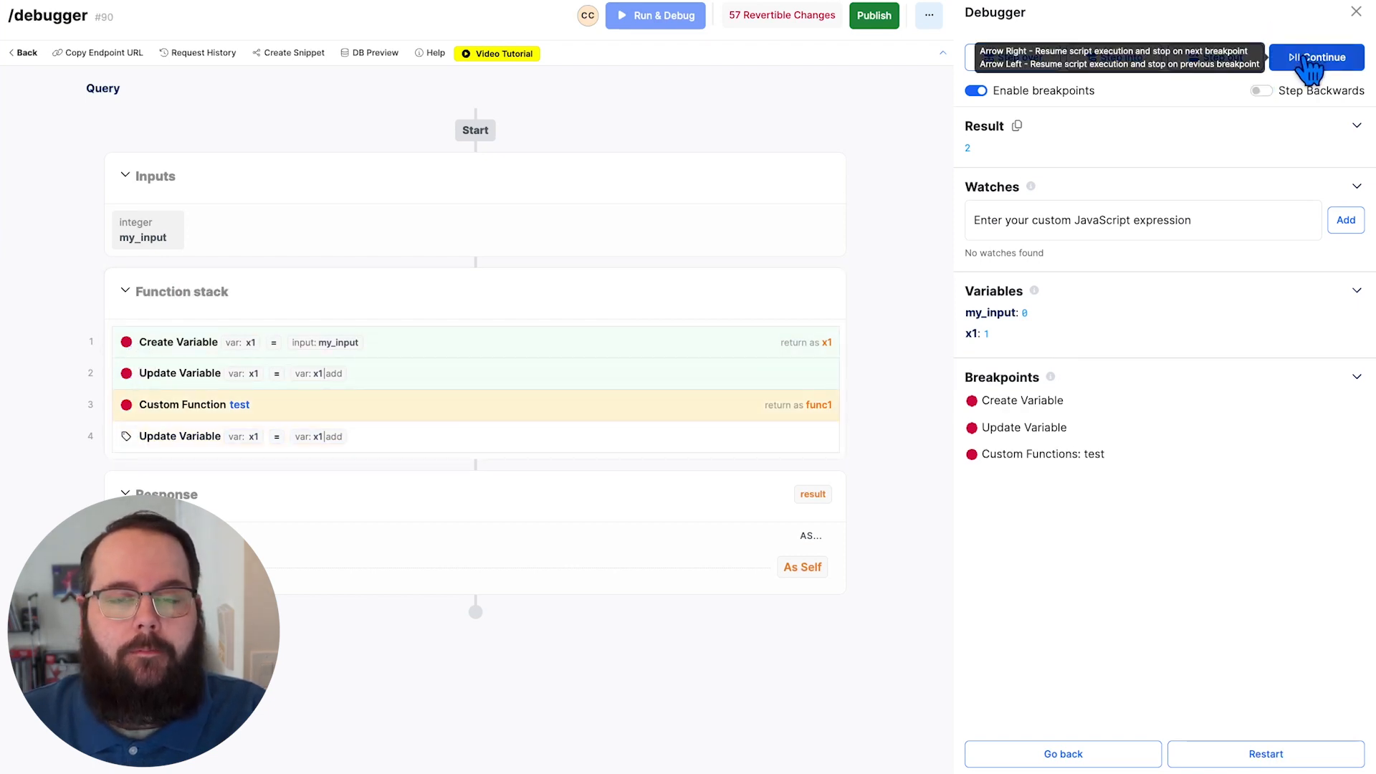
pyautogui.click(1316, 57)
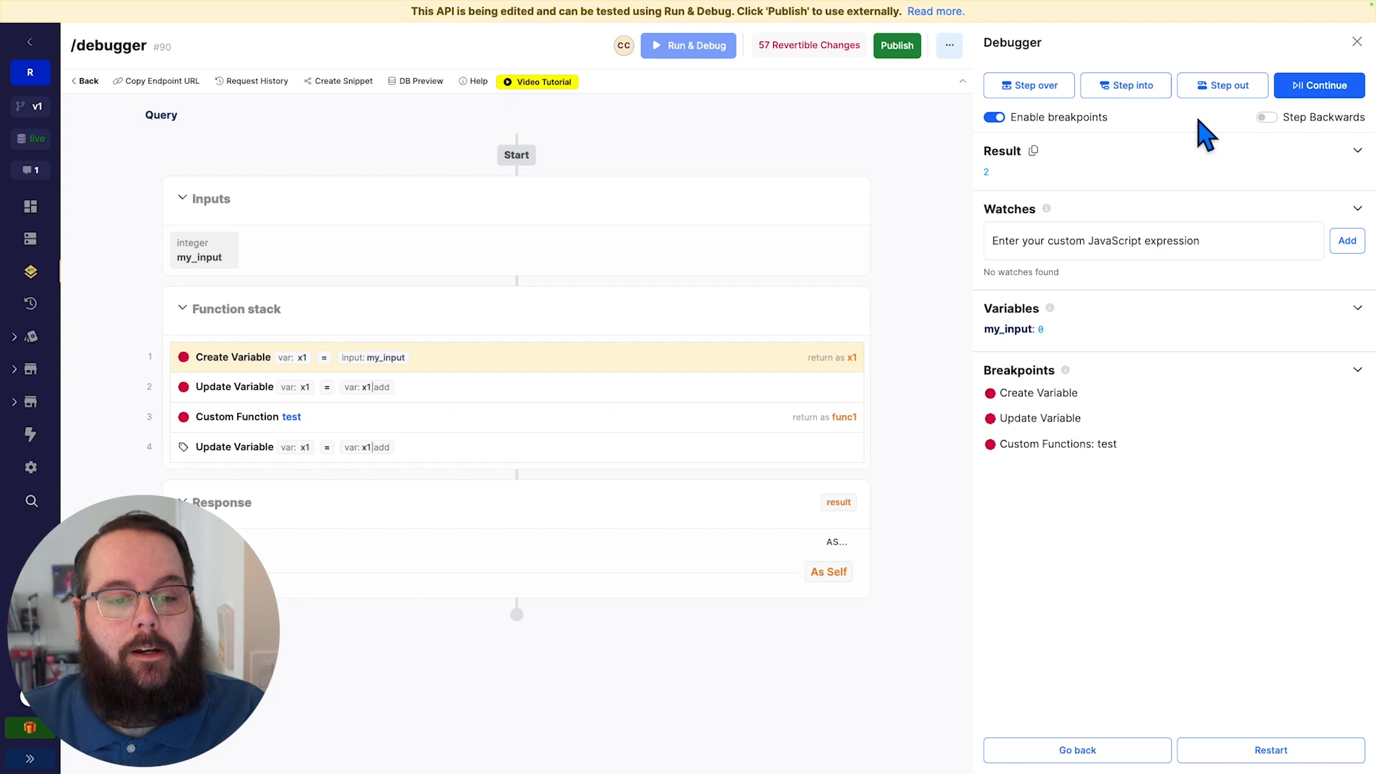
# - Switch execution to forwards again and continue to the test custom function with x1 at 1
pyautogui.click(1319, 85)
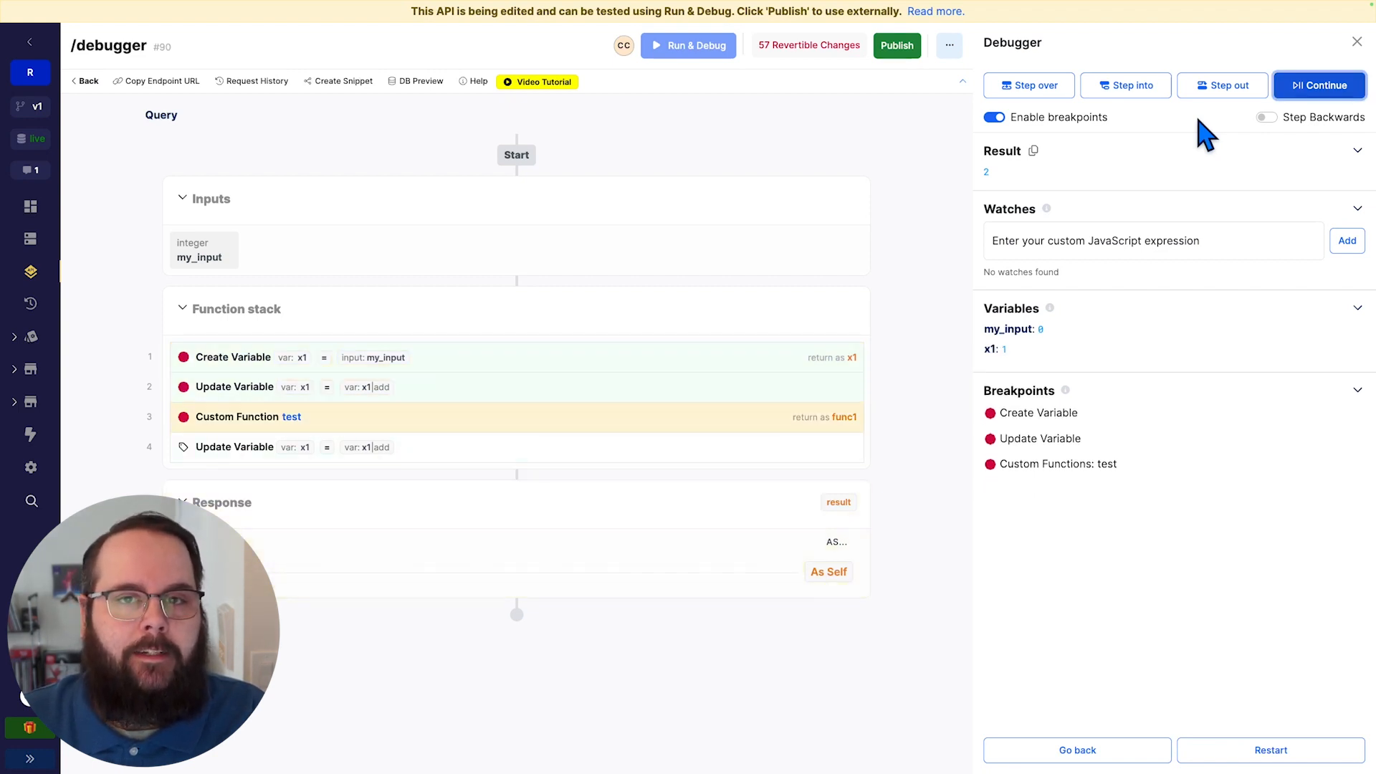
pyautogui.click(1318, 85)
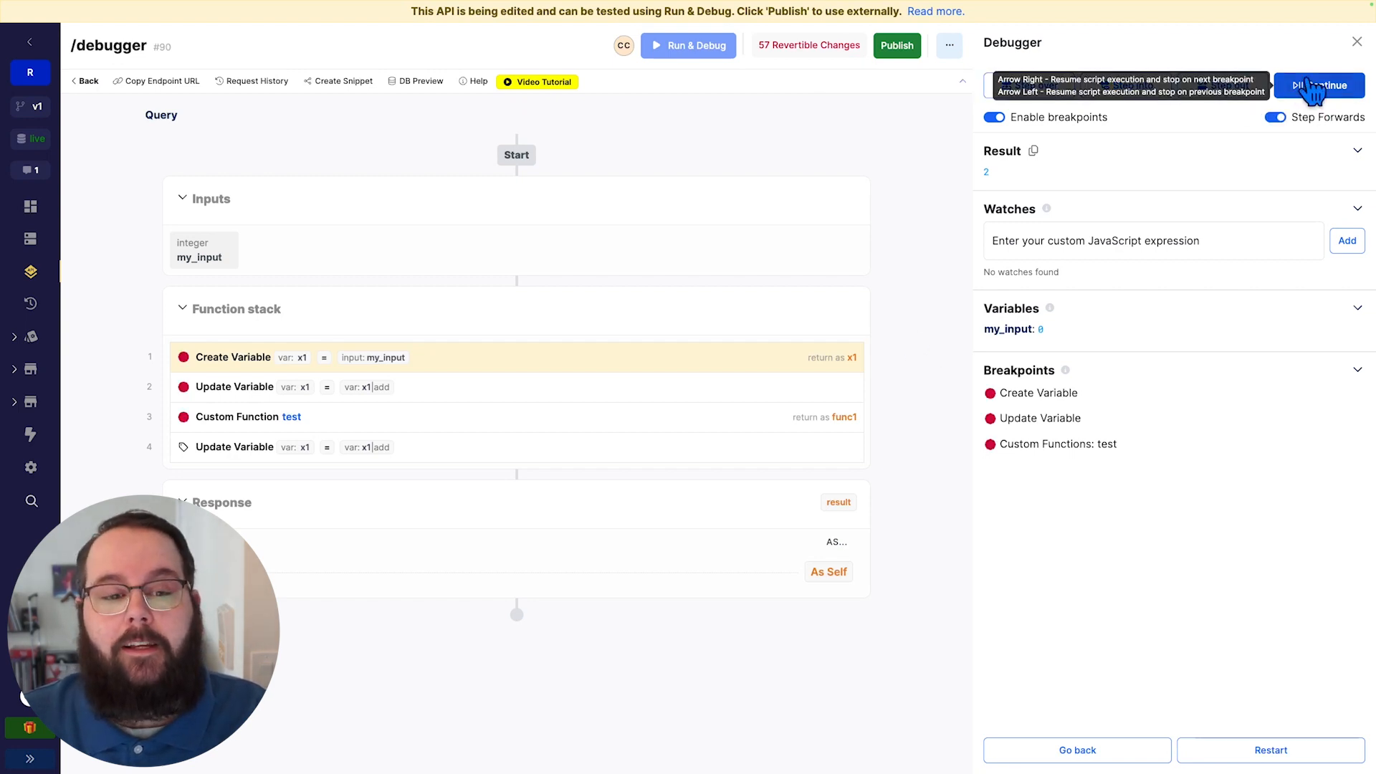
pyautogui.click(1320, 85)
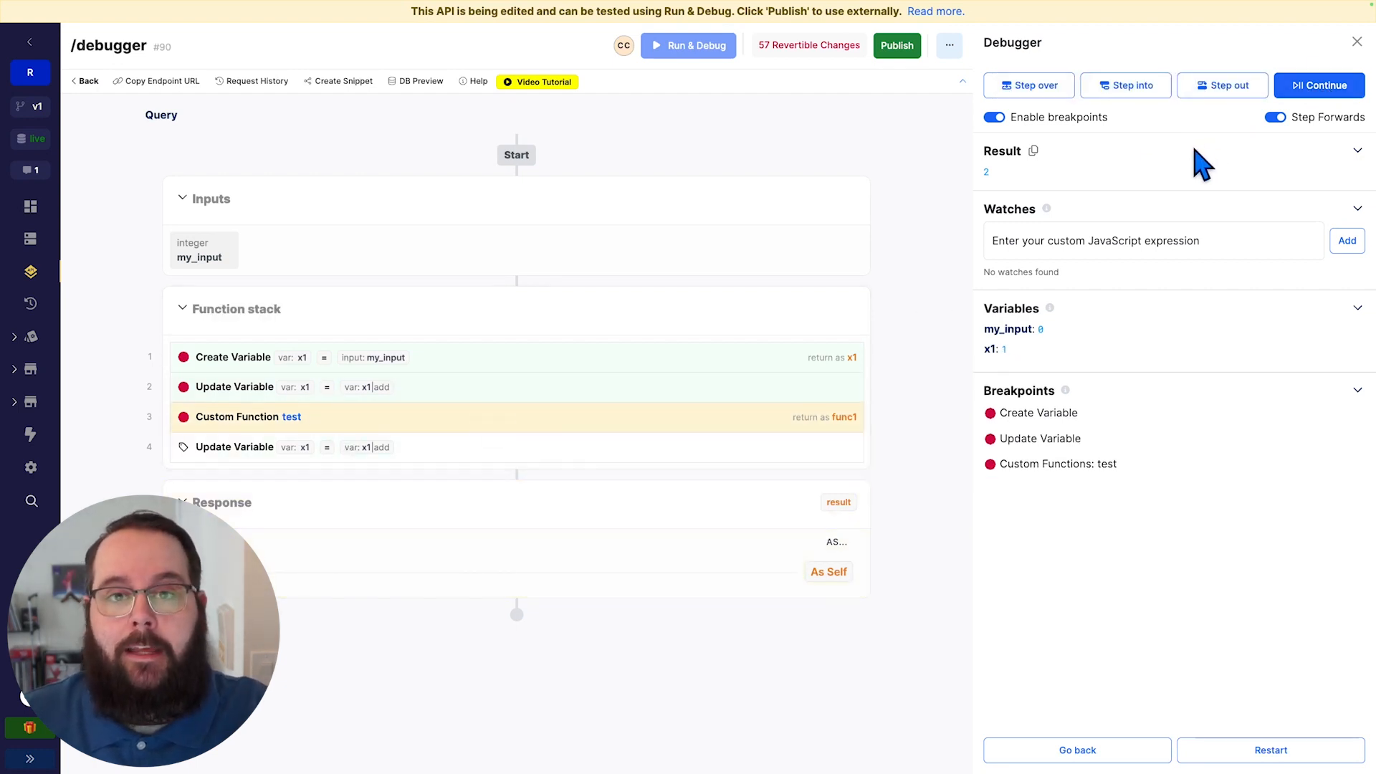
pyautogui.moveTo(1126, 85)
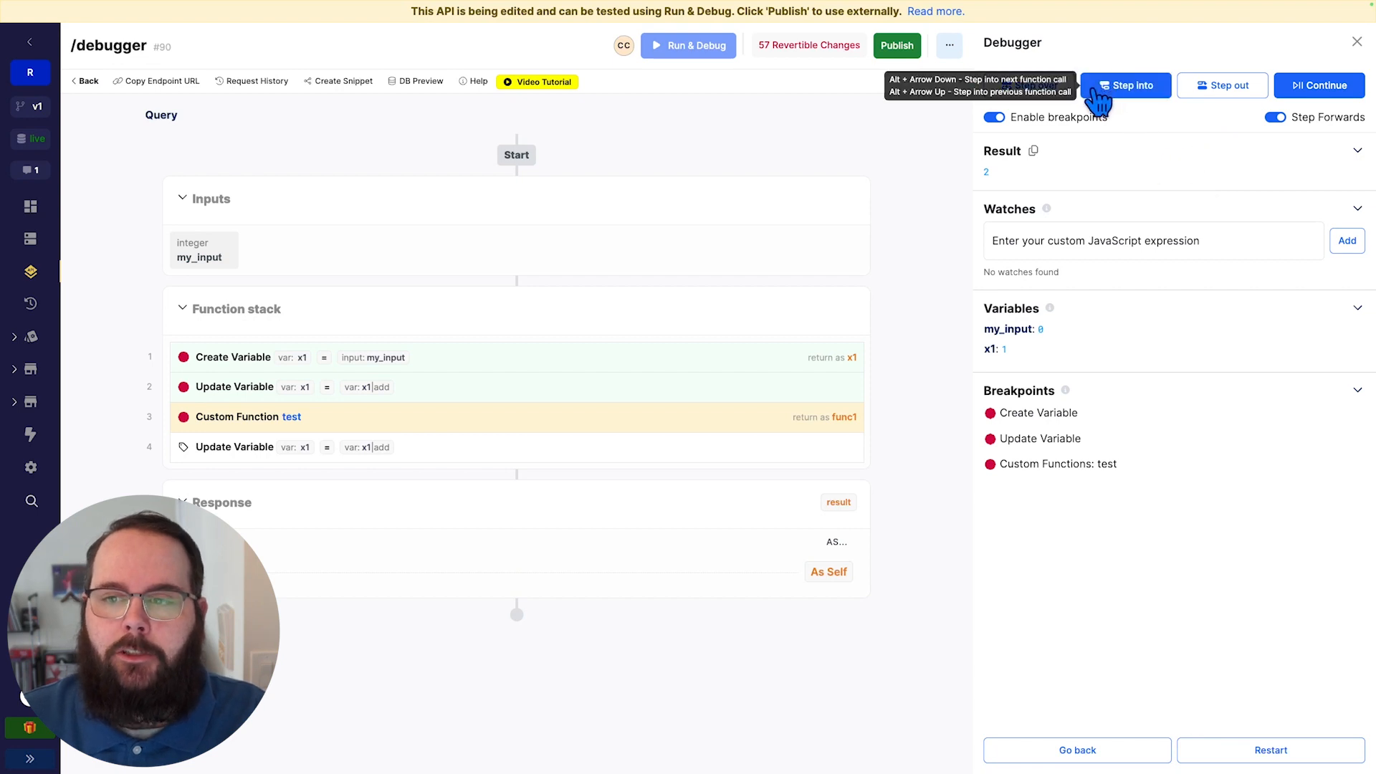
# - Step into the test custom function and back out to the last Update Variable, func1 'test'
pyautogui.click(1126, 84)
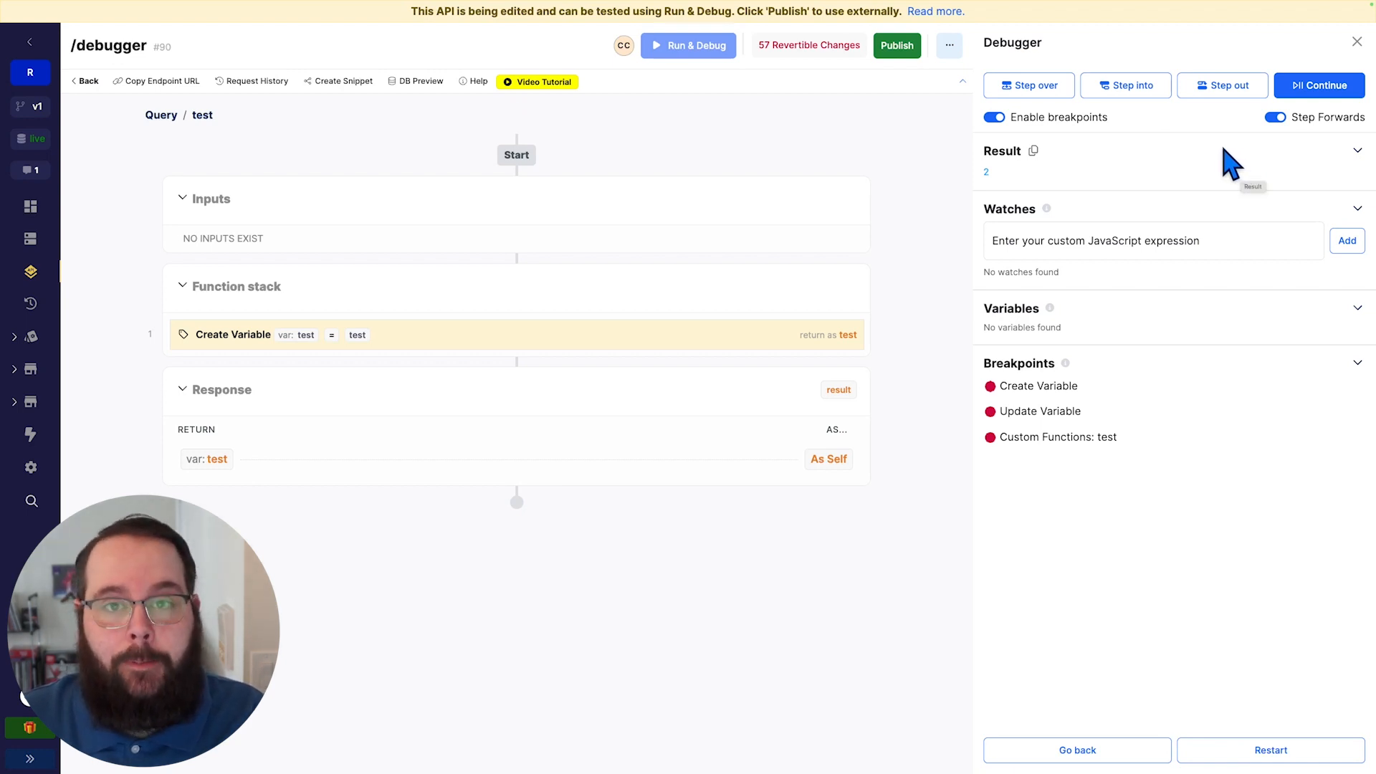
pyautogui.moveTo(1221, 84)
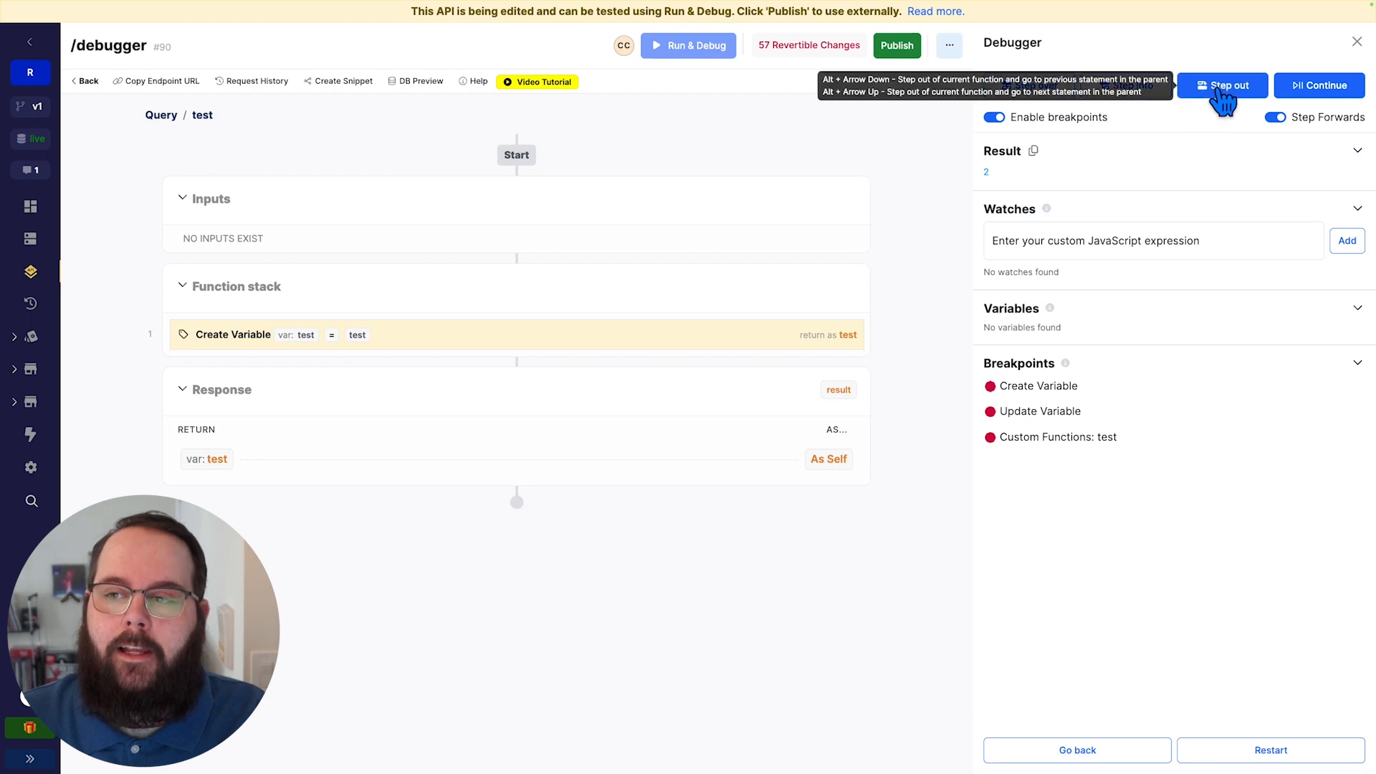
pyautogui.click(1221, 85)
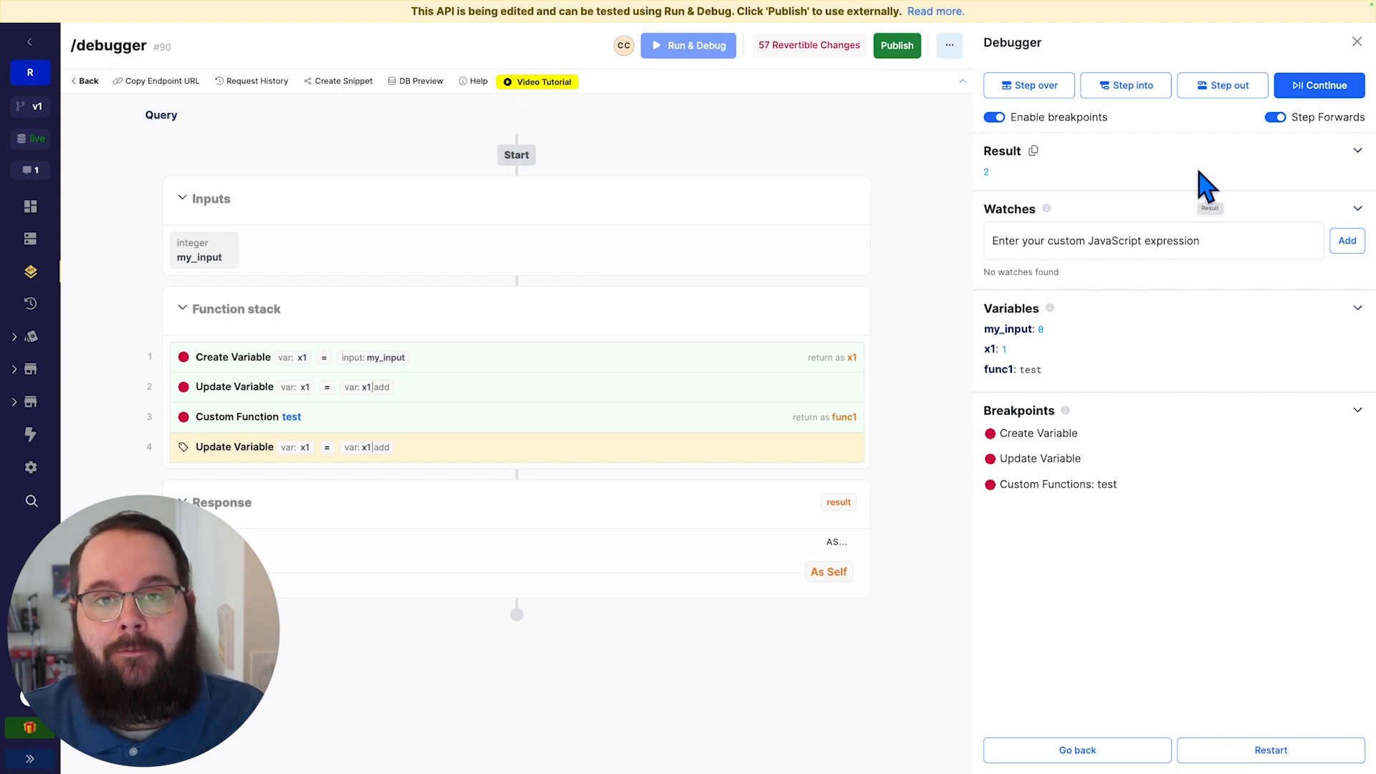
# - Continue to the new breakpoint on Create Variable inside the test function
pyautogui.click(1028, 85)
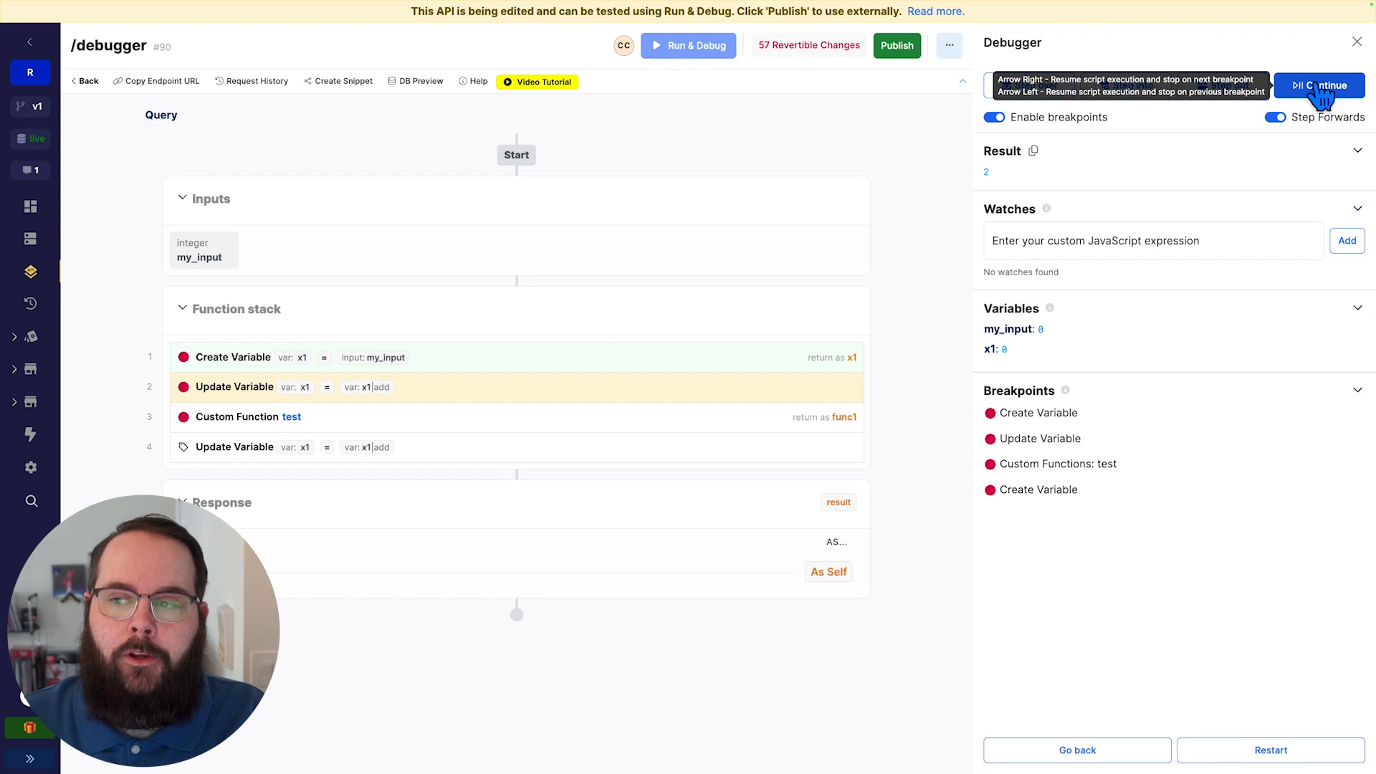
pyautogui.click(1319, 84)
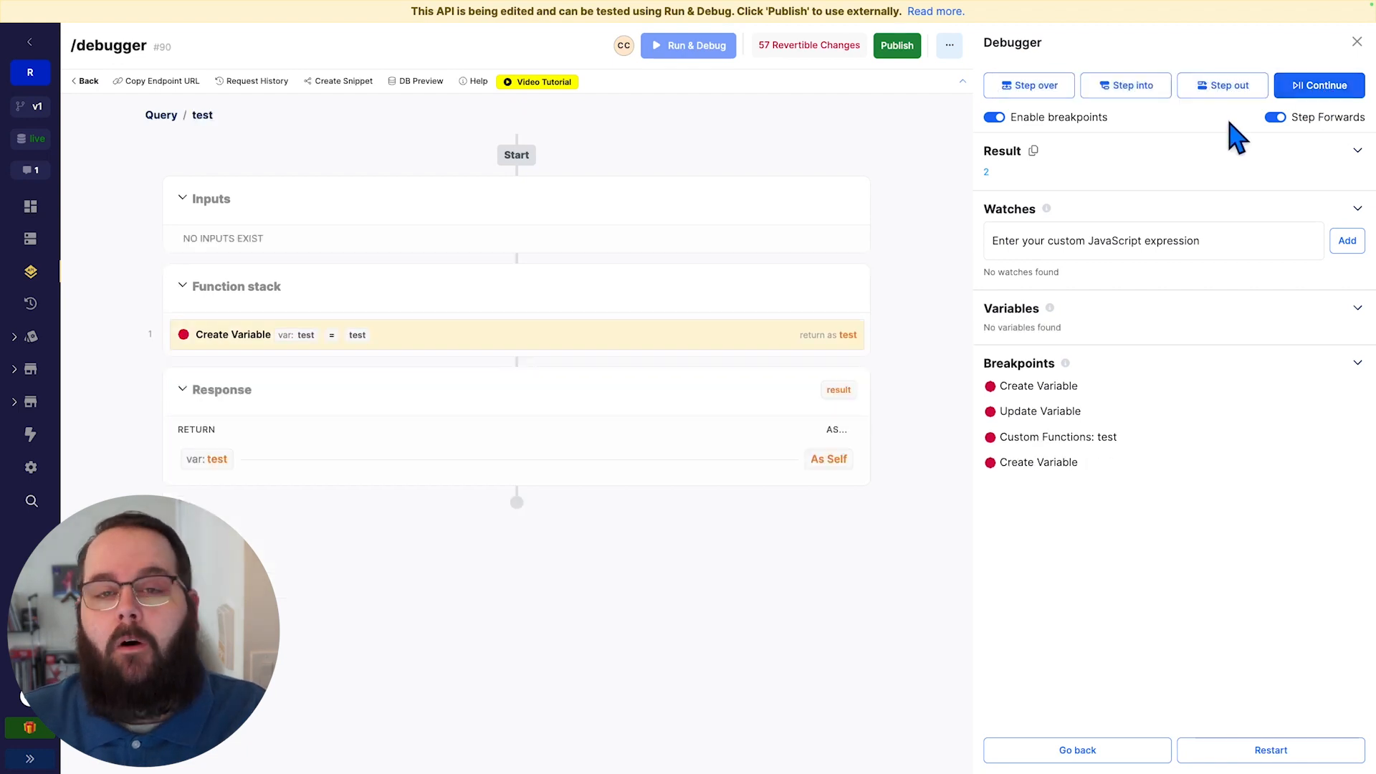
pyautogui.moveTo(1175, 185)
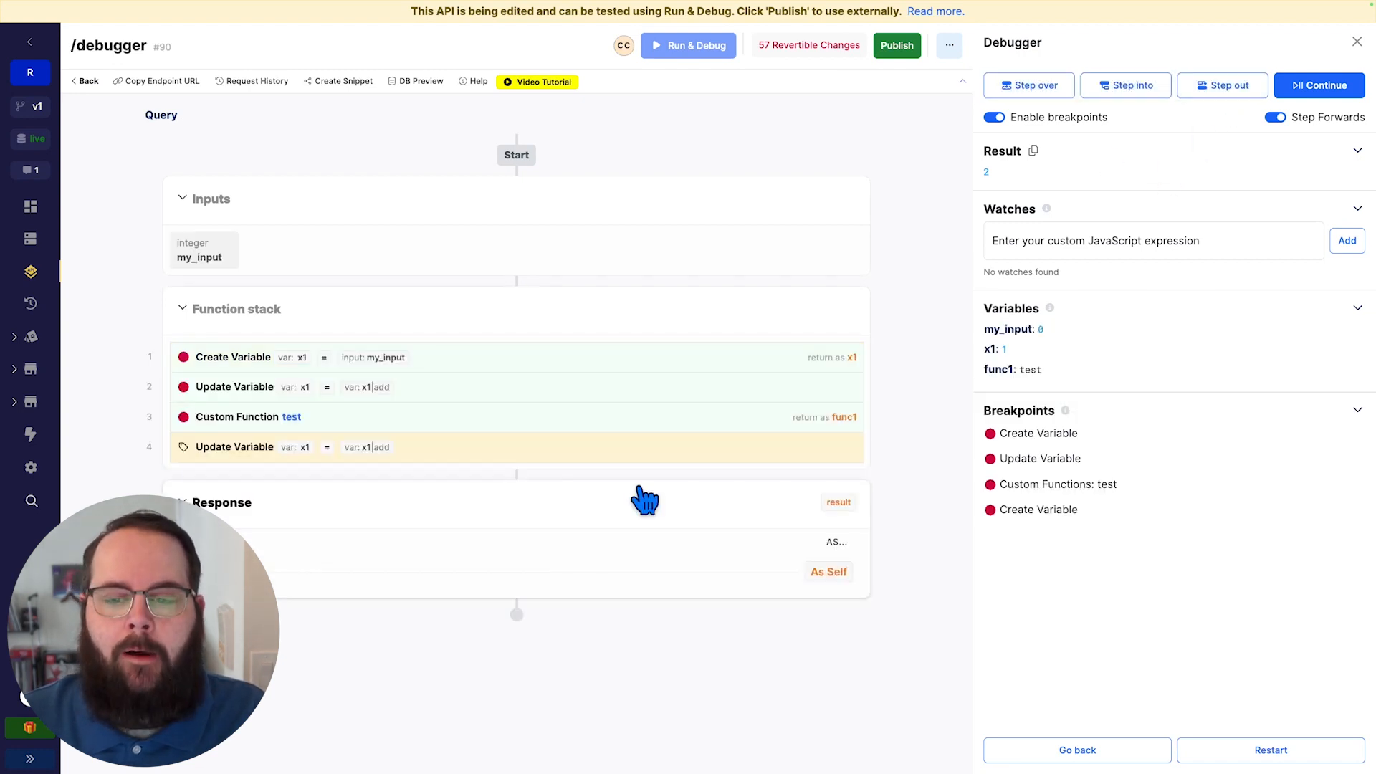
# - Restart and step over the custom function to pause at the last Update Variable
pyautogui.click(1029, 85)
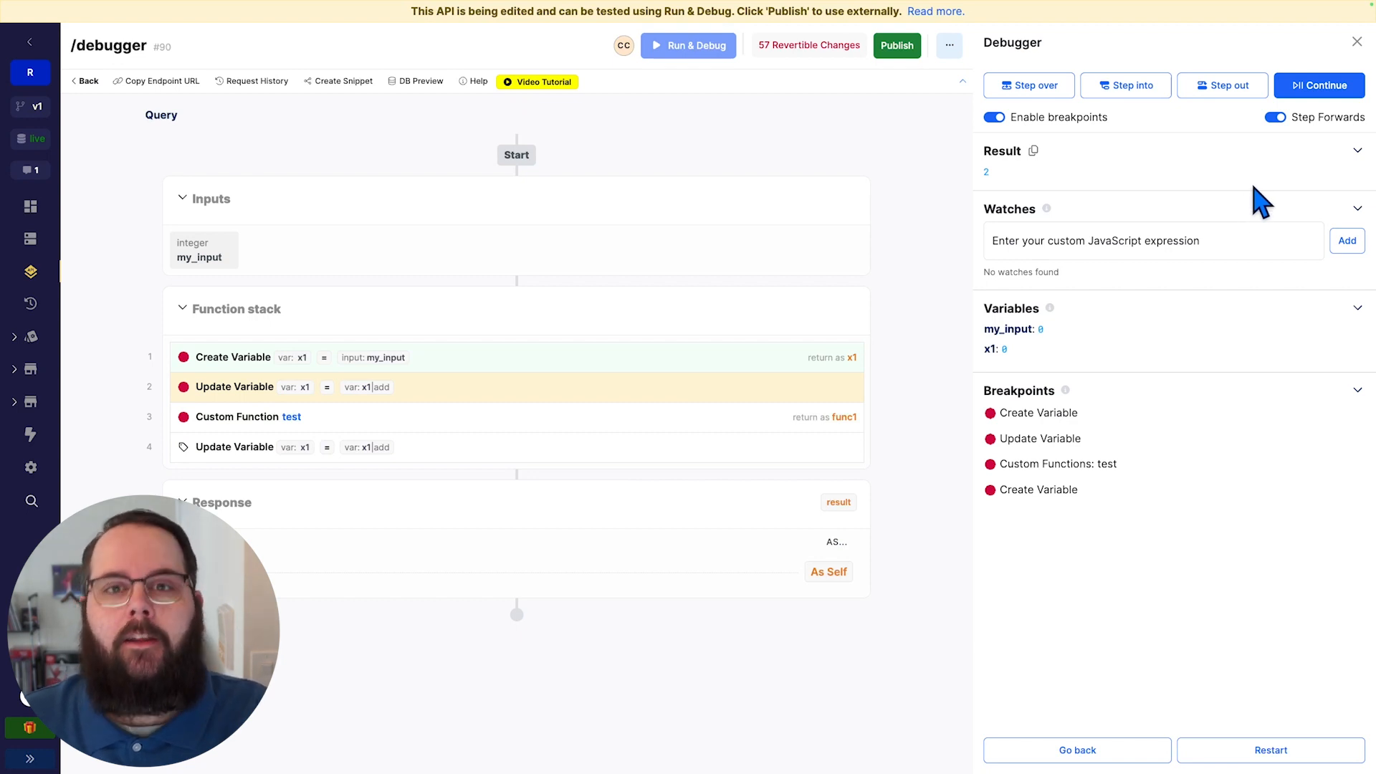
pyautogui.click(1027, 85)
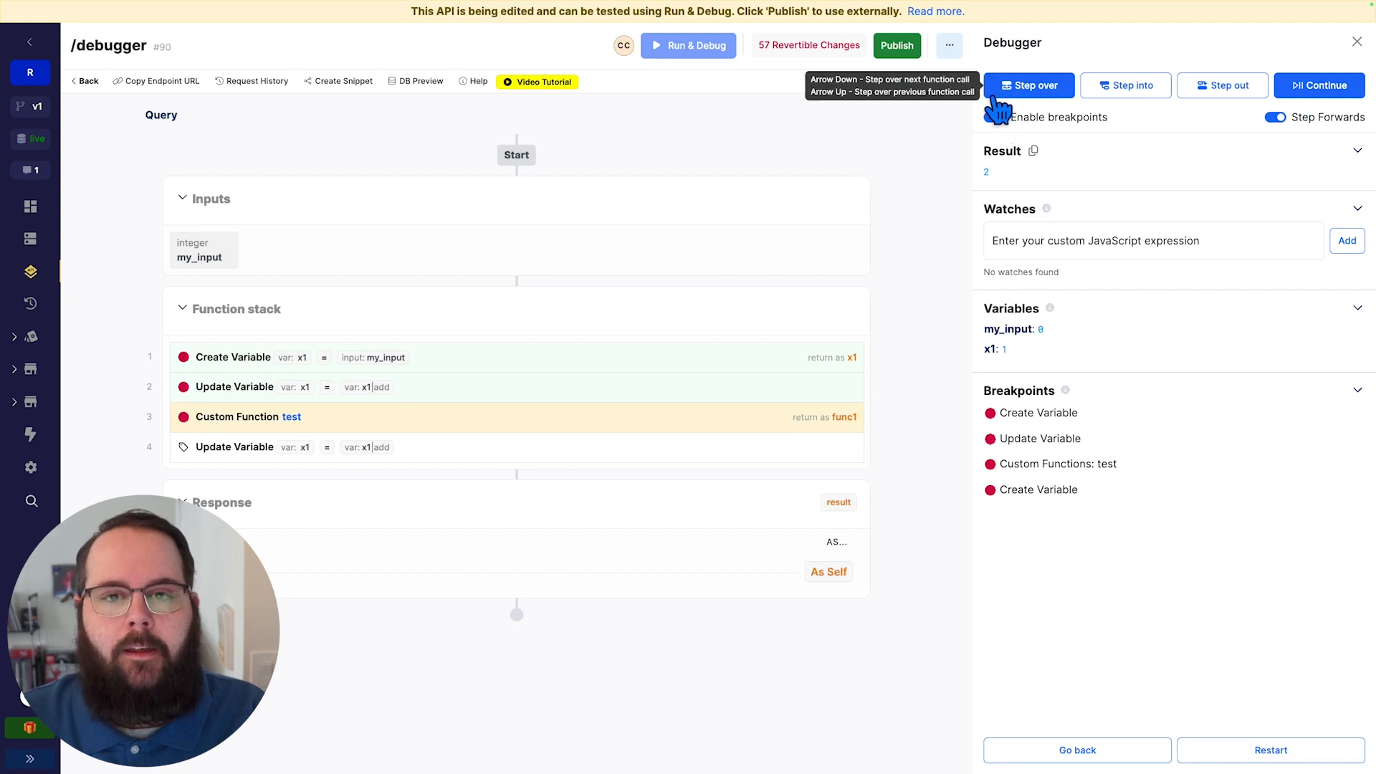
pyautogui.click(1029, 84)
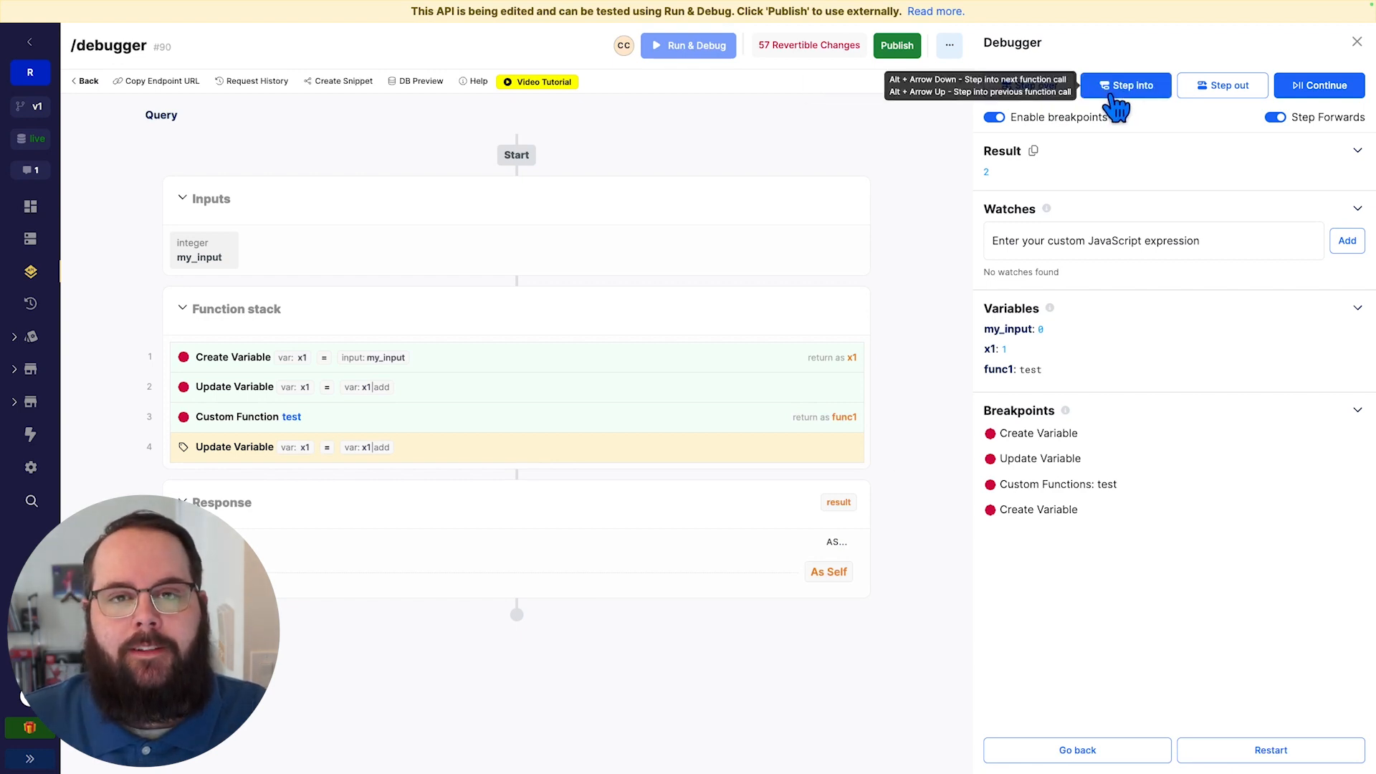
pyautogui.moveTo(1221, 85)
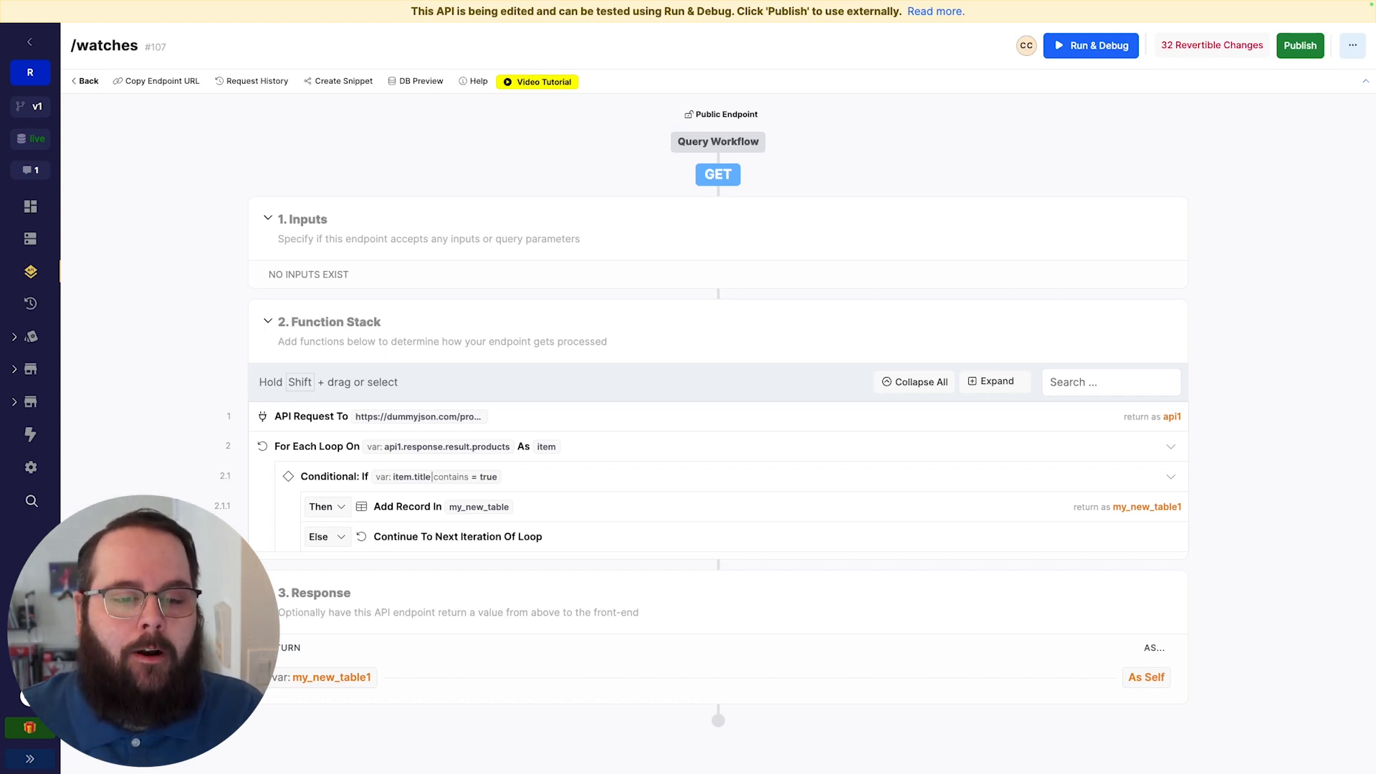
pyautogui.moveTo(311, 415)
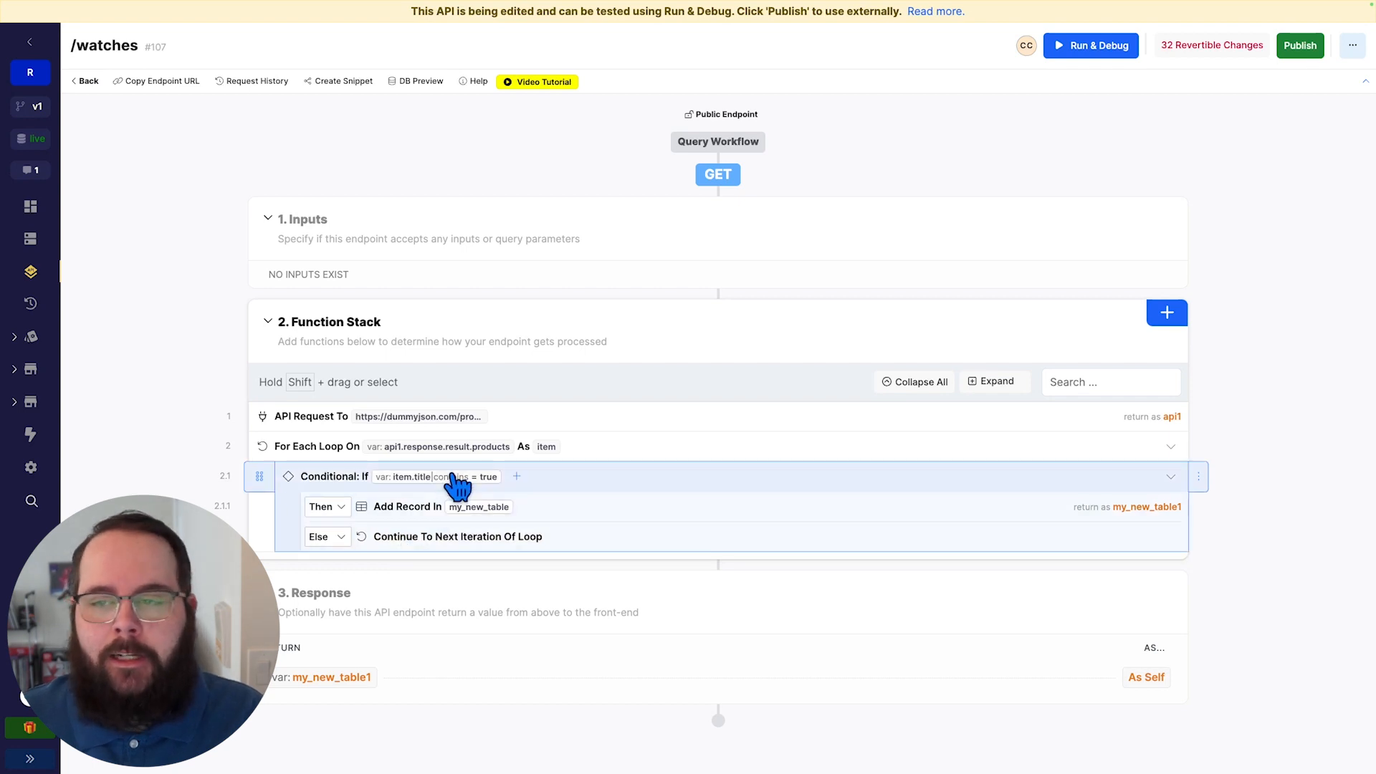
# - Start the /watches debugger with watches item.title and (item.title).includes("iPhone") and a Conditional breakpoint
pyautogui.click(1091, 45)
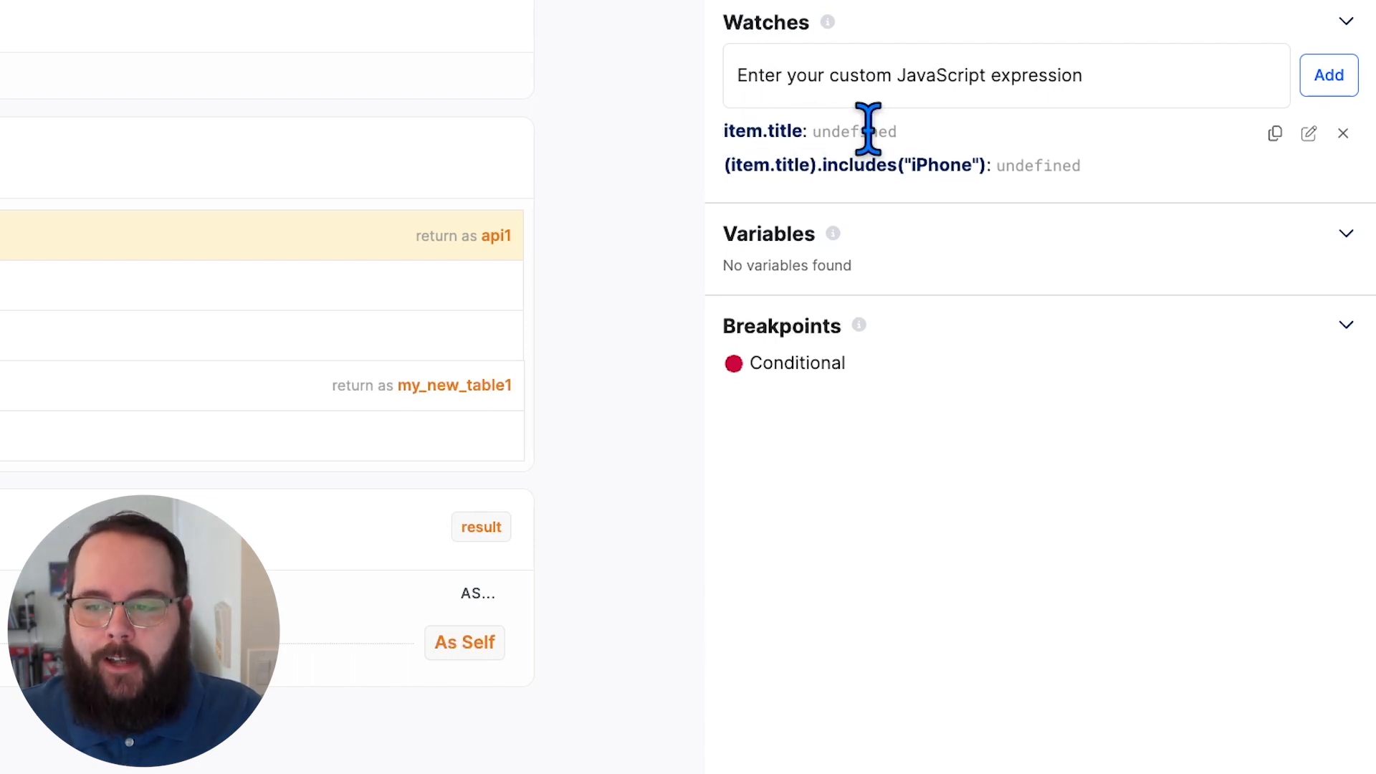
# - Begin adding a third JavaScript watch expression in the /watches debugger
pyautogui.click(1001, 76)
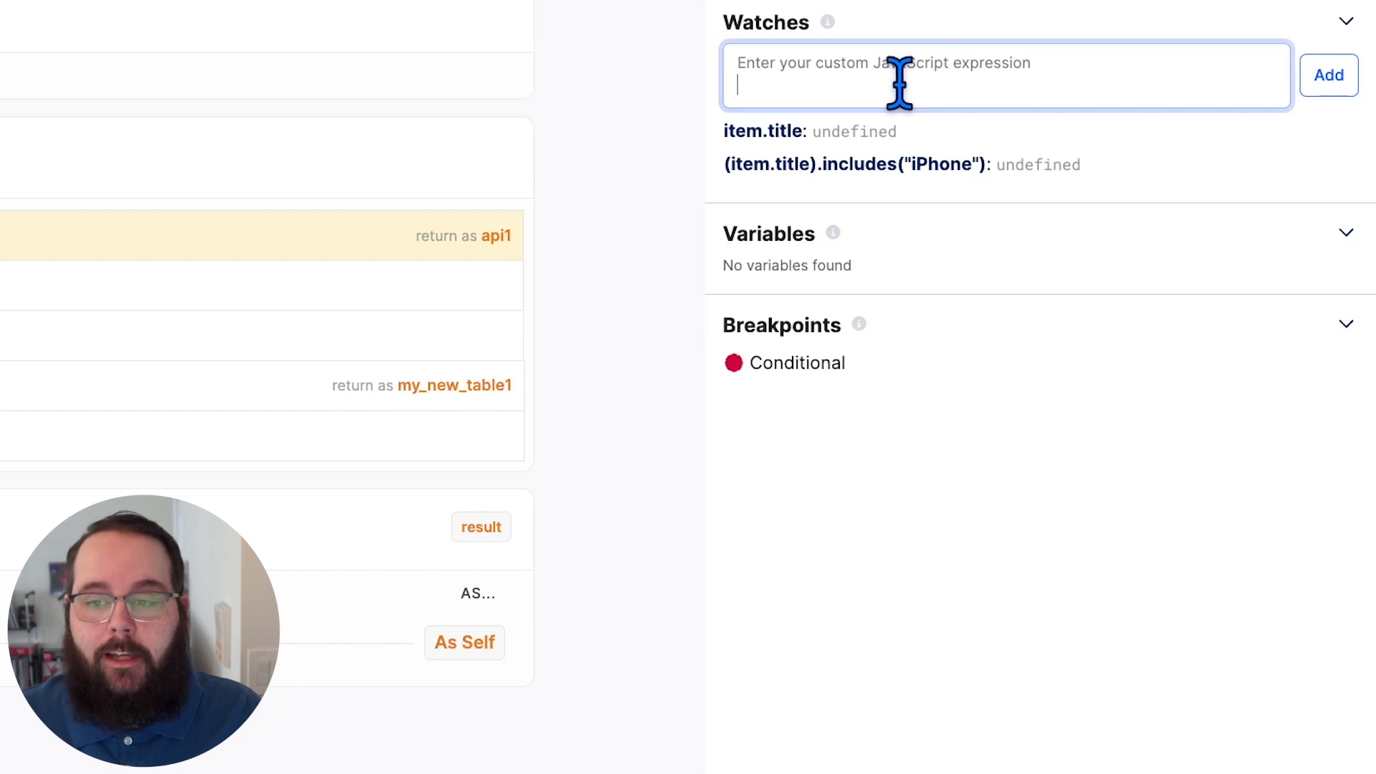
pyautogui.moveTo(811, 75)
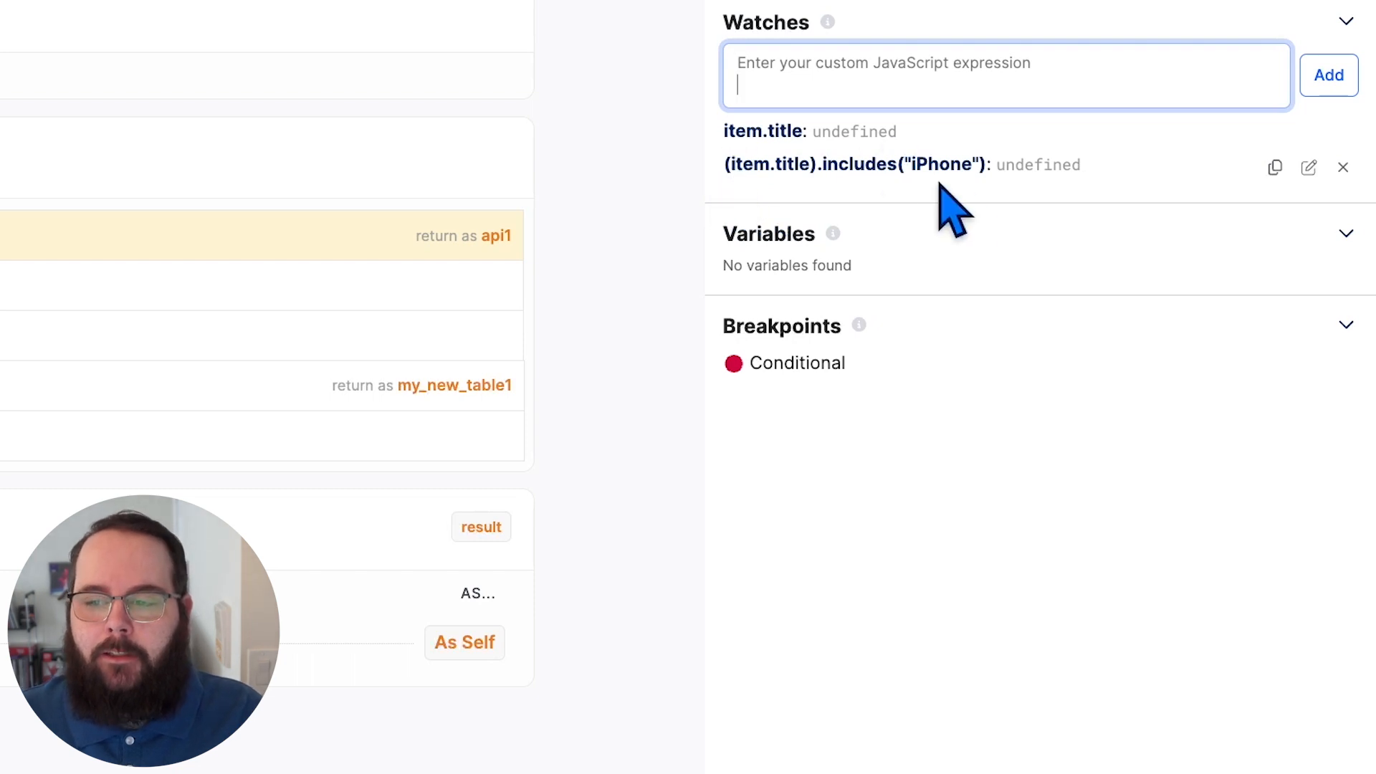
pyautogui.moveTo(1154, 198)
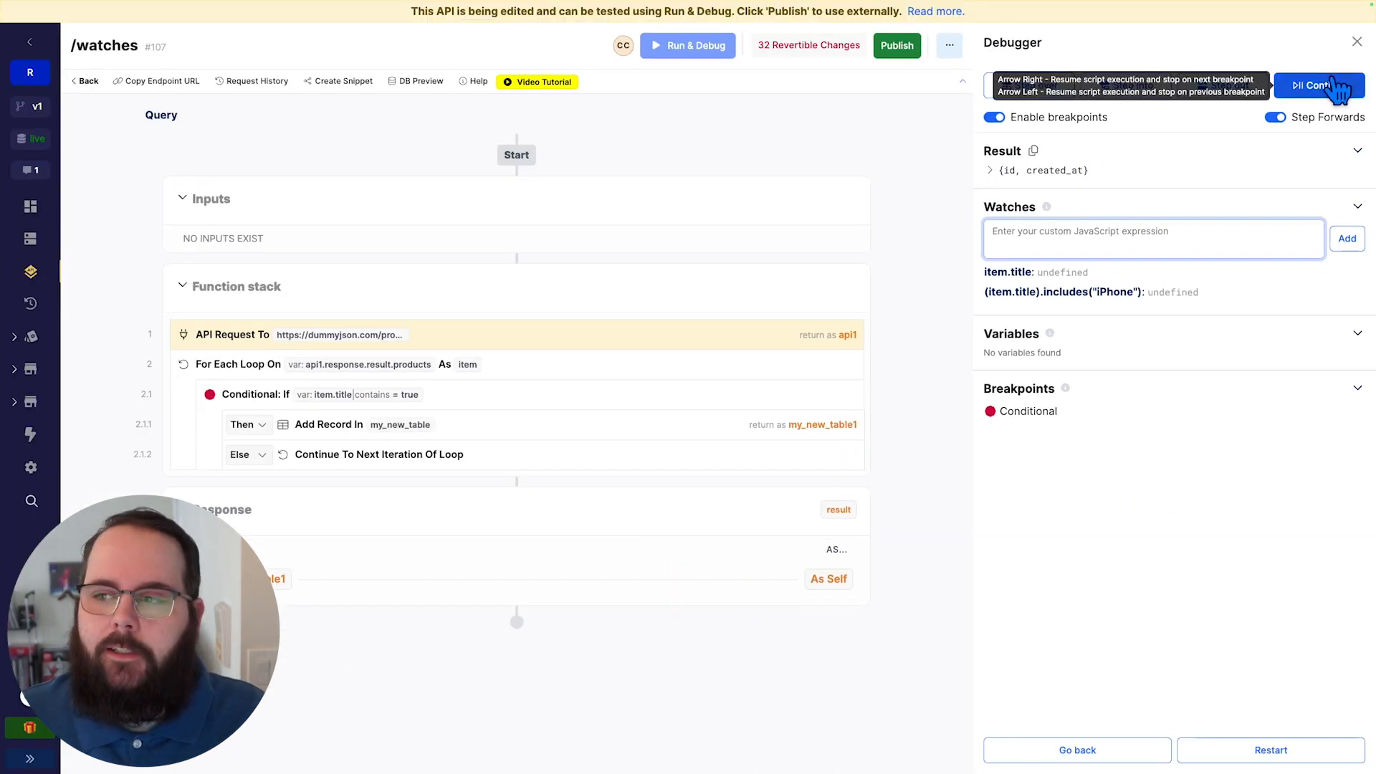
# - Continue through the loop, stopping at the Conditional for each product up to Samsung Universe 9
pyautogui.click(1316, 85)
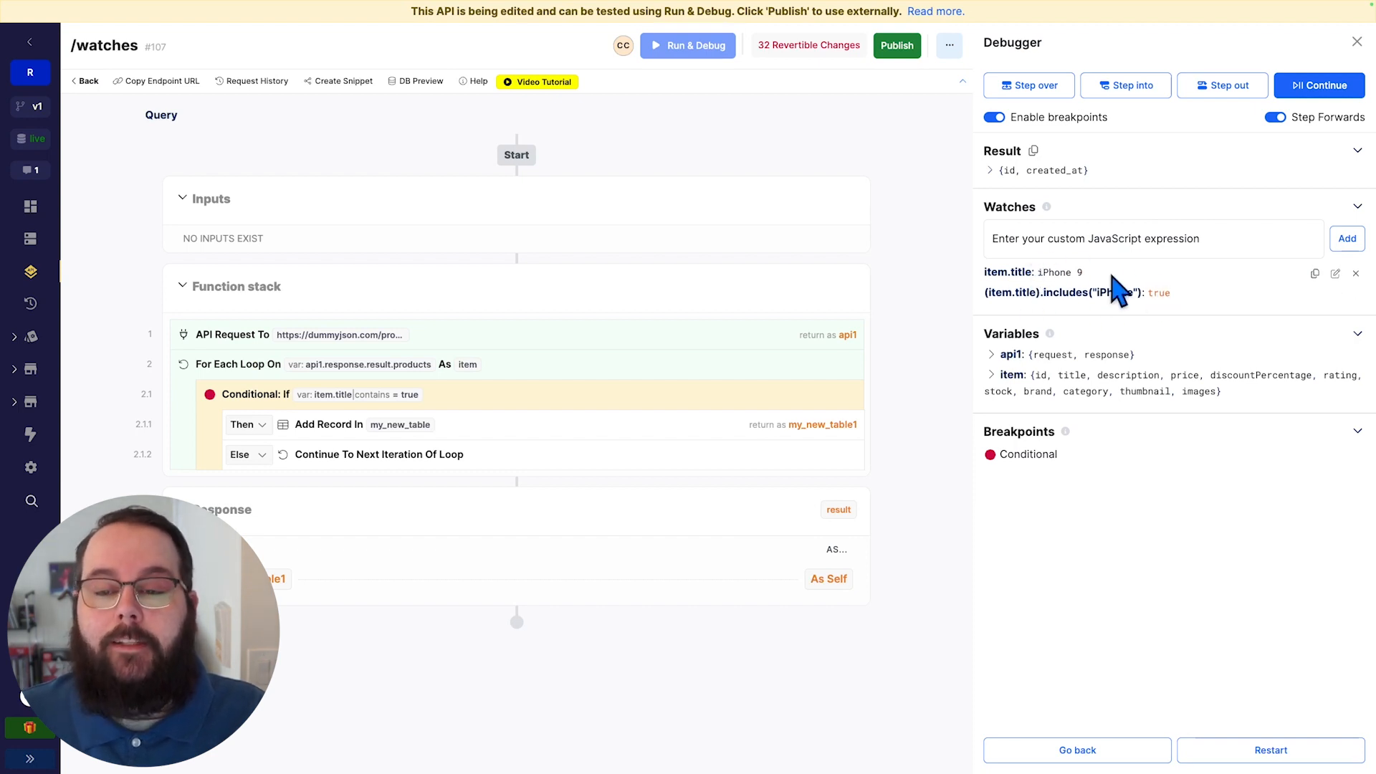
pyautogui.click(1318, 85)
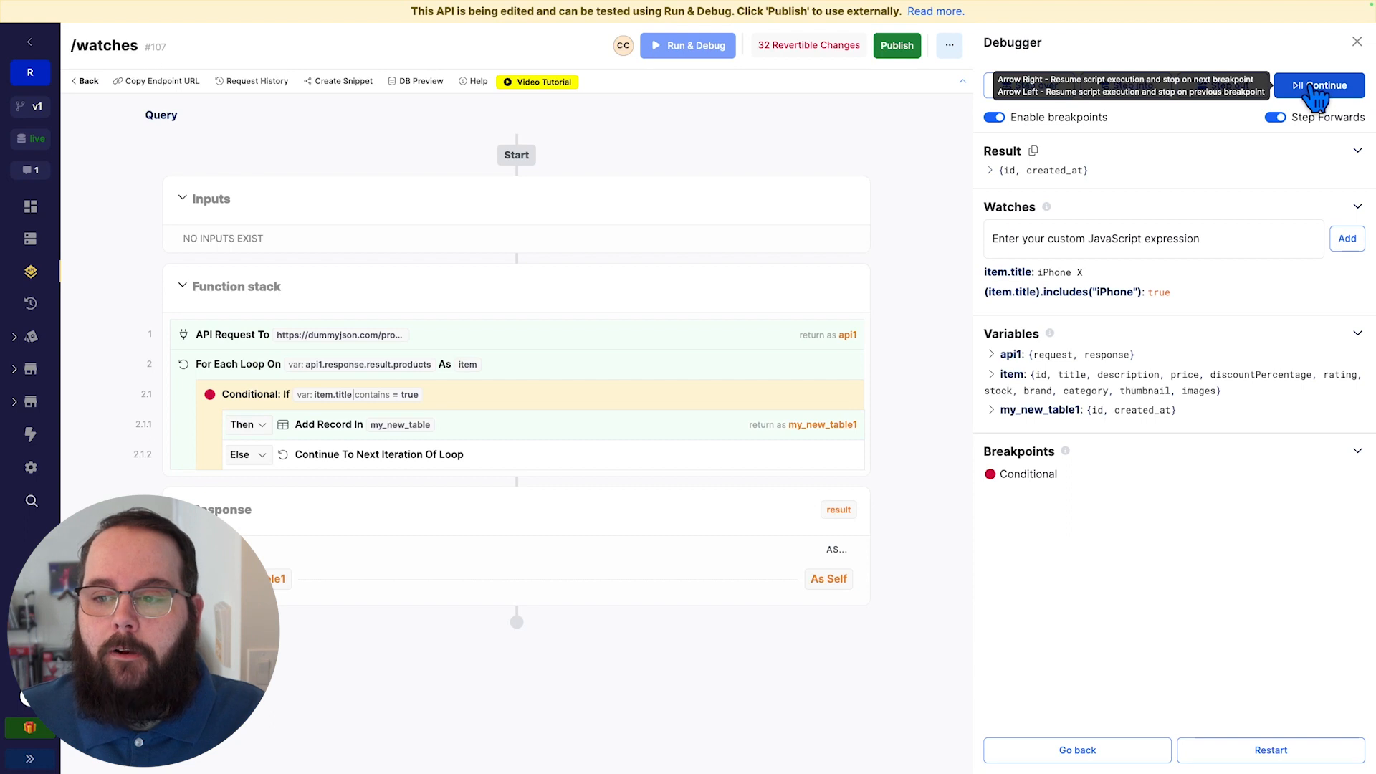
pyautogui.click(1319, 84)
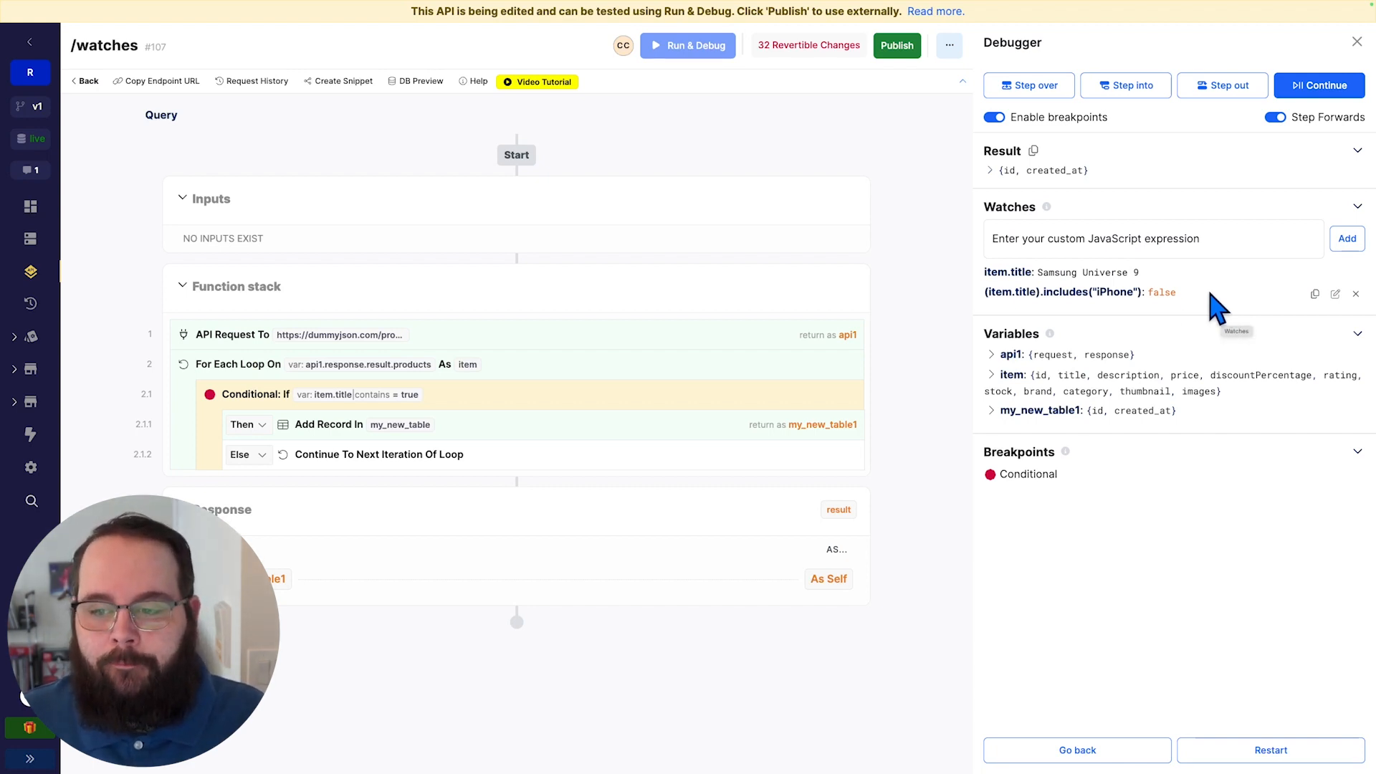
pyautogui.moveTo(1049, 354)
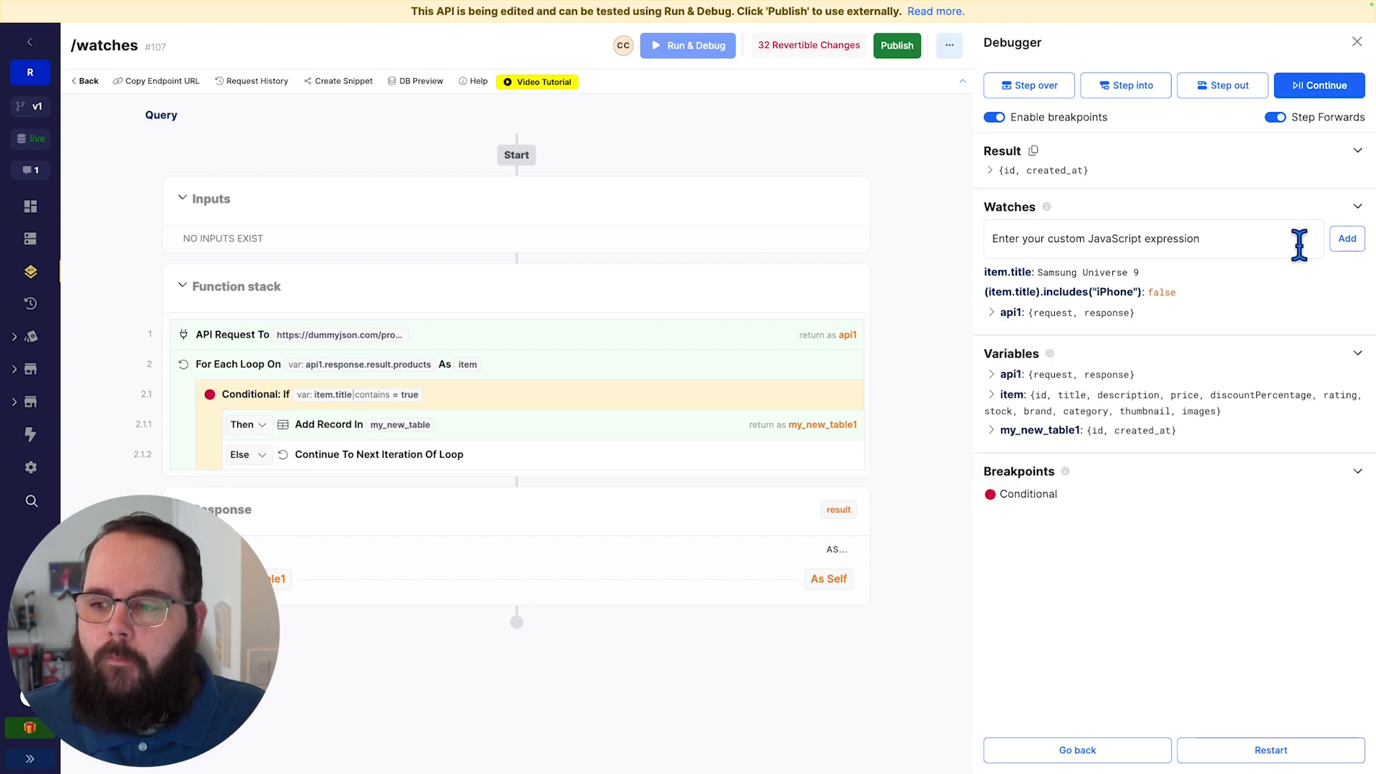
# - Continue through further products until the run pauses on HP Pavilion 15-DK1056WM
pyautogui.click(1318, 85)
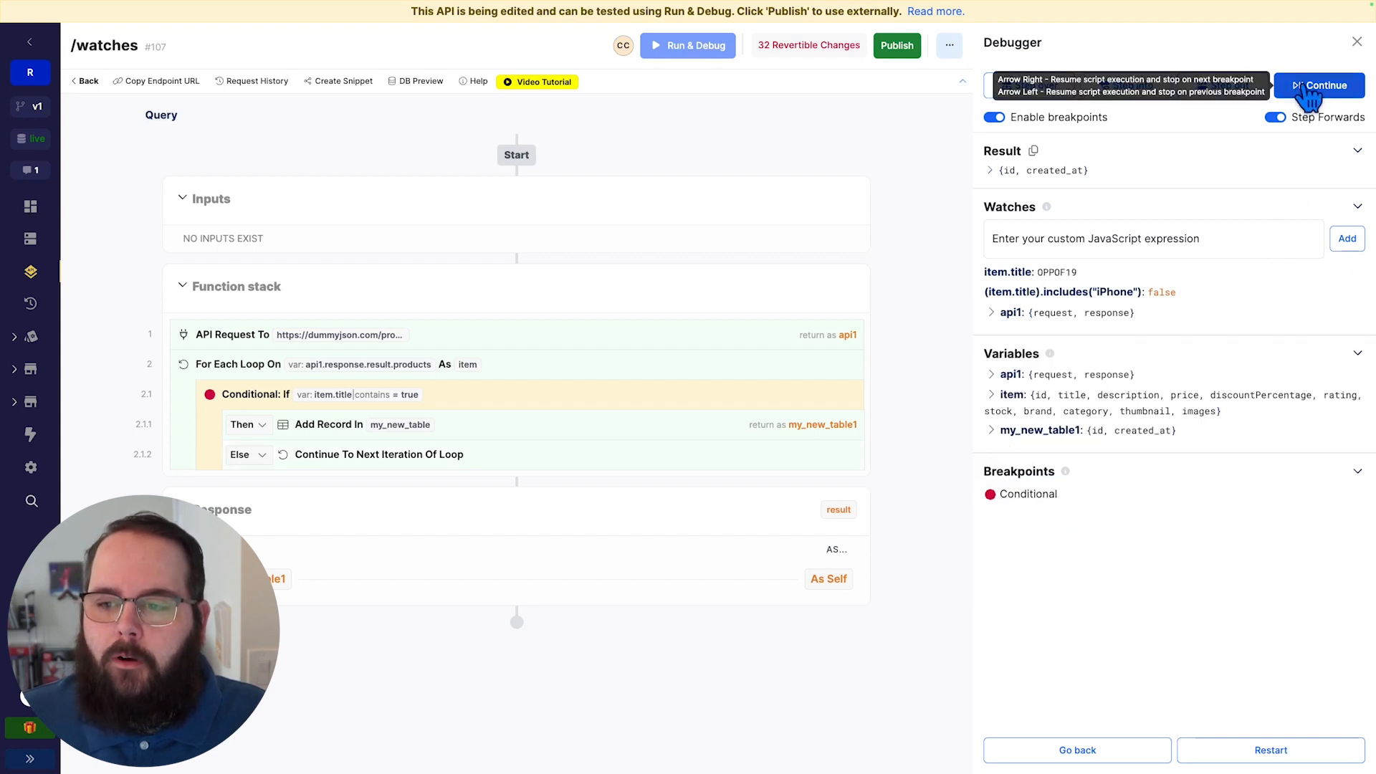
pyautogui.click(1324, 84)
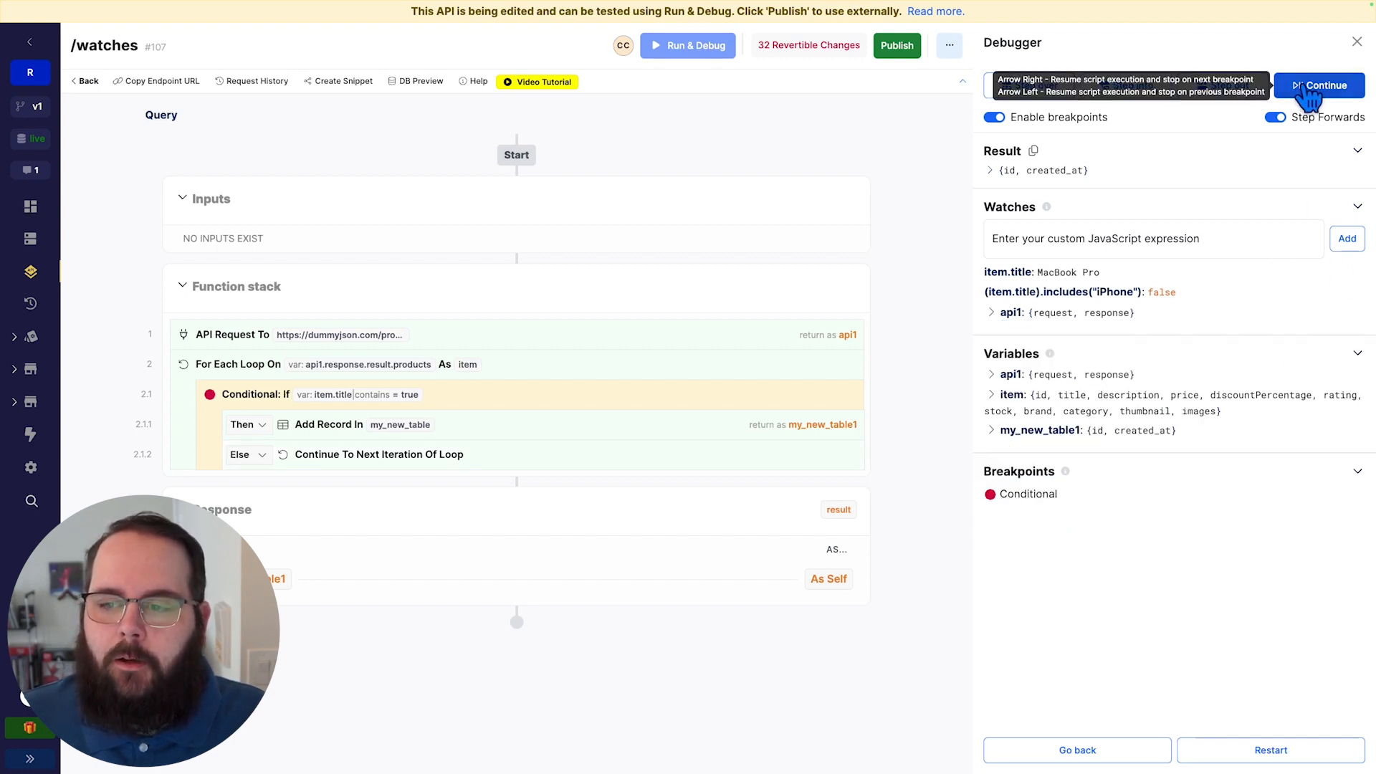
pyautogui.click(1318, 85)
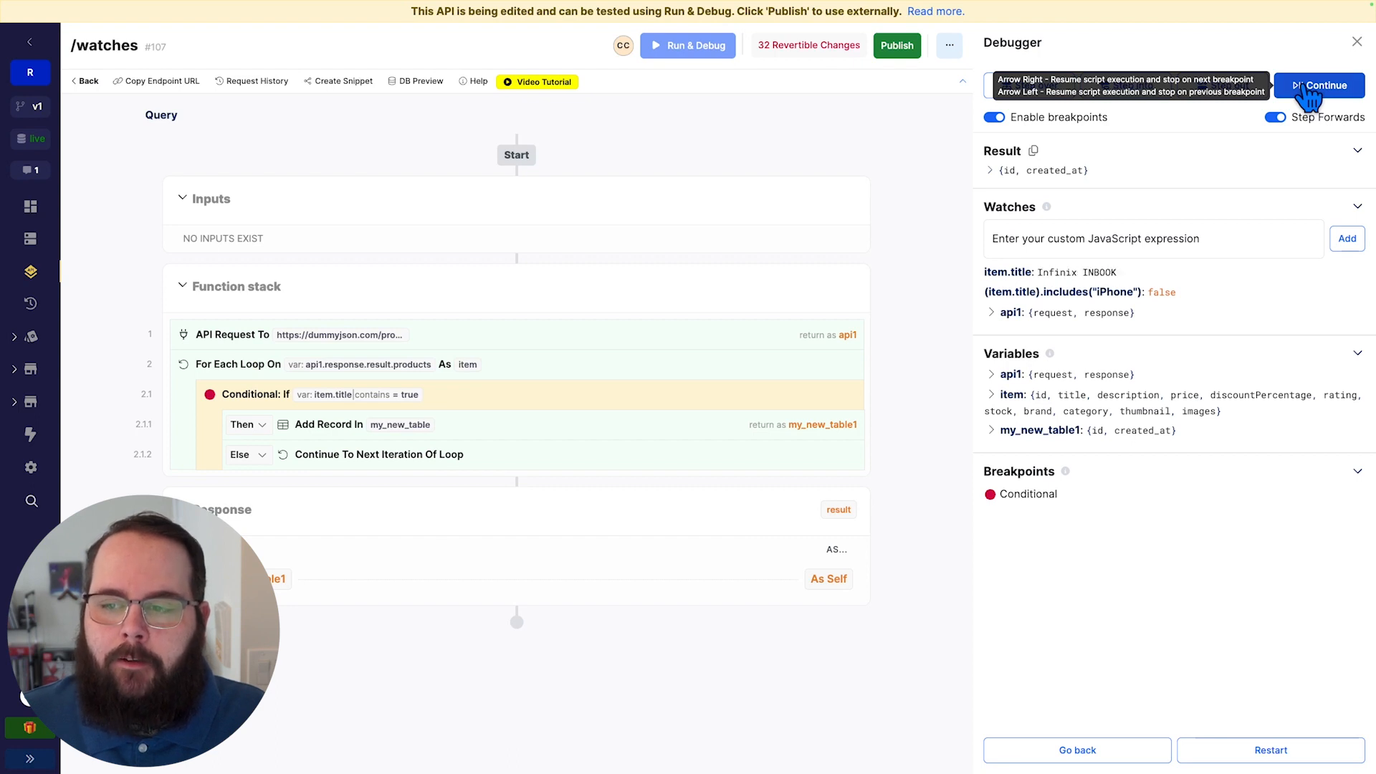
pyautogui.click(1318, 85)
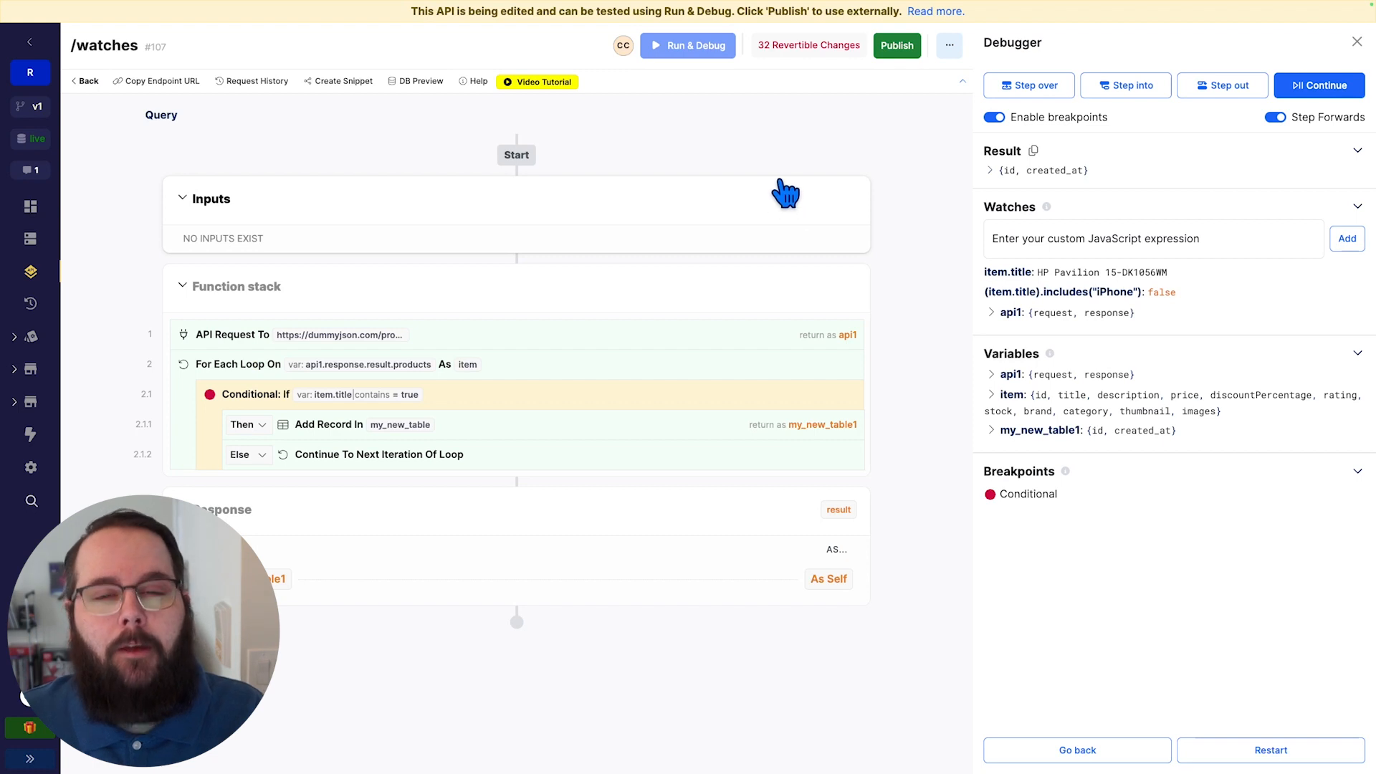
pyautogui.moveTo(781, 175)
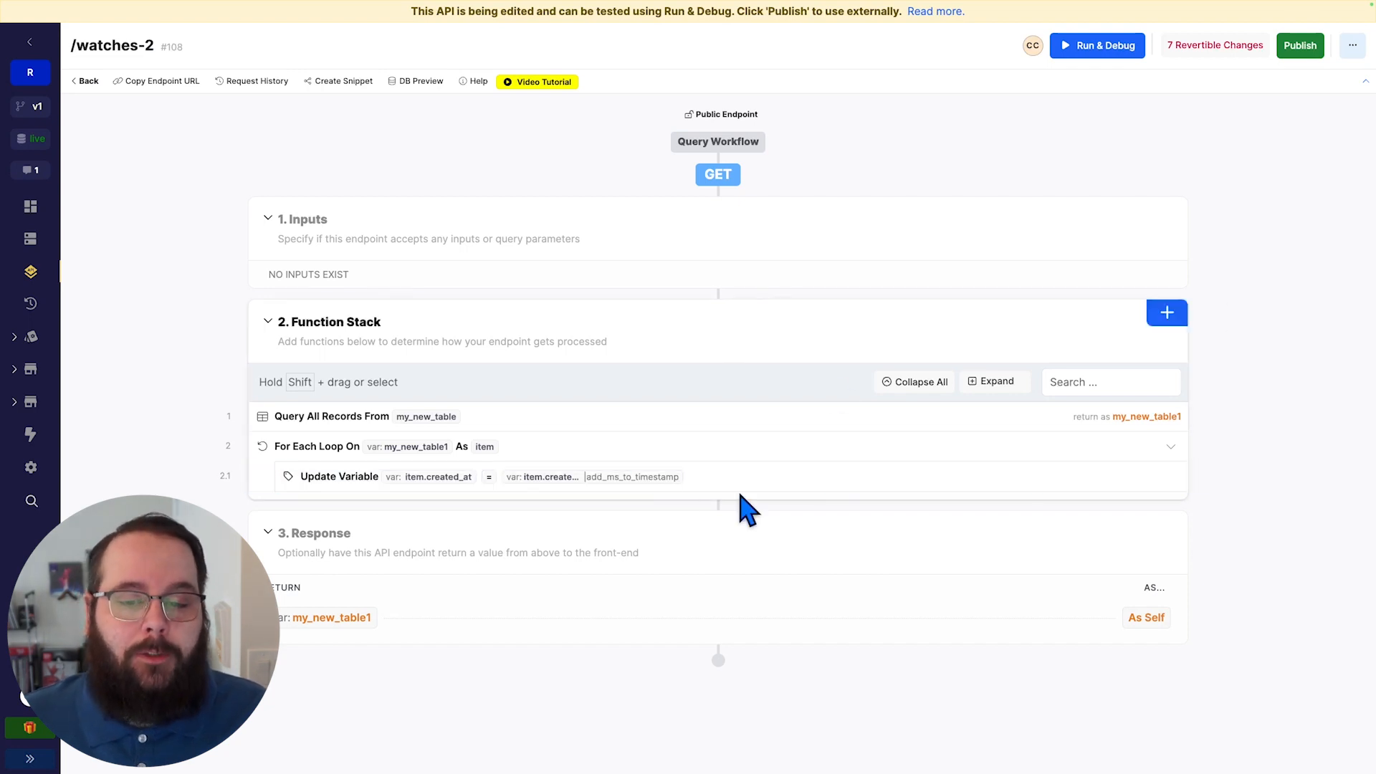
pyautogui.click(338, 475)
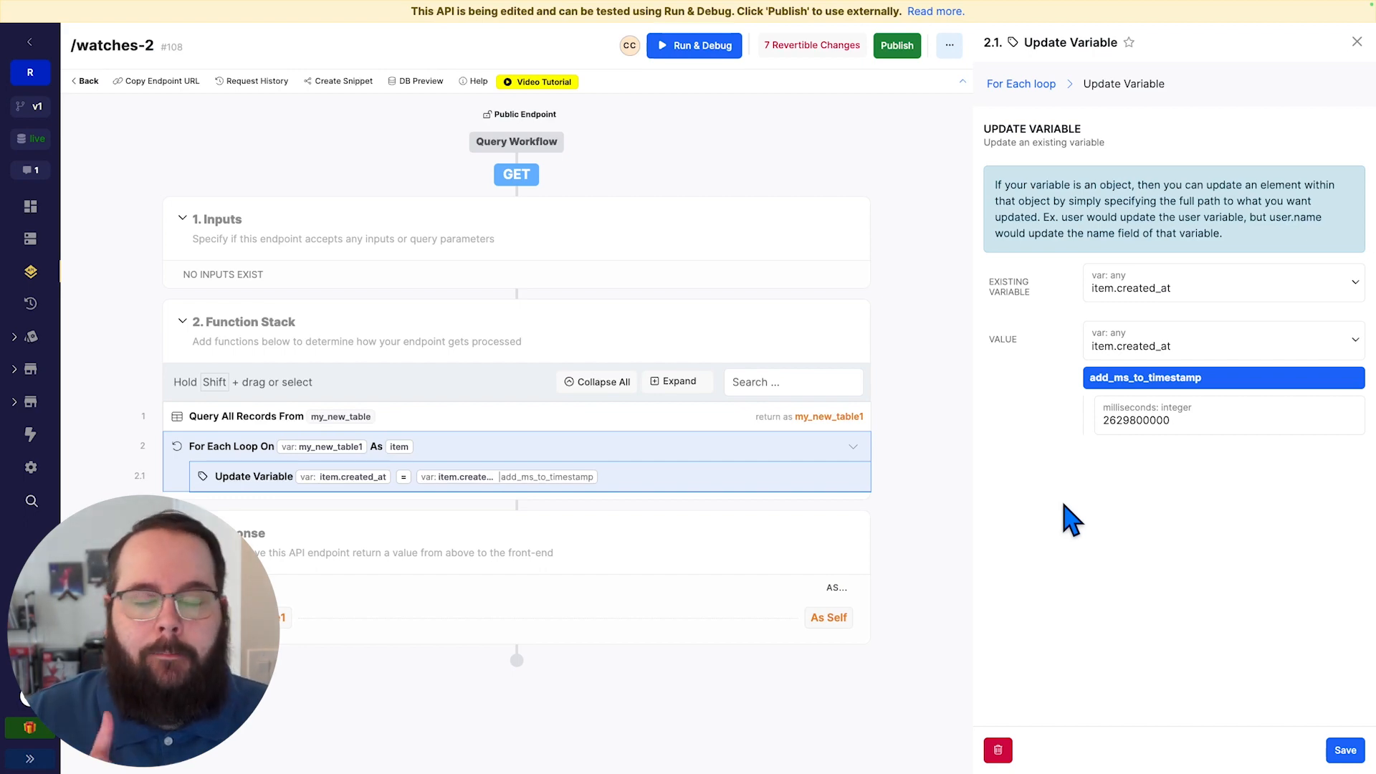
pyautogui.moveTo(1102, 487)
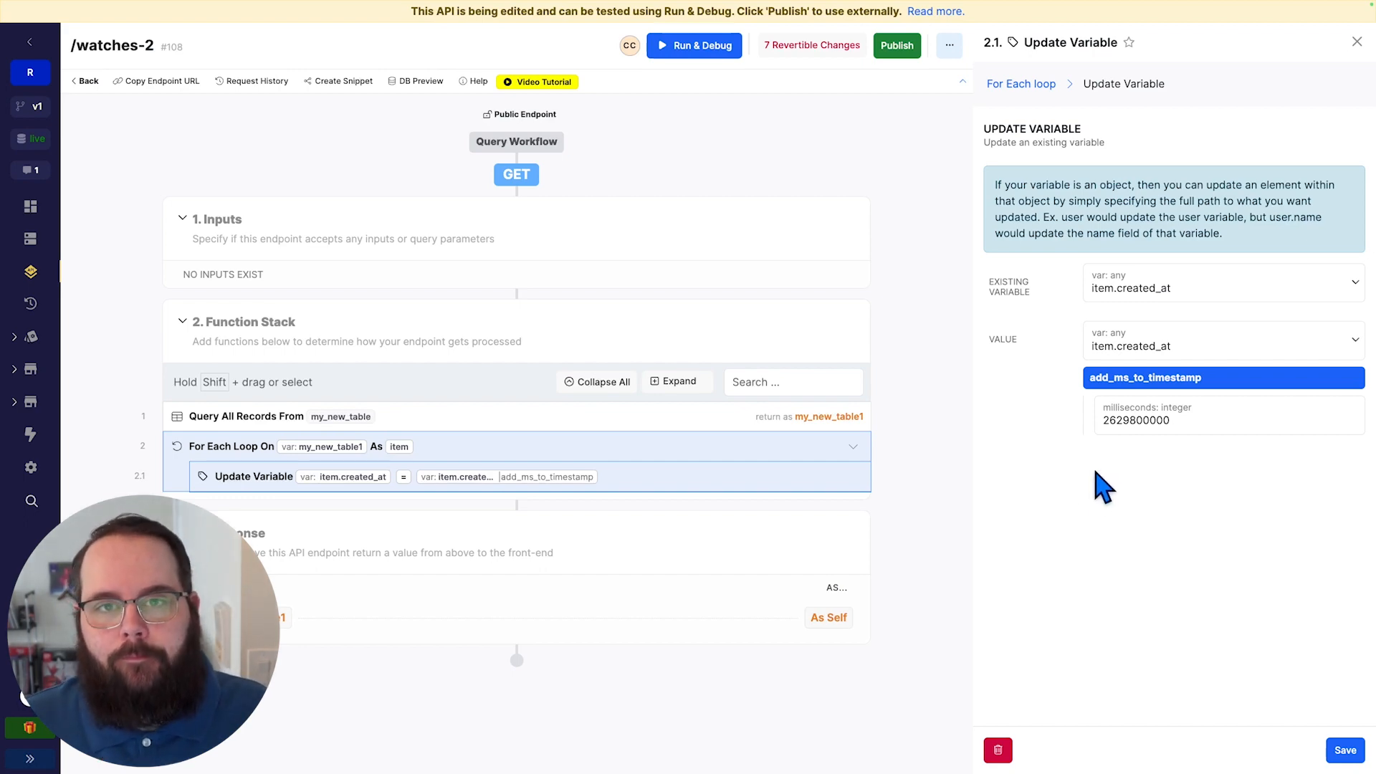
pyautogui.click(692, 46)
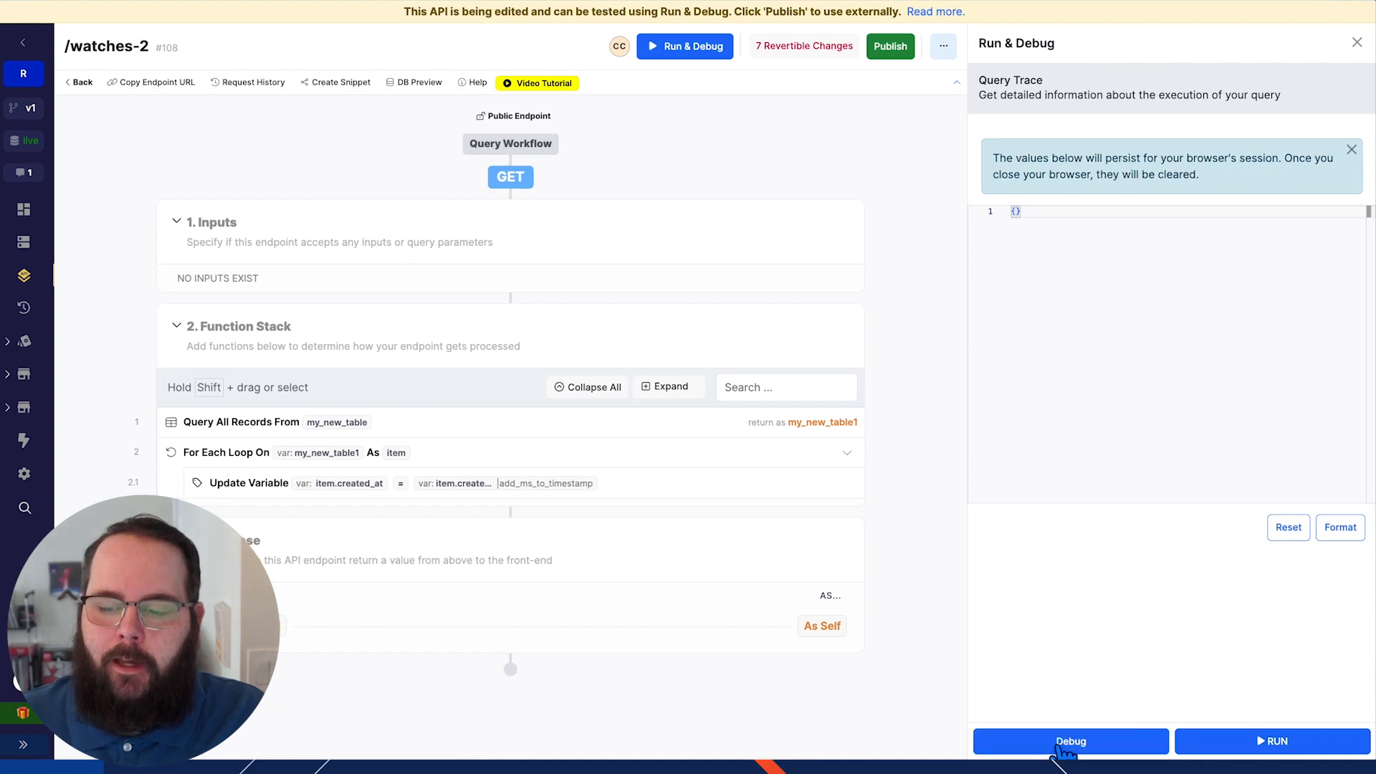
# - Debug /watches-2 with a breakpoint on Update Variable and run until it pauses there
pyautogui.click(1069, 741)
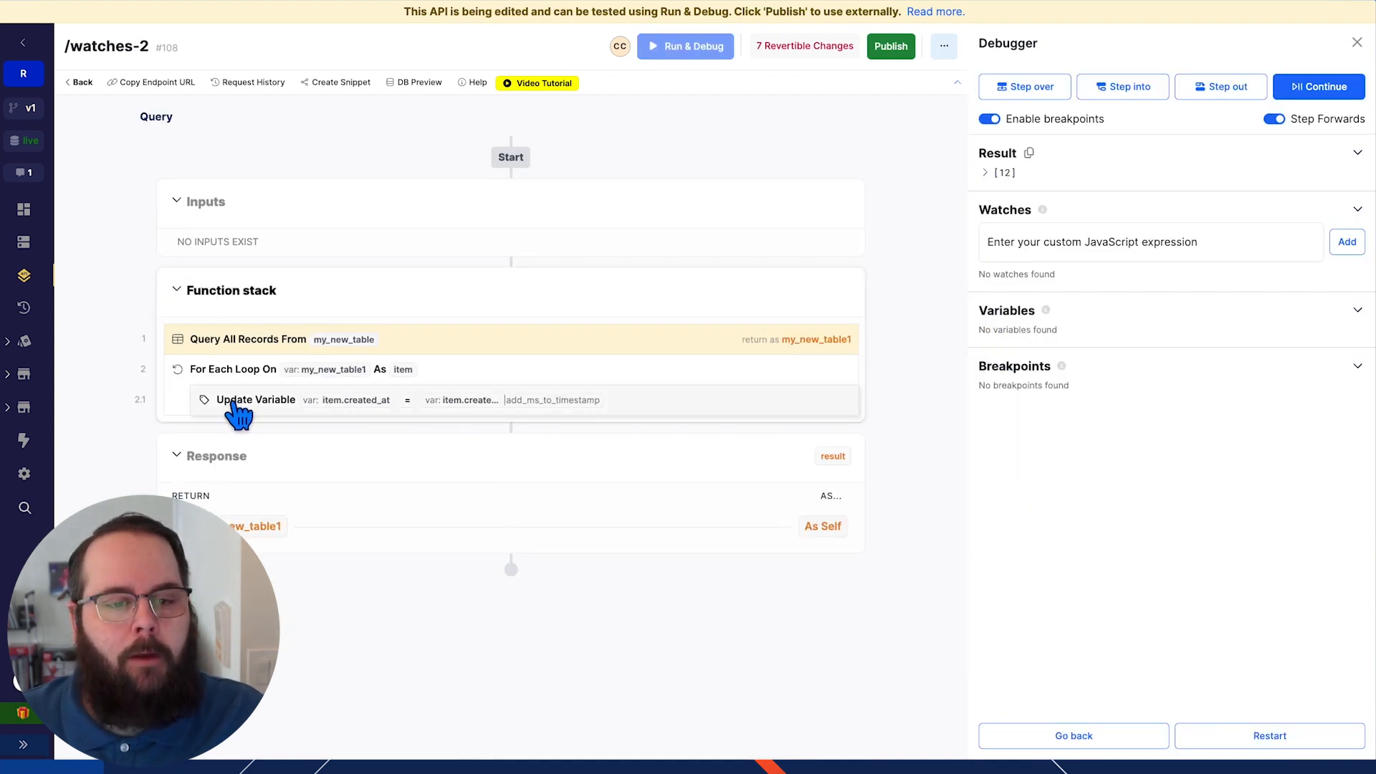
pyautogui.click(202, 400)
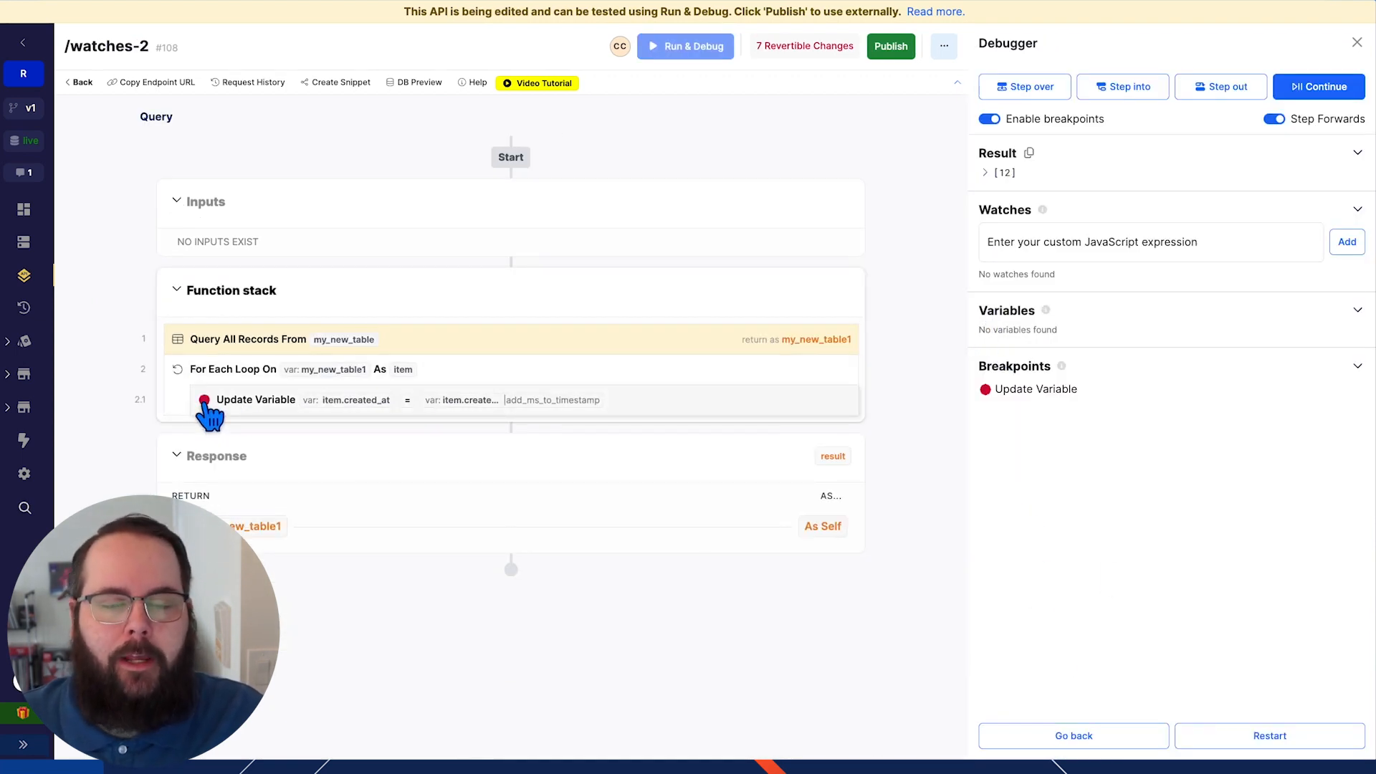
pyautogui.moveTo(904, 414)
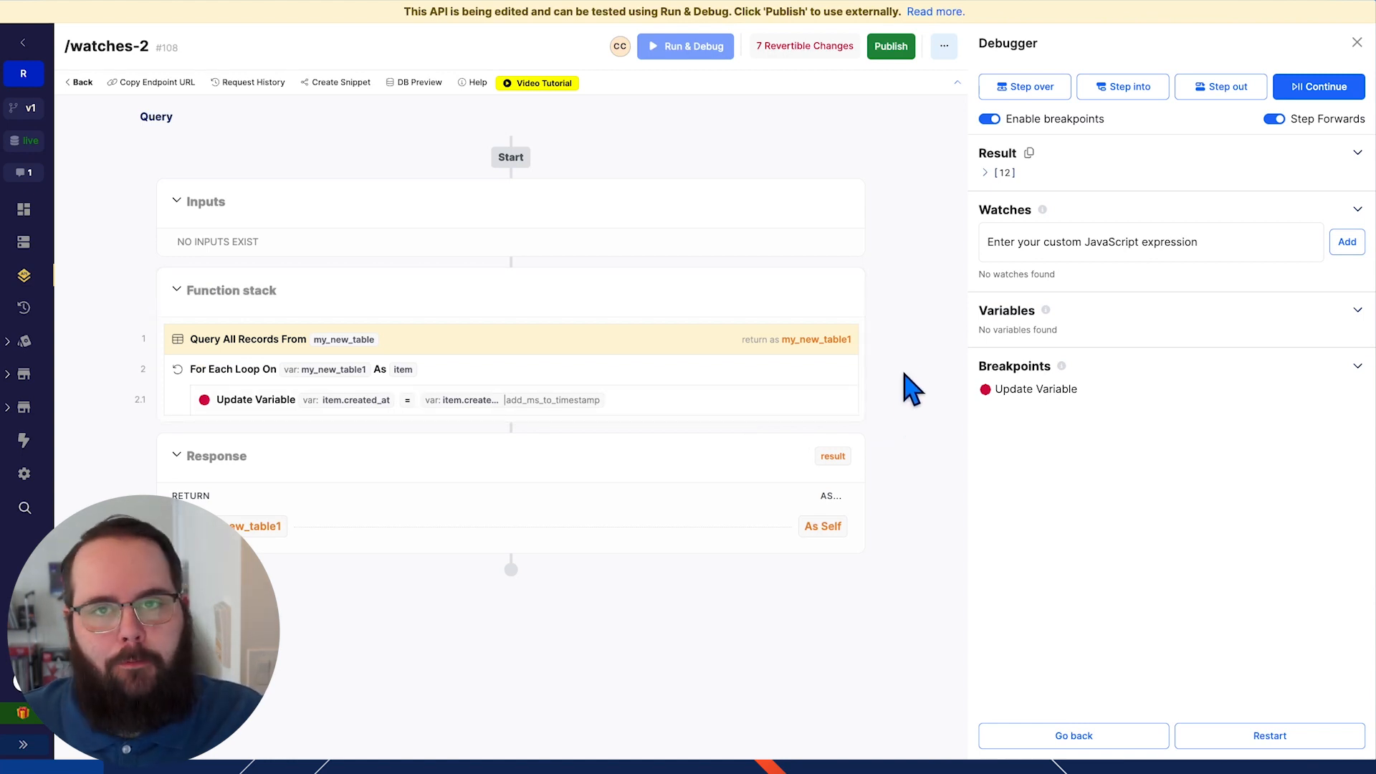
pyautogui.click(1319, 86)
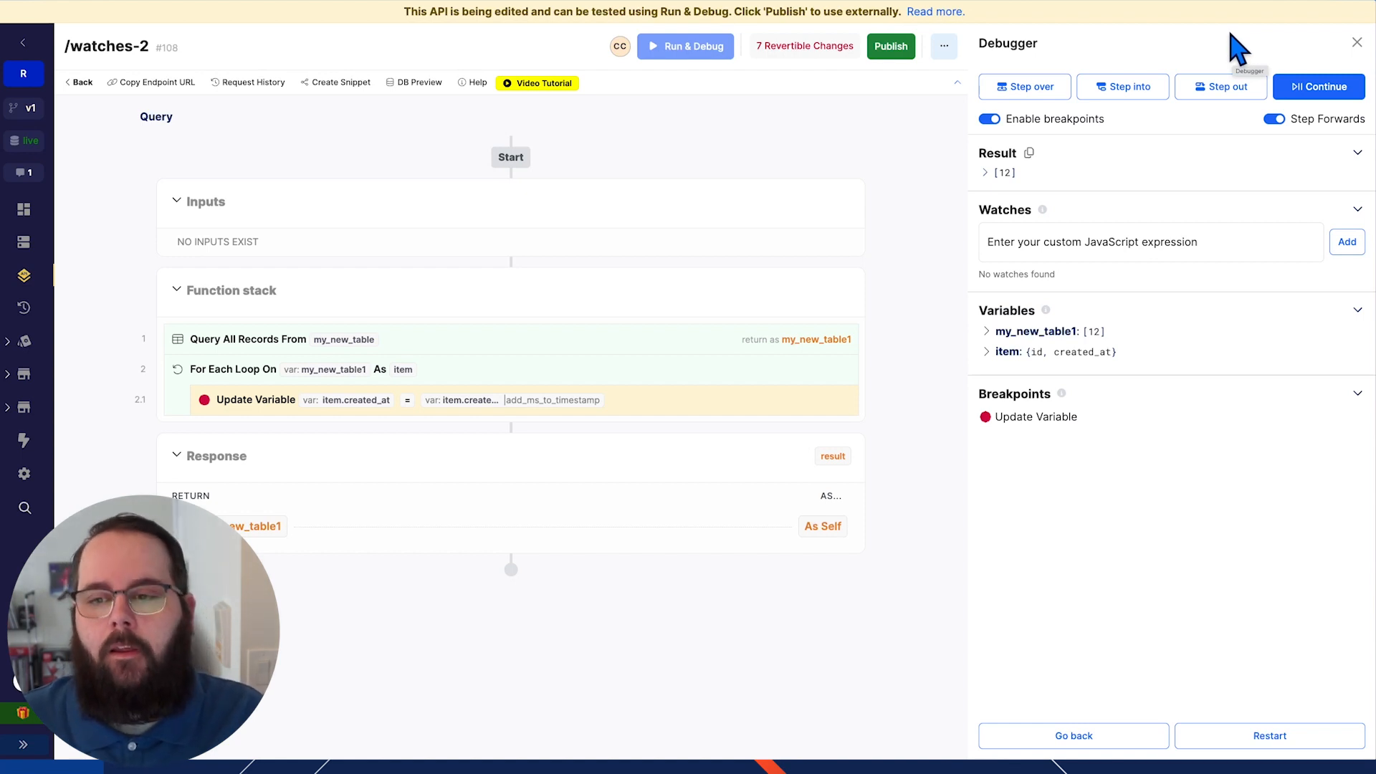
pyautogui.click(1140, 240)
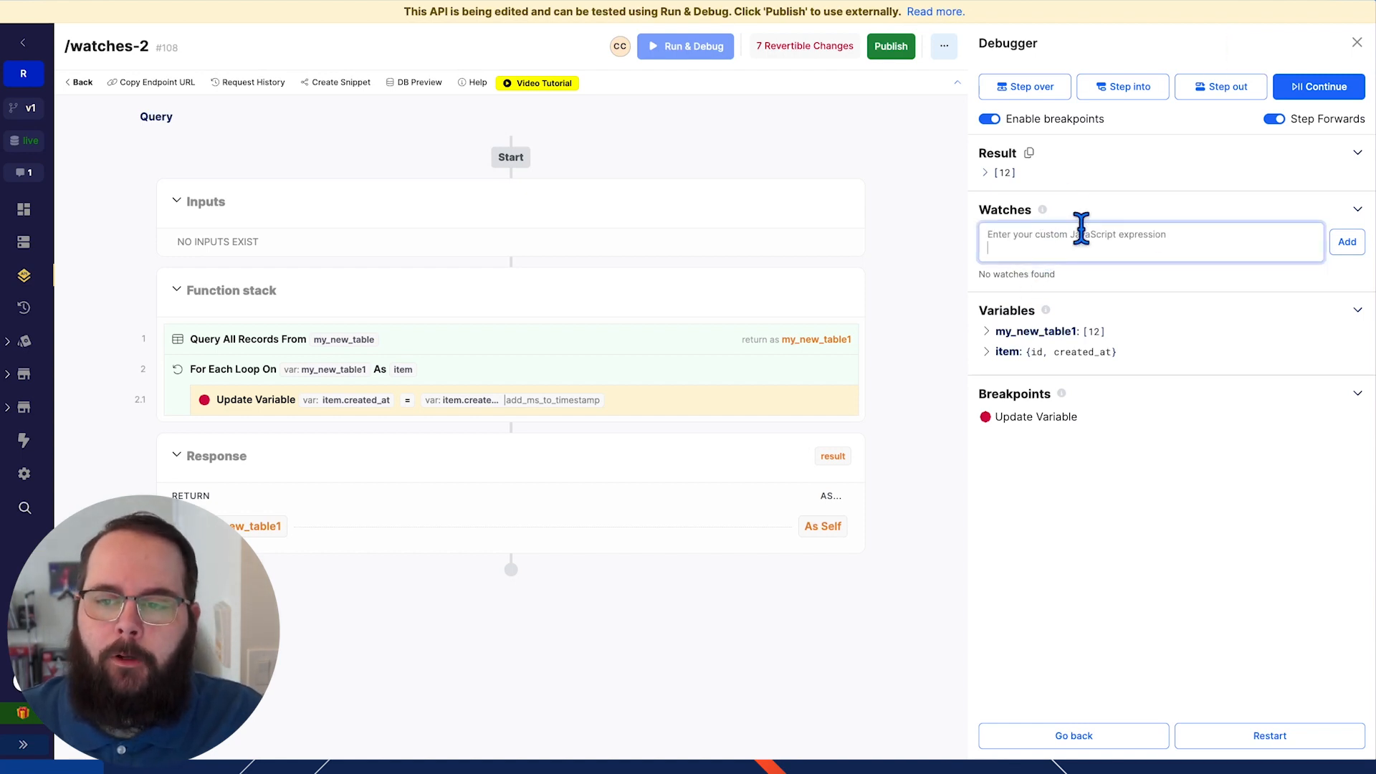
# - Add the watch new Date(Number(item.created_at)).toLocaleString() and continue, showing 2/19/2024, 4:31:07 PM
pyautogui.write('new Date(Number(item.created_at)).toLocaleString()')
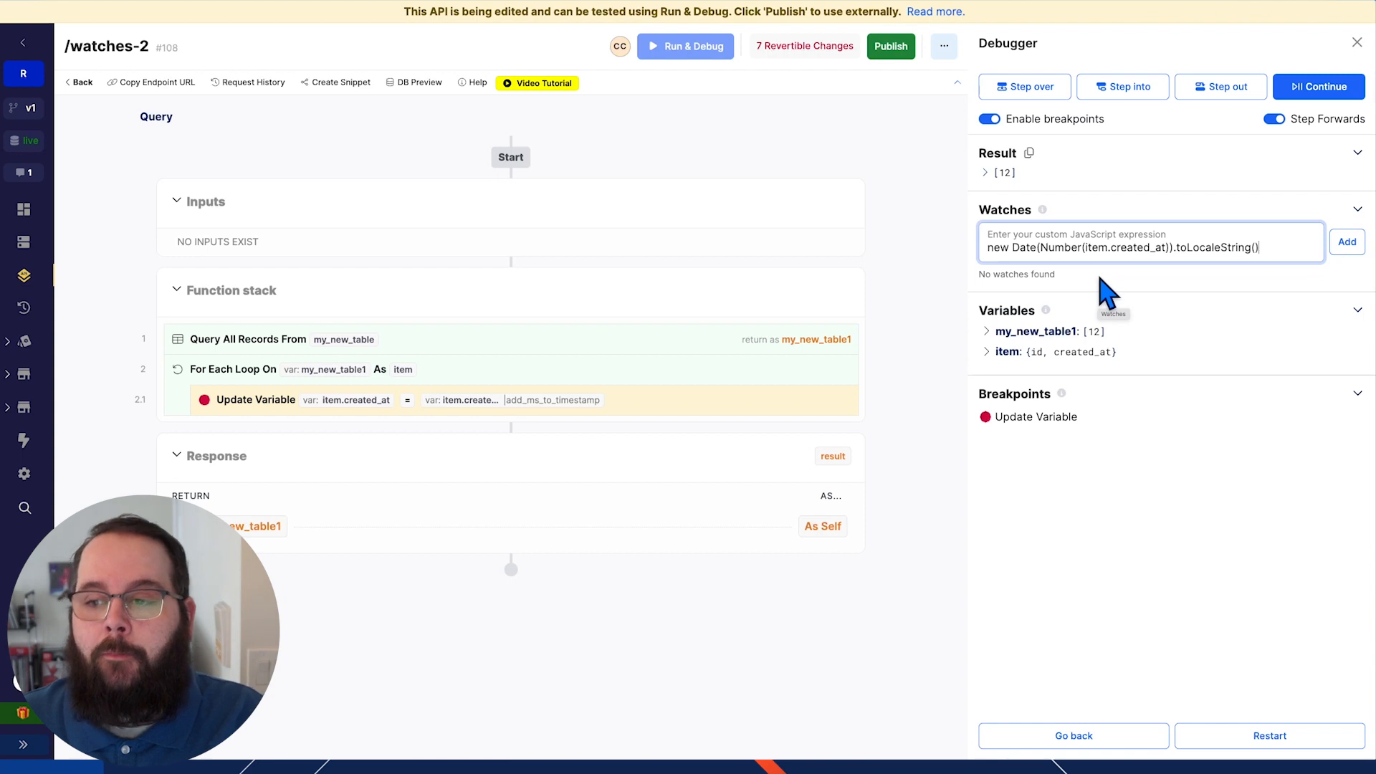
pyautogui.click(1346, 240)
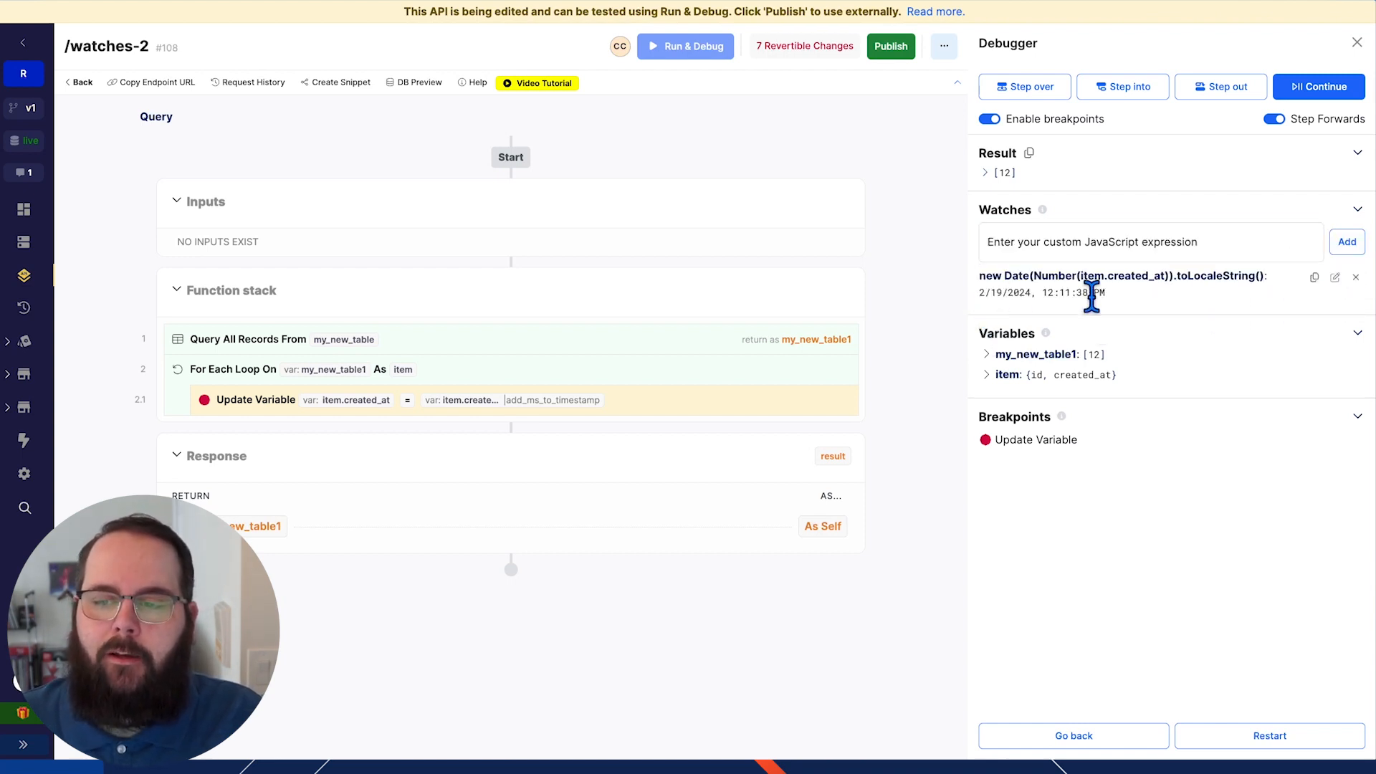
pyautogui.click(1317, 86)
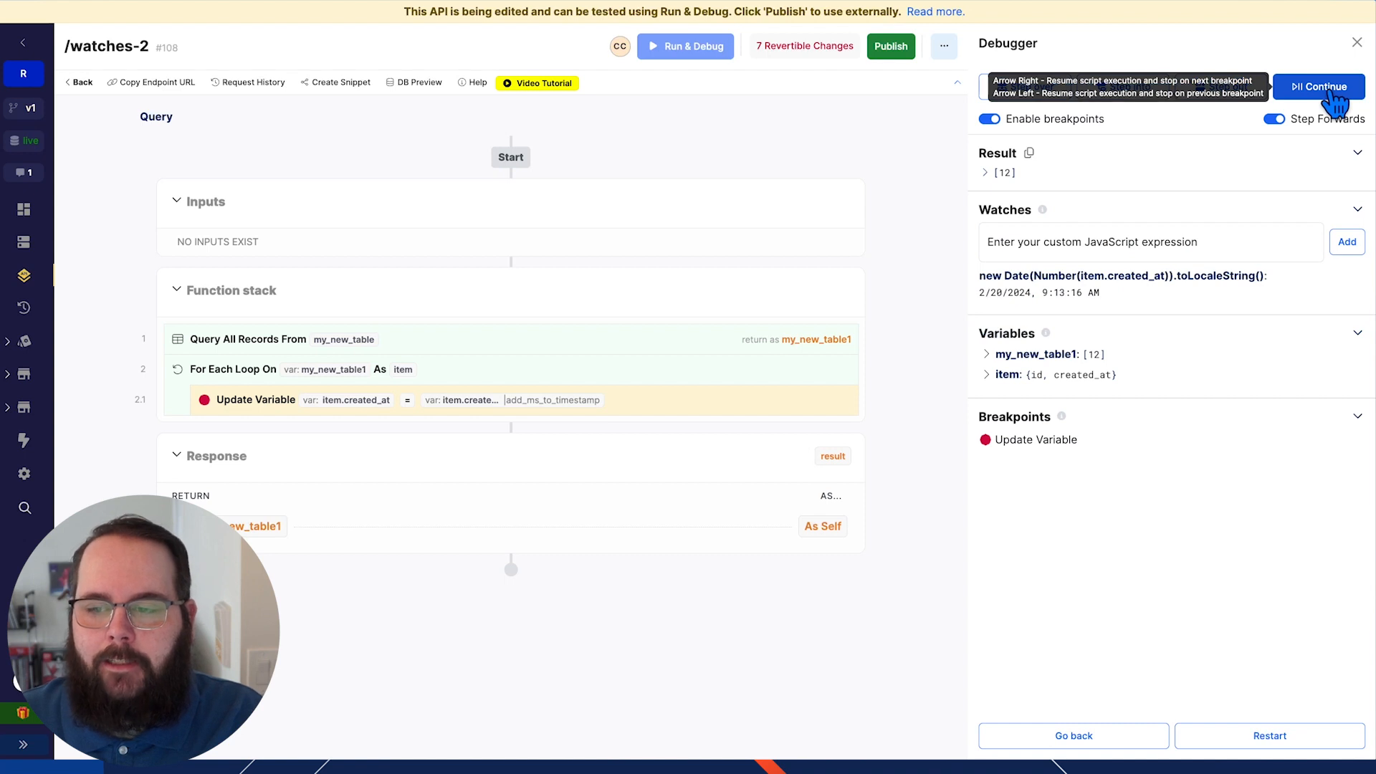
pyautogui.click(1319, 86)
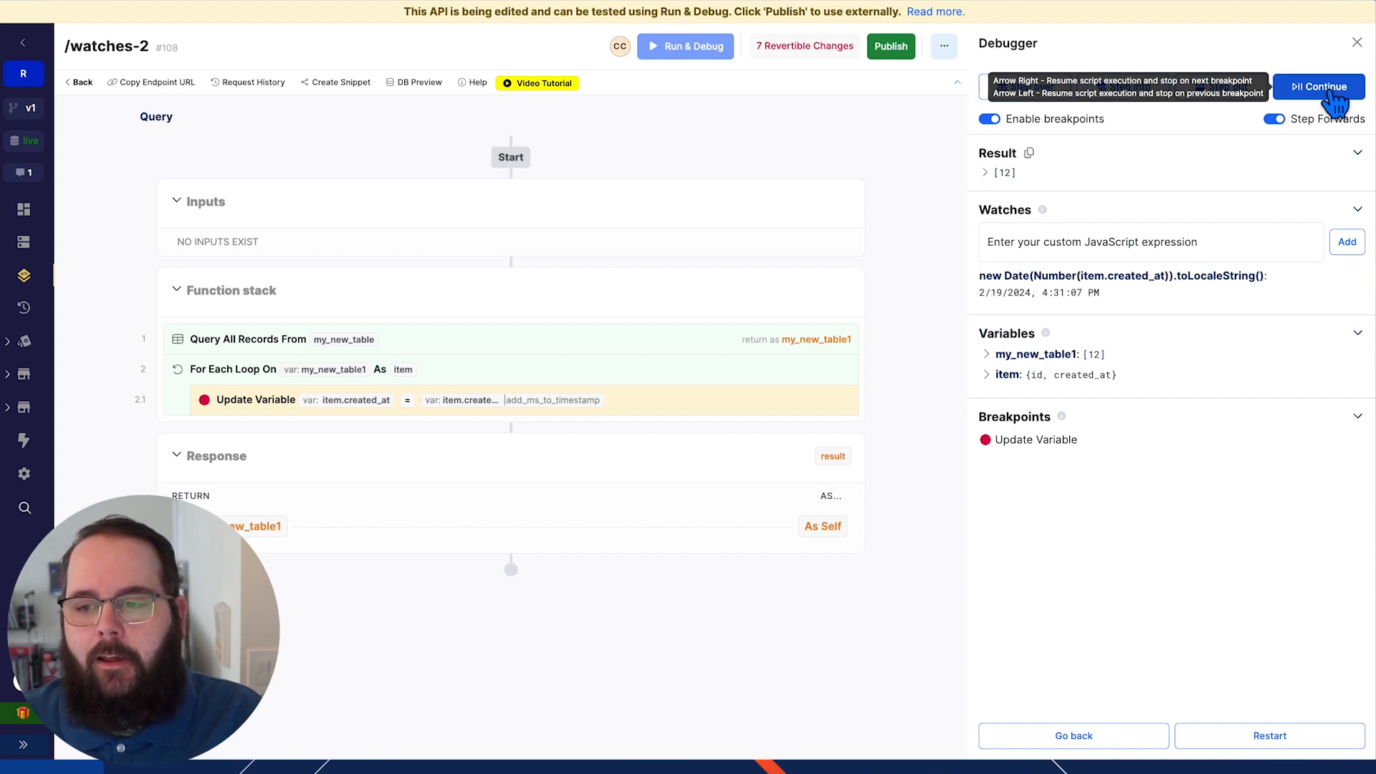